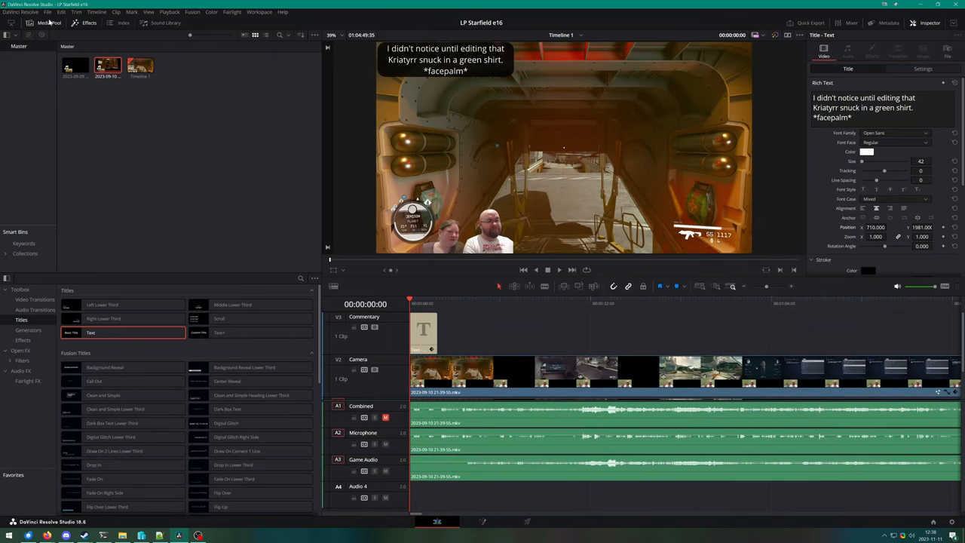
Step: Save the project as a new copy named 'LP Starfield e17'
{"action": "left_click", "coordinate": [46, 12]}
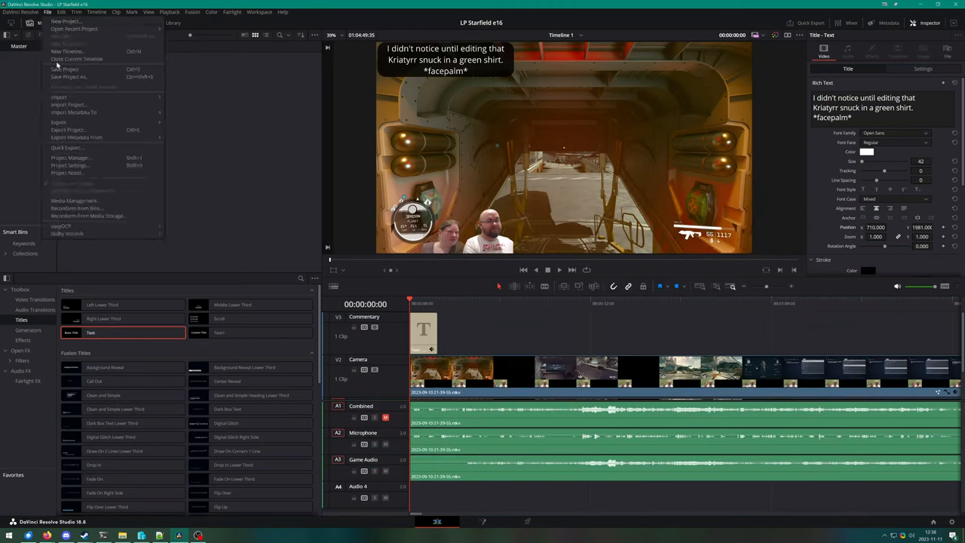
{"action": "left_click", "coordinate": [67, 76]}
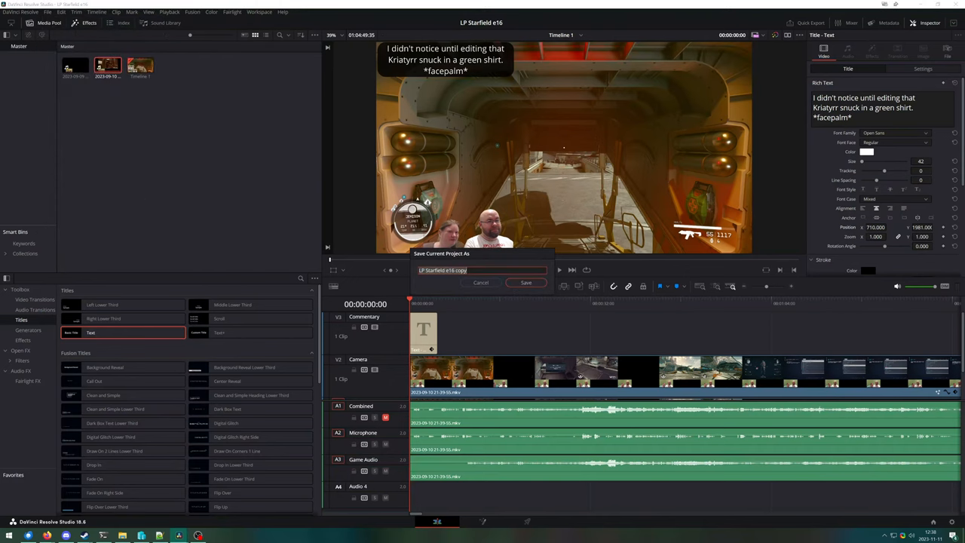
{"action": "type", "text": "LP Starfield e17"}
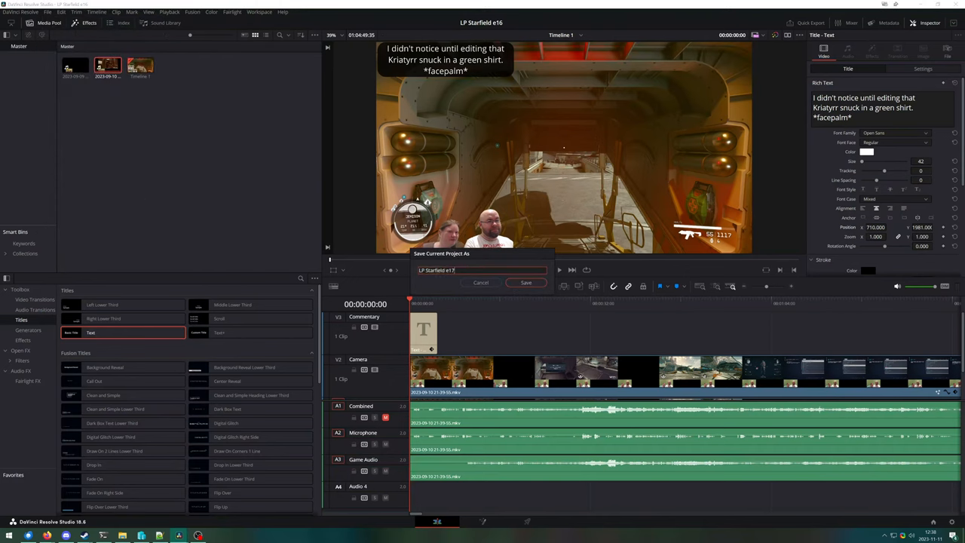
{"action": "left_click", "coordinate": [525, 283]}
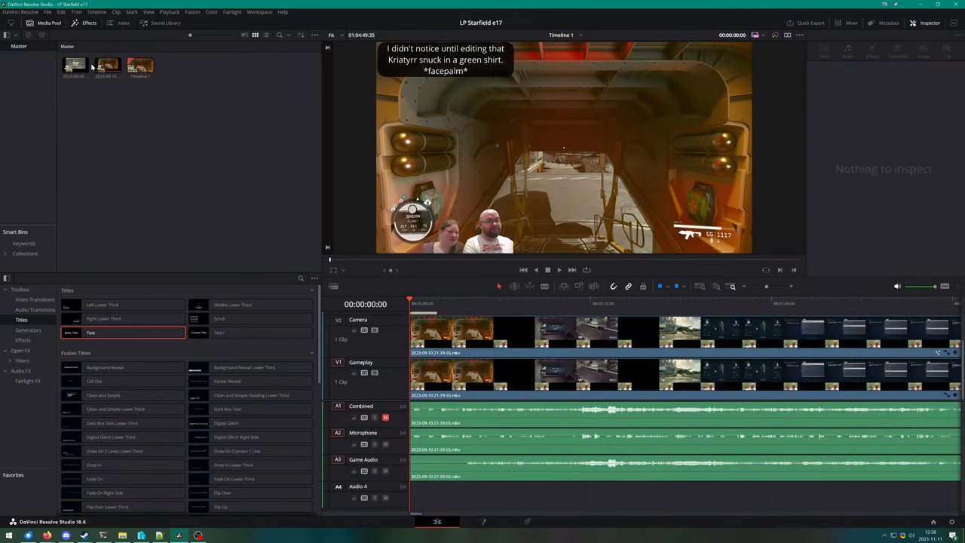
Step: Select the previous episode's footage in the media pool for removal
{"action": "left_click", "coordinate": [75, 66]}
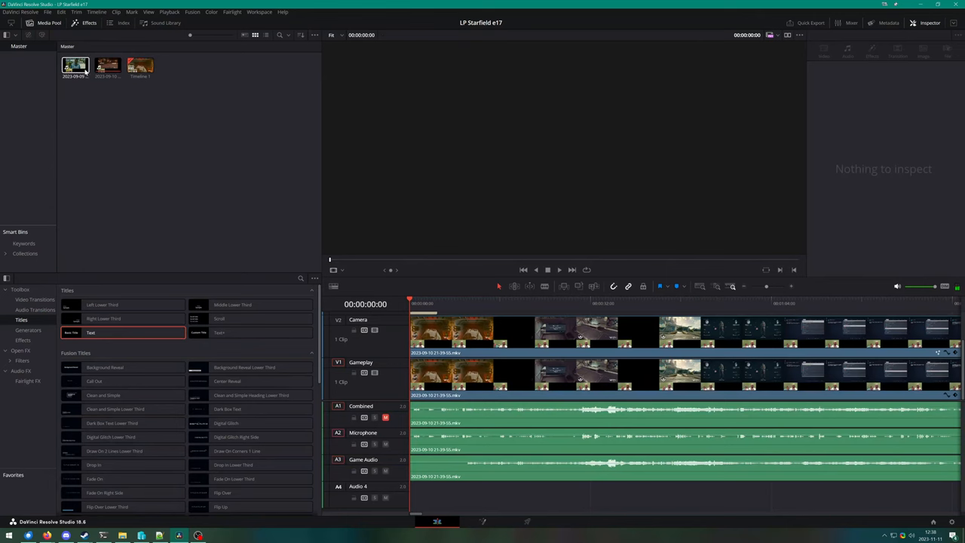
{"action": "right_click", "coordinate": [75, 66]}
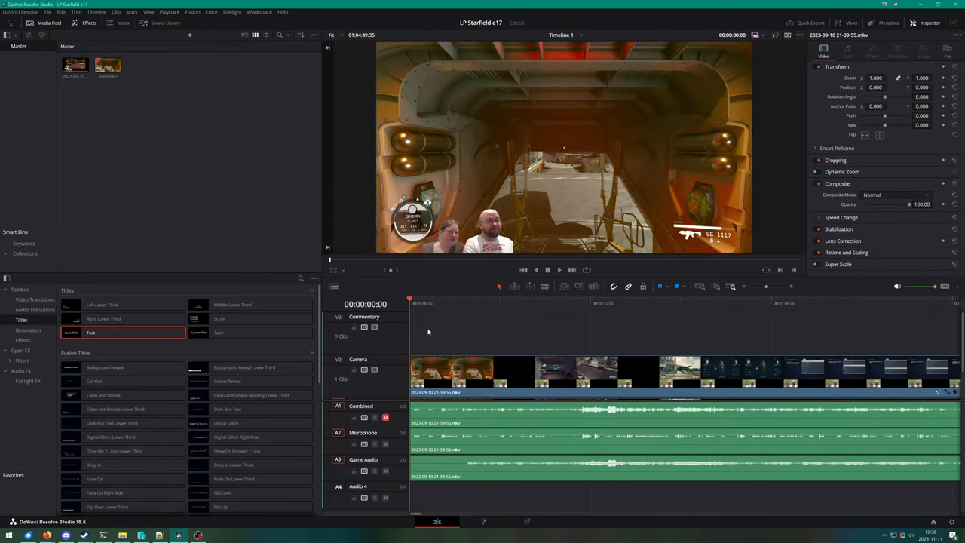
{"action": "mouse_move", "coordinate": [772, 298]}
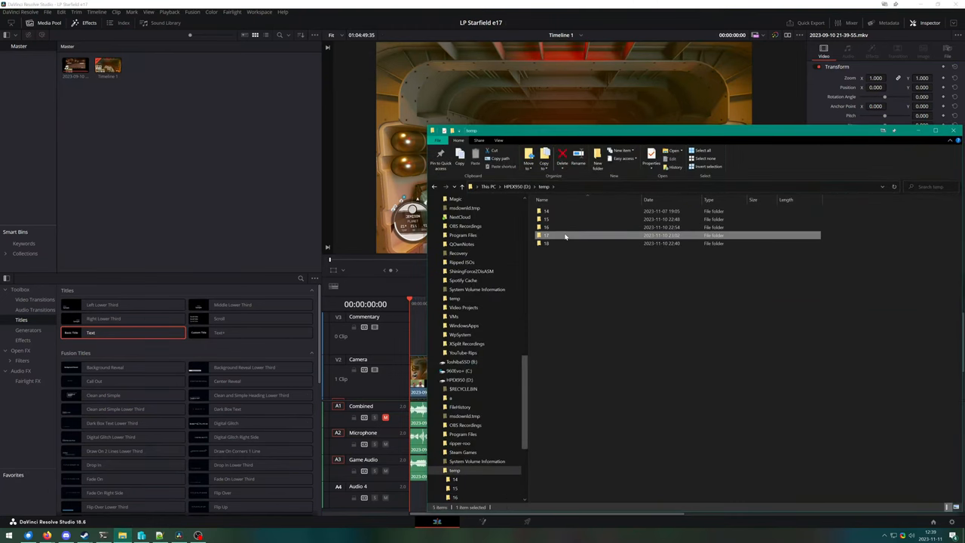
Step: Open the folder holding the episode 17 recordings for import
{"action": "double_click", "coordinate": [546, 235]}
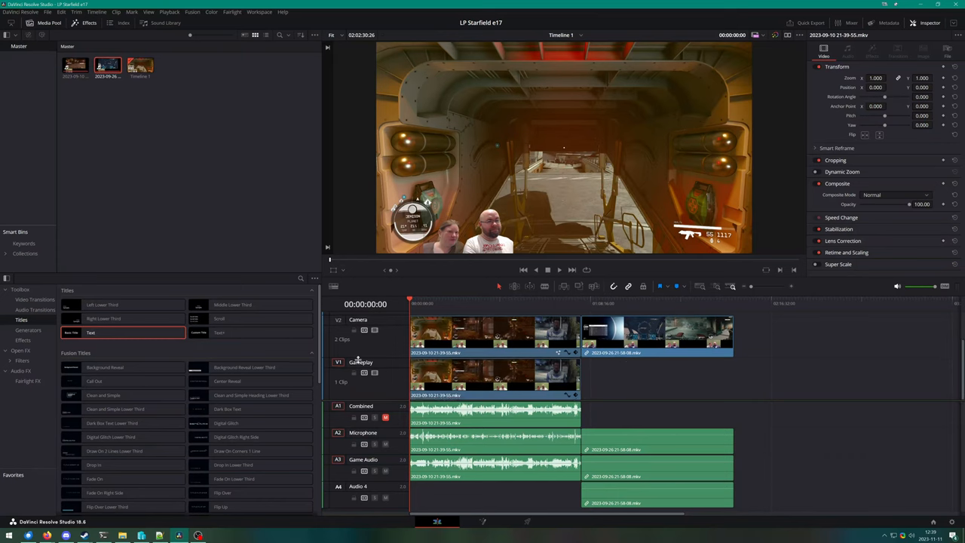
Step: Spread the second camera clip across the Gameplay video and Combined audio tracks
{"action": "right_click", "coordinate": [641, 339]}
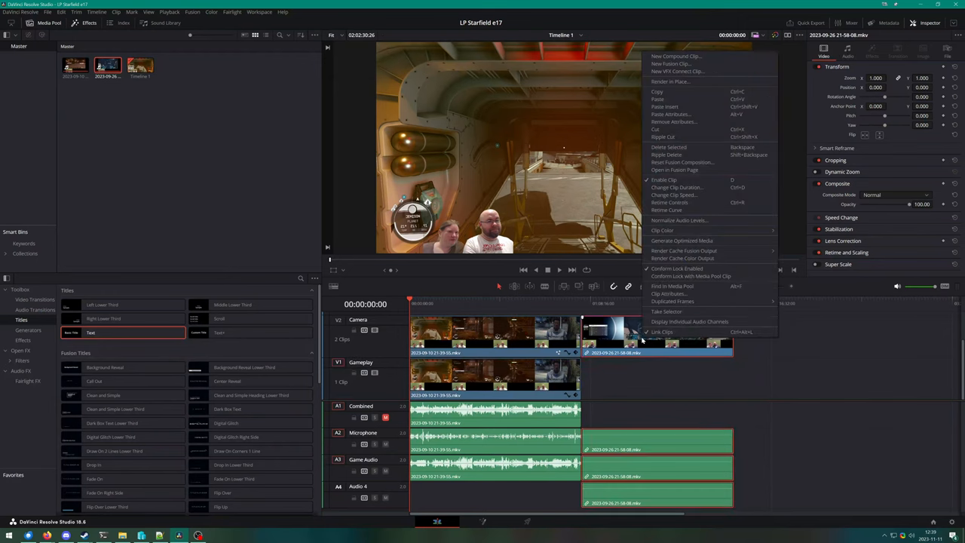
{"action": "left_click", "coordinate": [622, 420]}
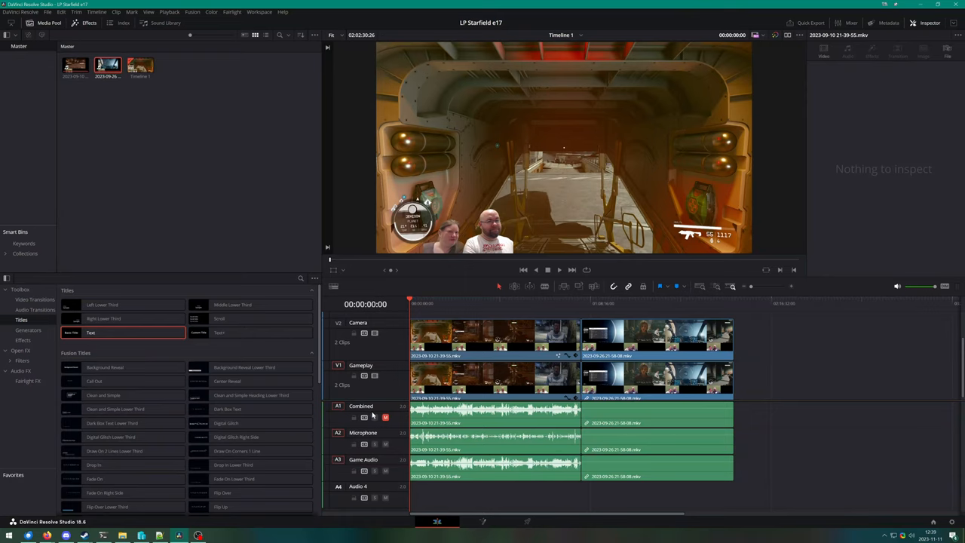
{"action": "mouse_move", "coordinate": [365, 417]}
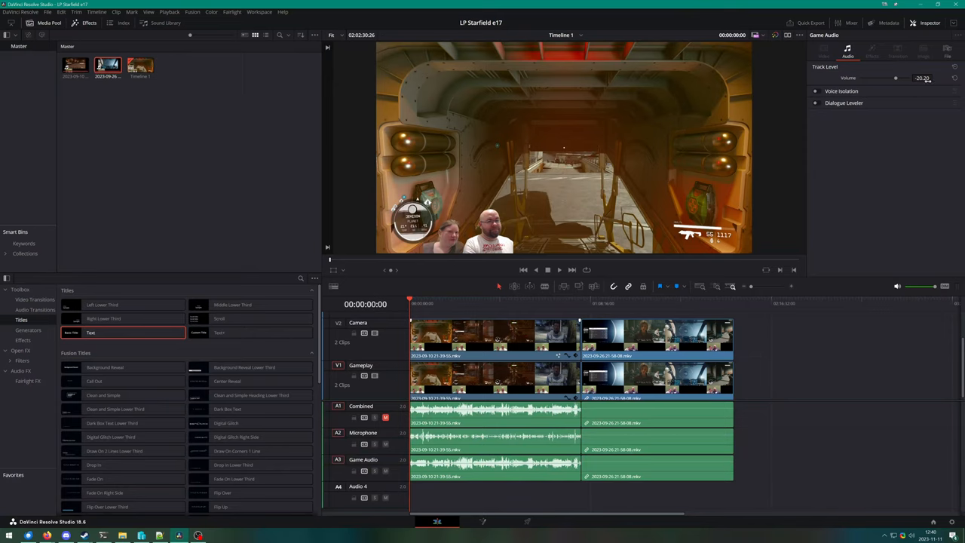
{"action": "left_click", "coordinate": [656, 377]}
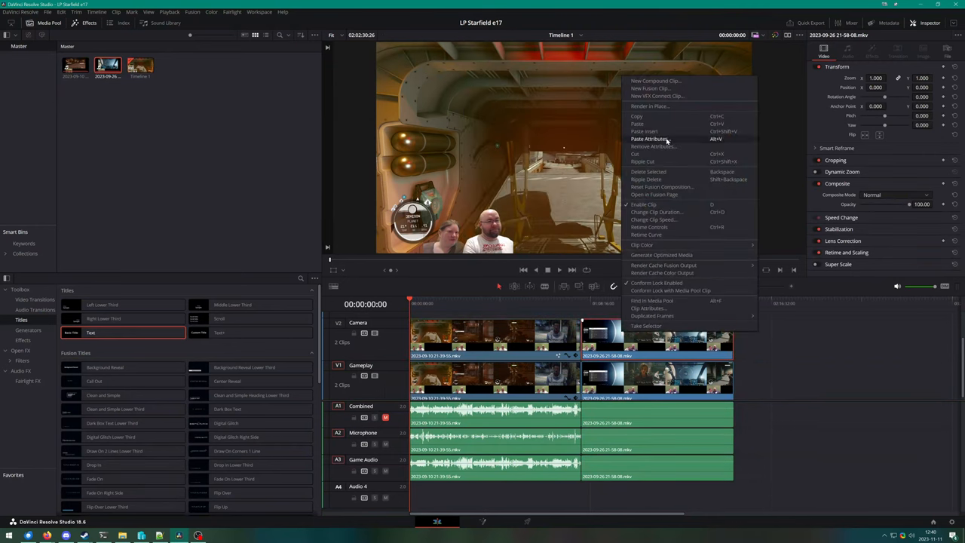
Step: Copy the first clip's attributes and paste them onto the second clip
{"action": "left_click", "coordinate": [649, 138]}
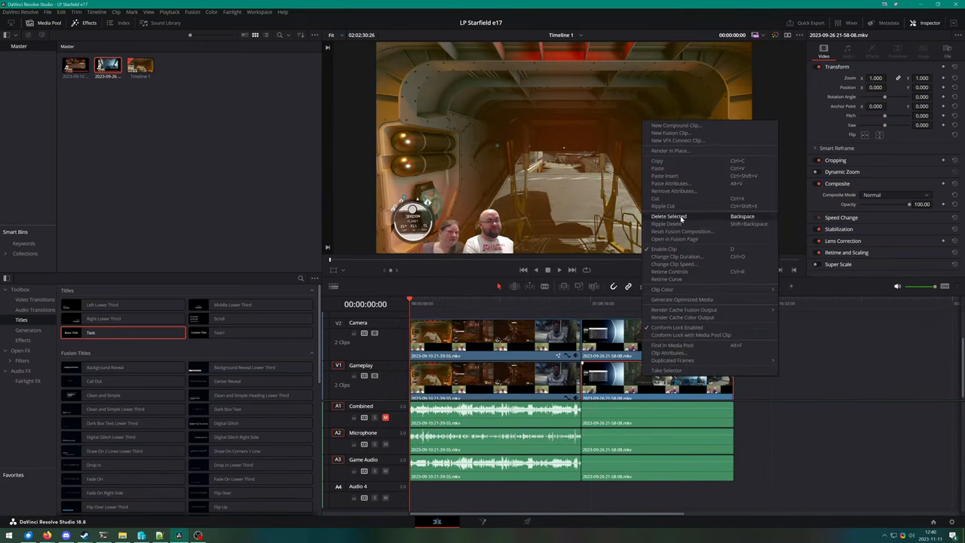
{"action": "mouse_move", "coordinate": [670, 184]}
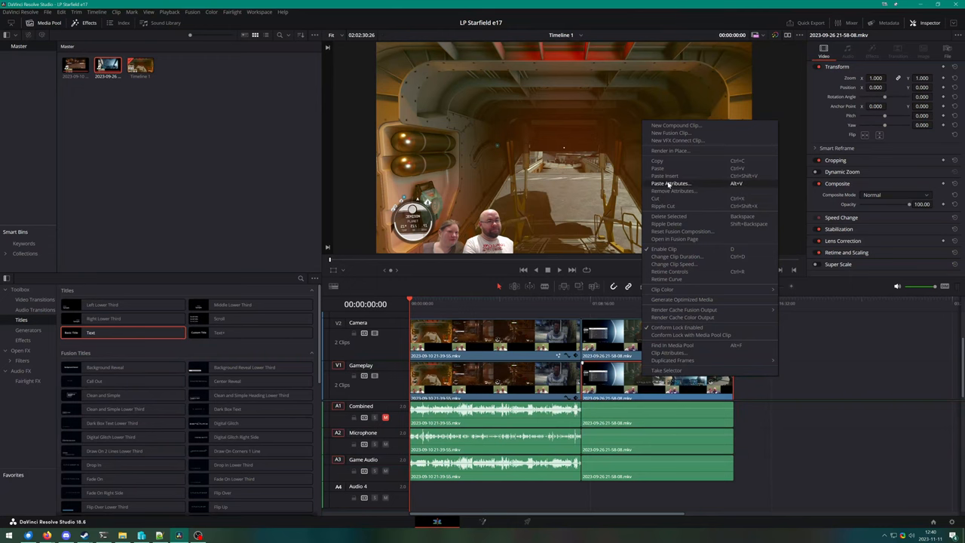
{"action": "left_click", "coordinate": [669, 184]}
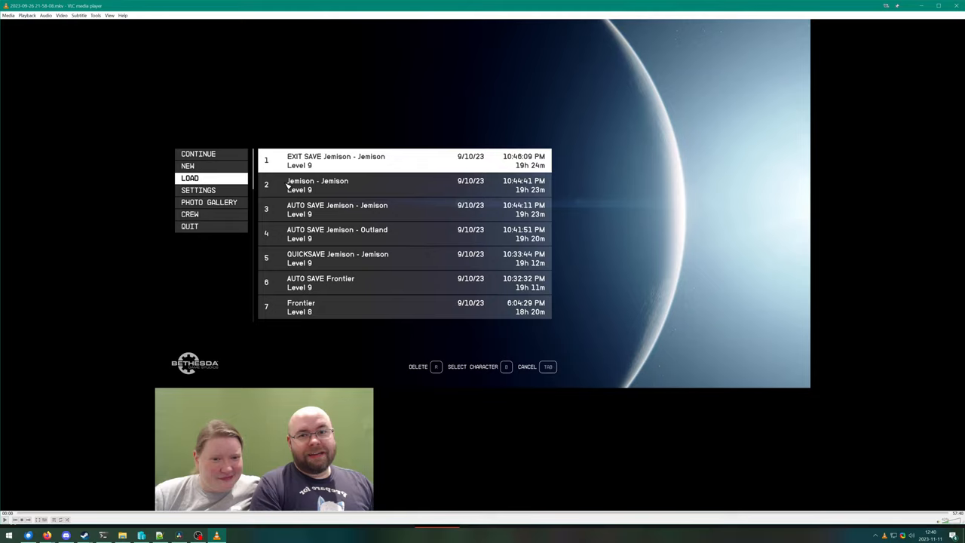
Step: Show the recording's codec information via Tools > Codec Information in VLC
{"action": "left_click", "coordinate": [96, 15]}
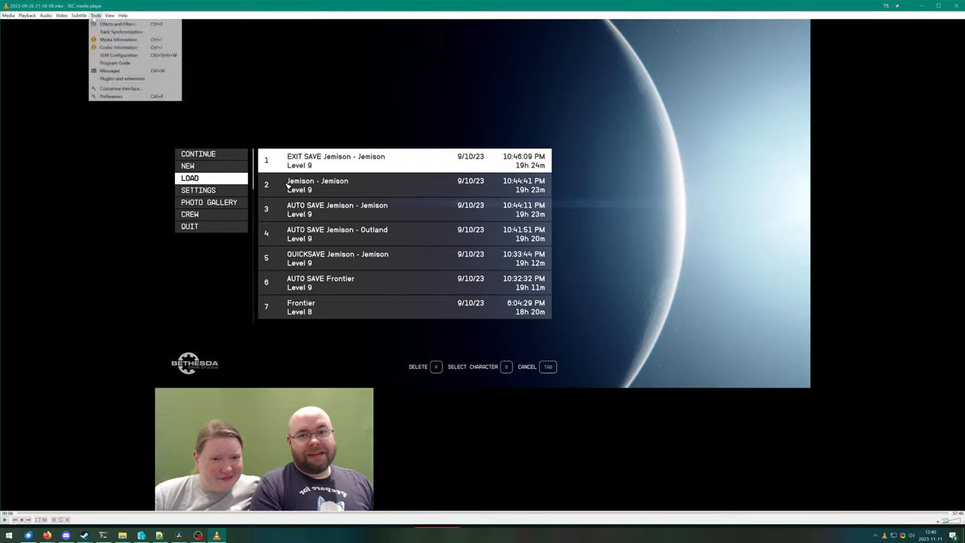
{"action": "left_click", "coordinate": [117, 40]}
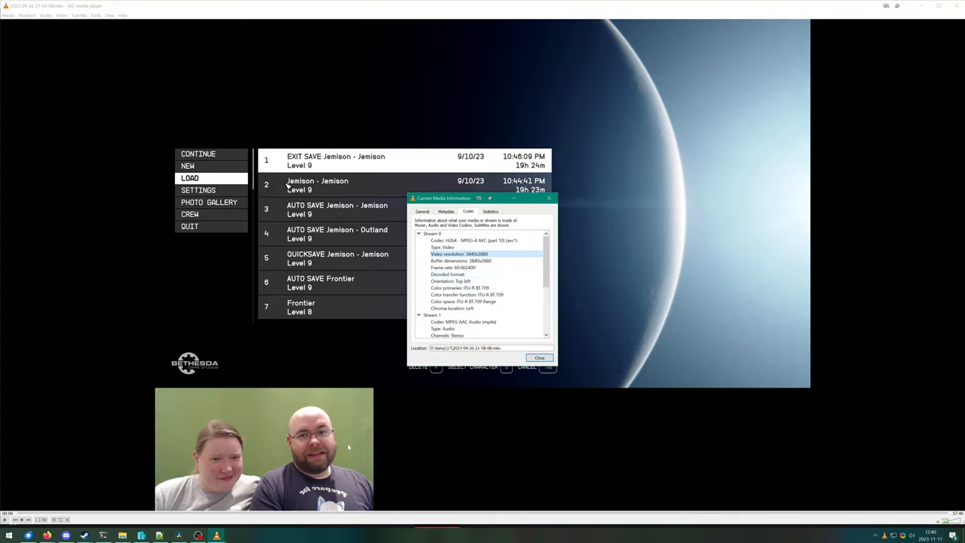
{"action": "mouse_move", "coordinate": [284, 453]}
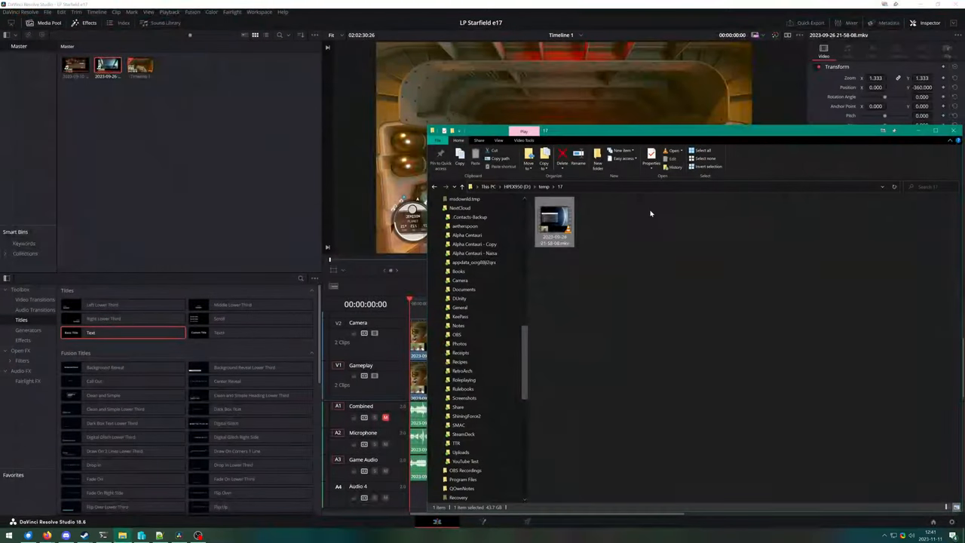
Step: Replace the old timeline clips with the single new recording and adjust its inset crop
{"action": "left_click", "coordinate": [953, 130]}
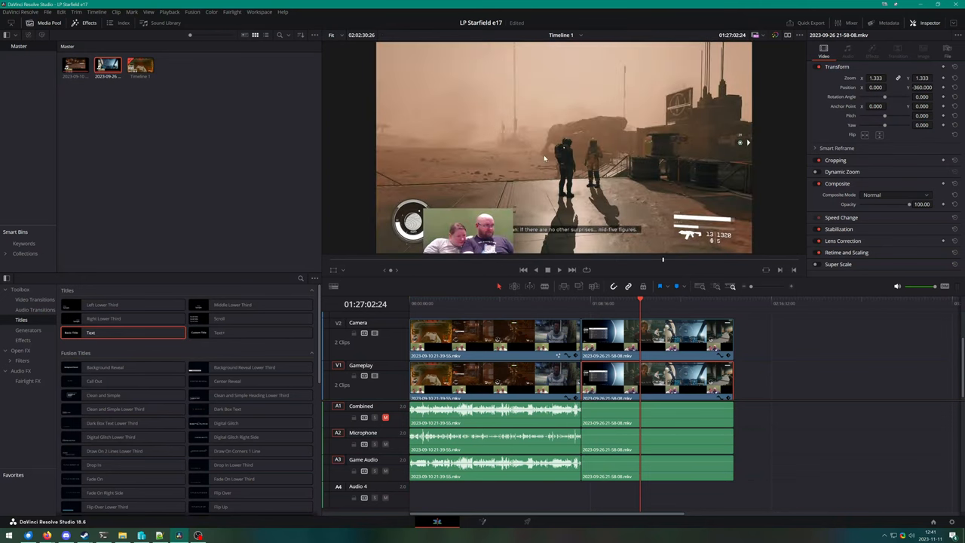
{"action": "mouse_move", "coordinate": [464, 223]}
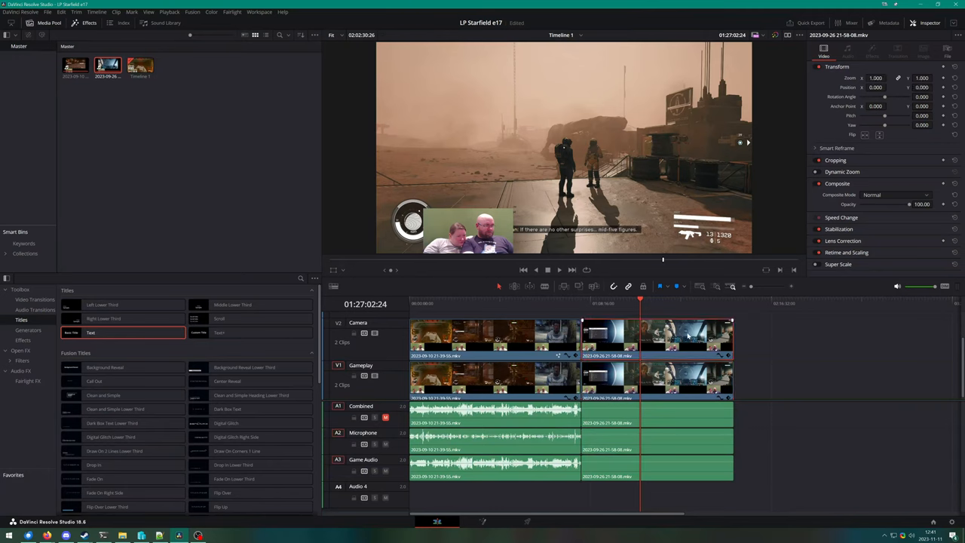
{"action": "left_click", "coordinate": [835, 160]}
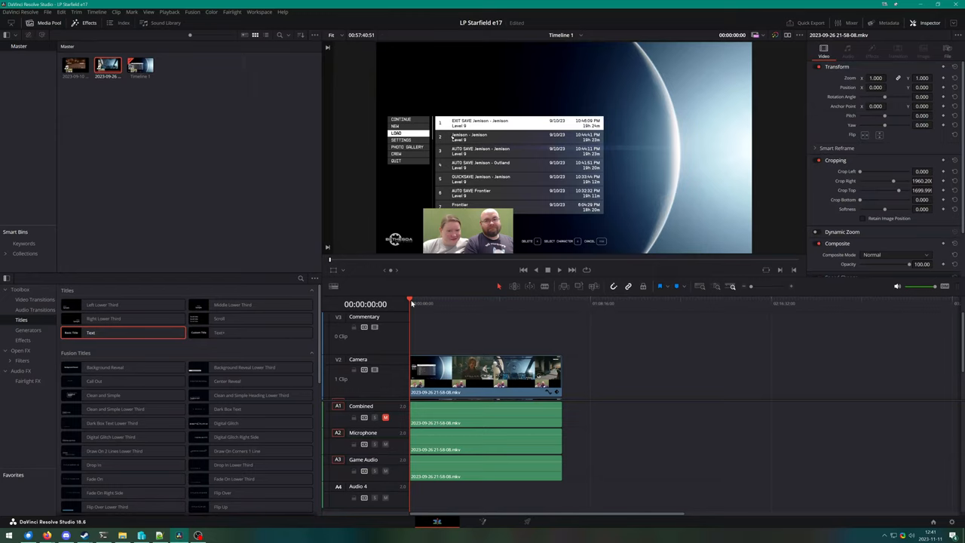
Step: Jump along the timeline ruler to skim through the recording's gameplay
{"action": "left_click", "coordinate": [440, 303]}
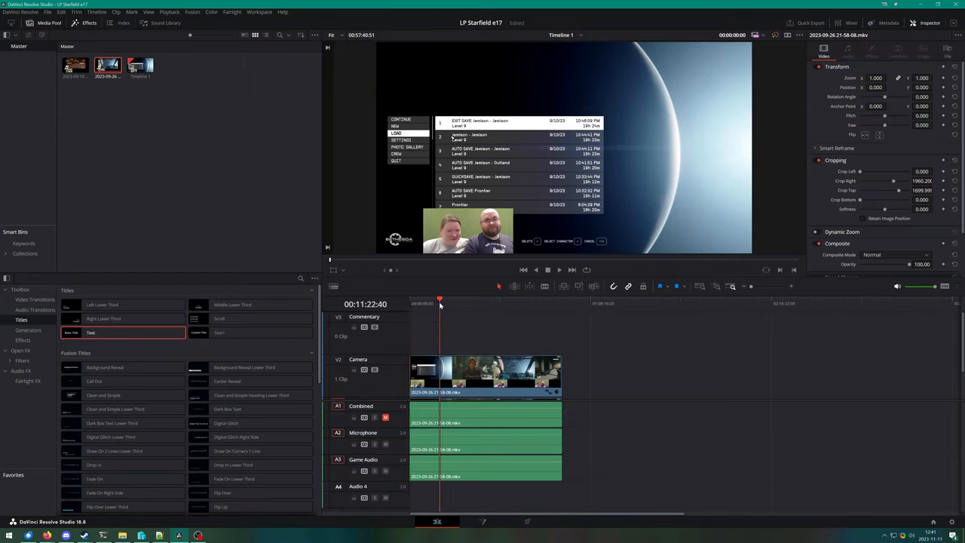
{"action": "left_click", "coordinate": [472, 302]}
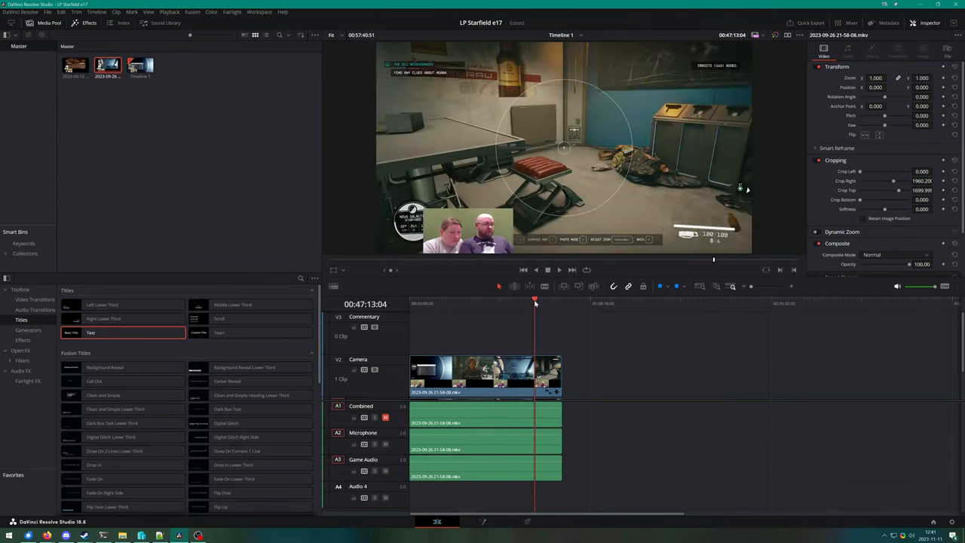
{"action": "left_click", "coordinate": [550, 298]}
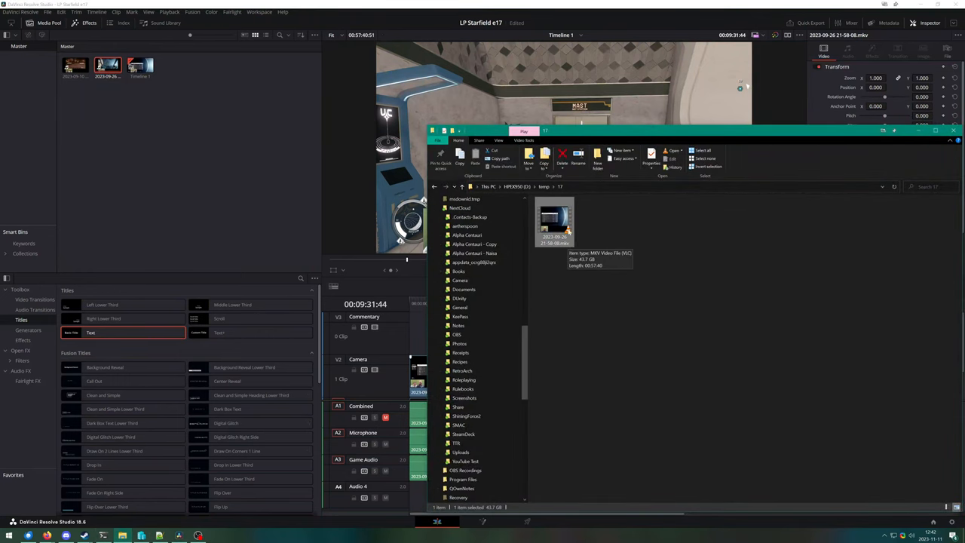
{"action": "mouse_move", "coordinate": [582, 25]}
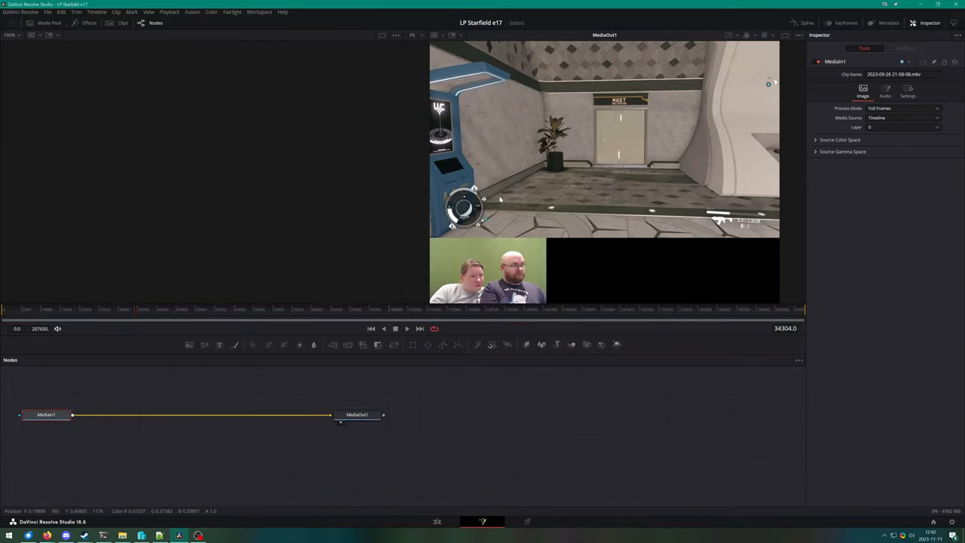
{"action": "mouse_move", "coordinate": [307, 199]}
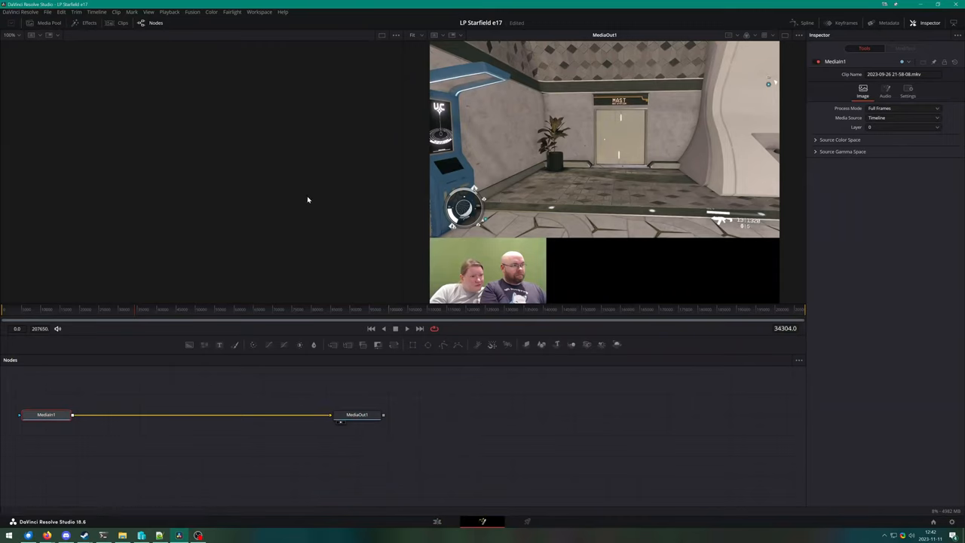
{"action": "mouse_move", "coordinate": [102, 419]}
{"action": "type", "text": "delta"}
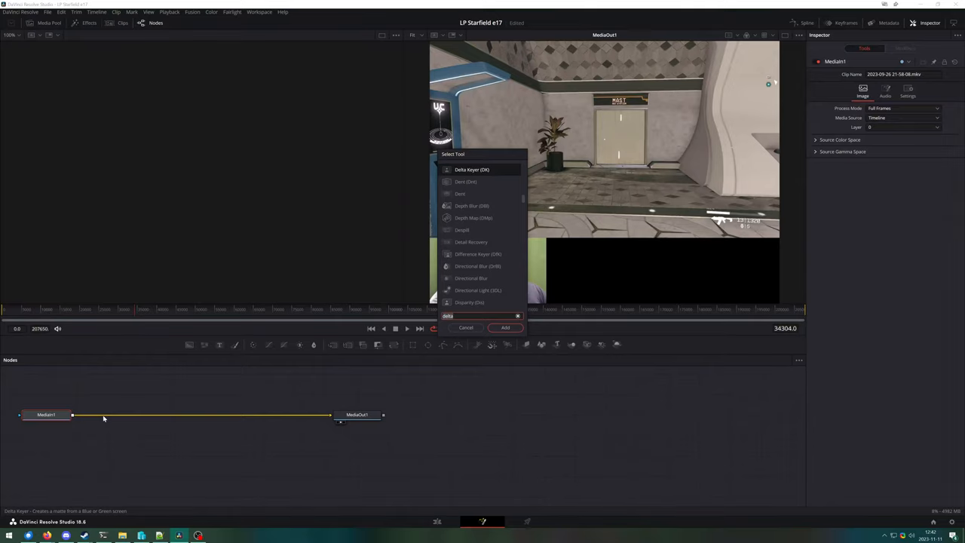
Step: Insert a Delta Keyer between the clip and output and open its Background Color swatch
{"action": "left_click", "coordinate": [504, 327]}
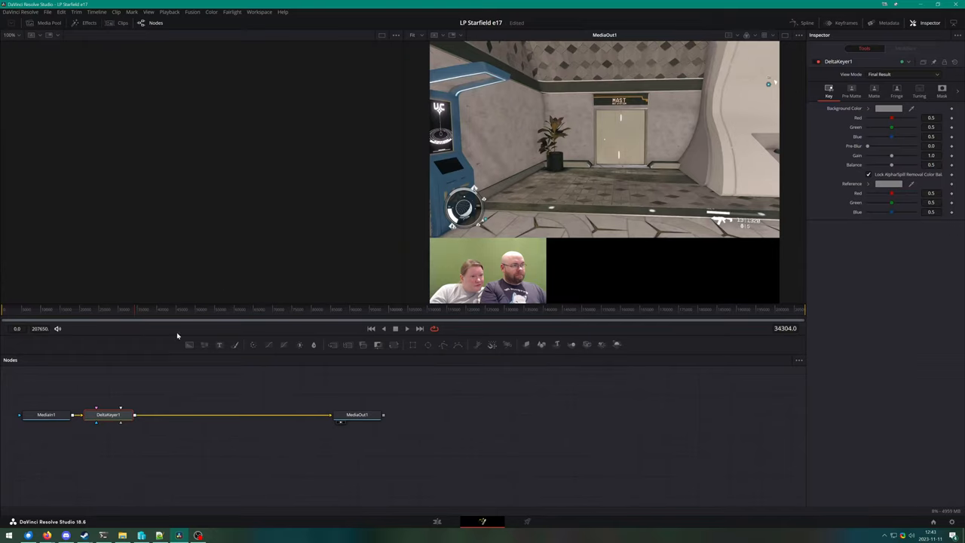
{"action": "mouse_move", "coordinate": [274, 452]}
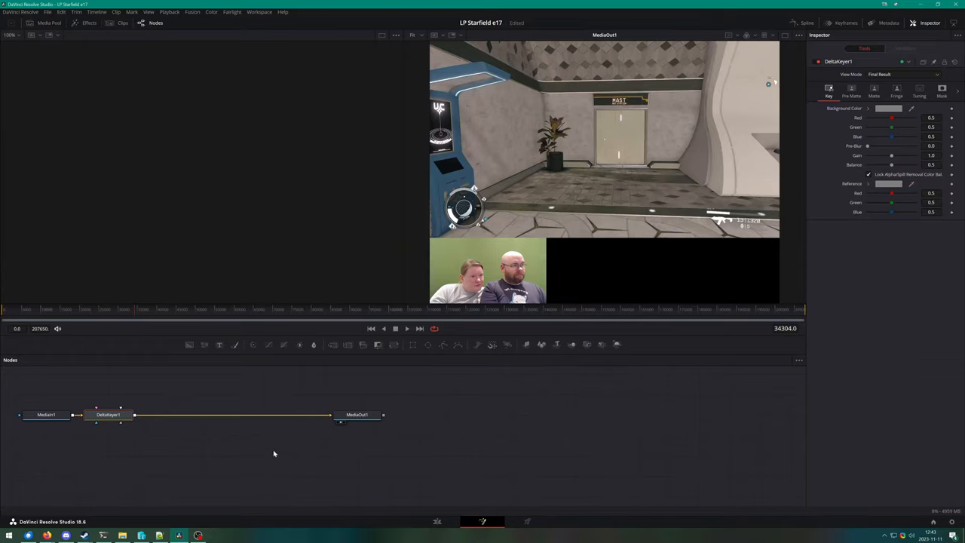
{"action": "mouse_move", "coordinate": [560, 189]}
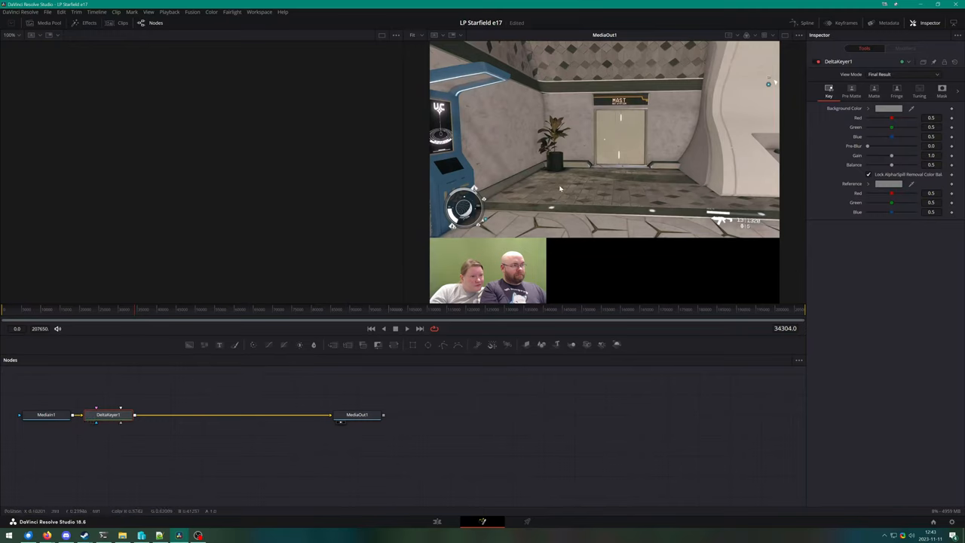
{"action": "left_click", "coordinate": [888, 109]}
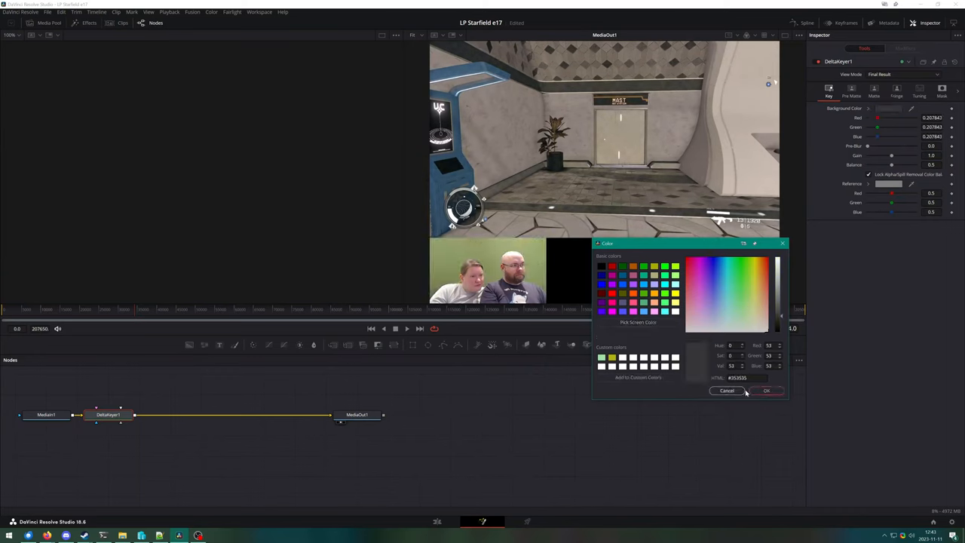
Step: Choose a light green backdrop colour for the keyer and accept it
{"action": "left_click", "coordinate": [738, 312]}
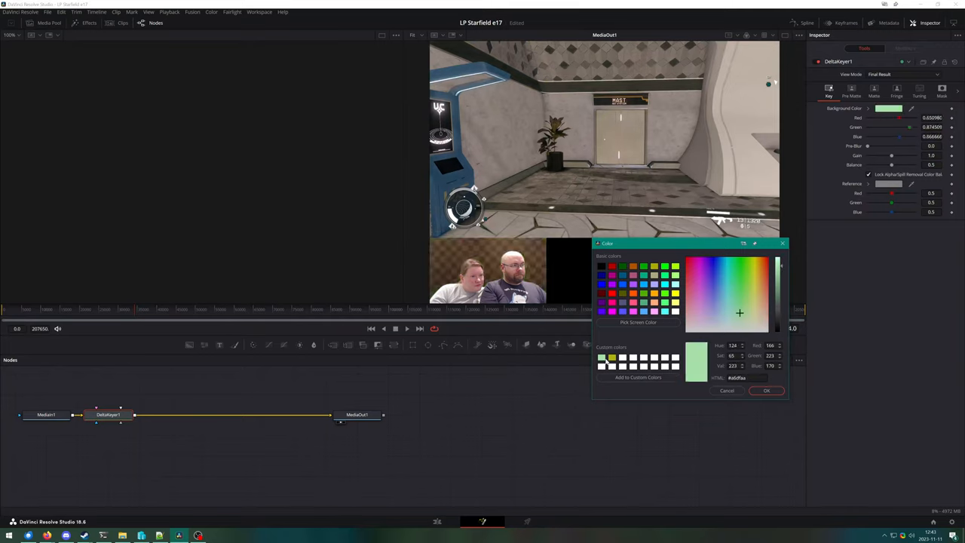
{"action": "left_click", "coordinate": [753, 265]}
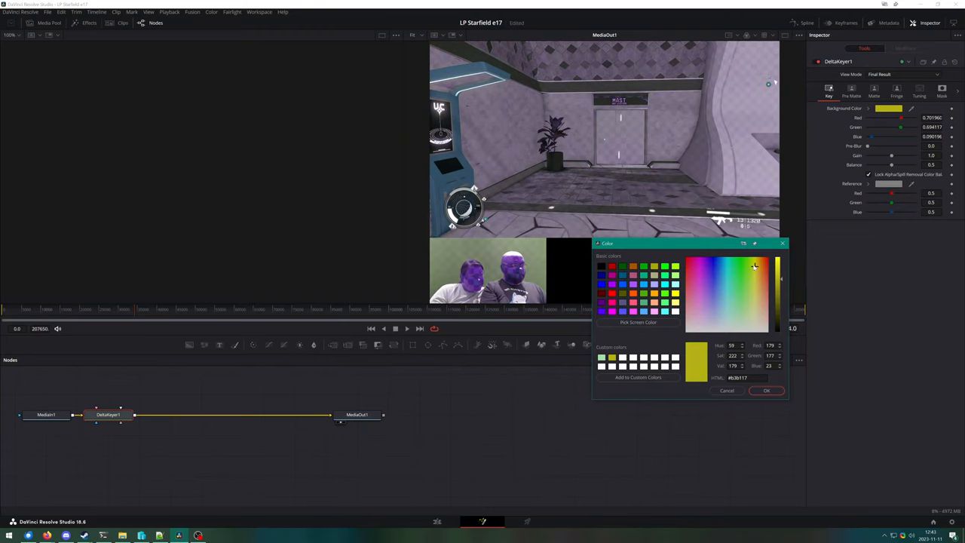
{"action": "left_click", "coordinate": [749, 265]}
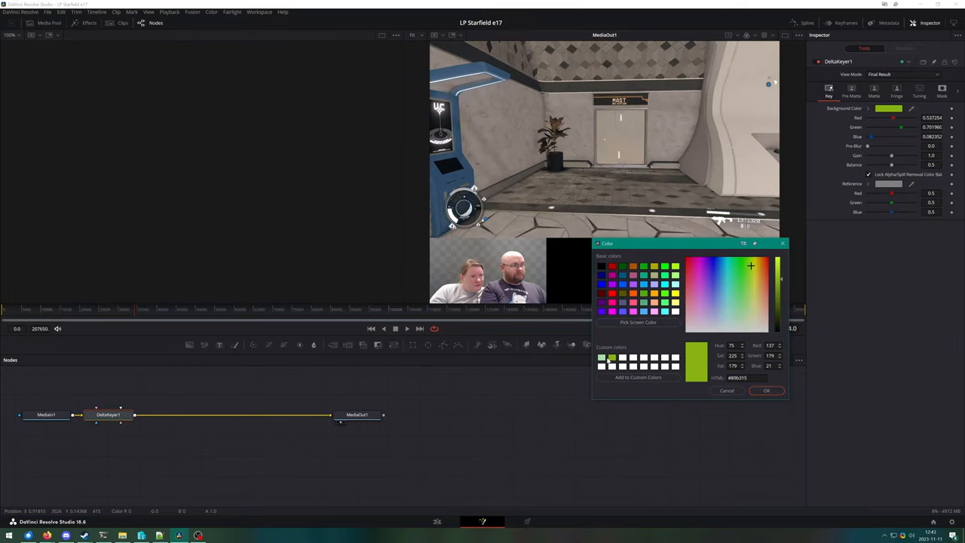
{"action": "left_click", "coordinate": [738, 312]}
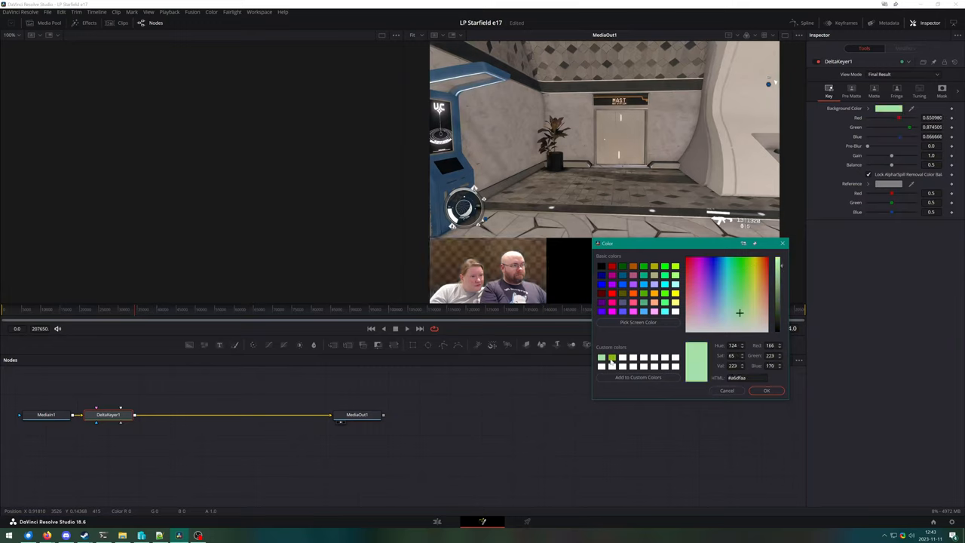
{"action": "left_click", "coordinate": [750, 265]}
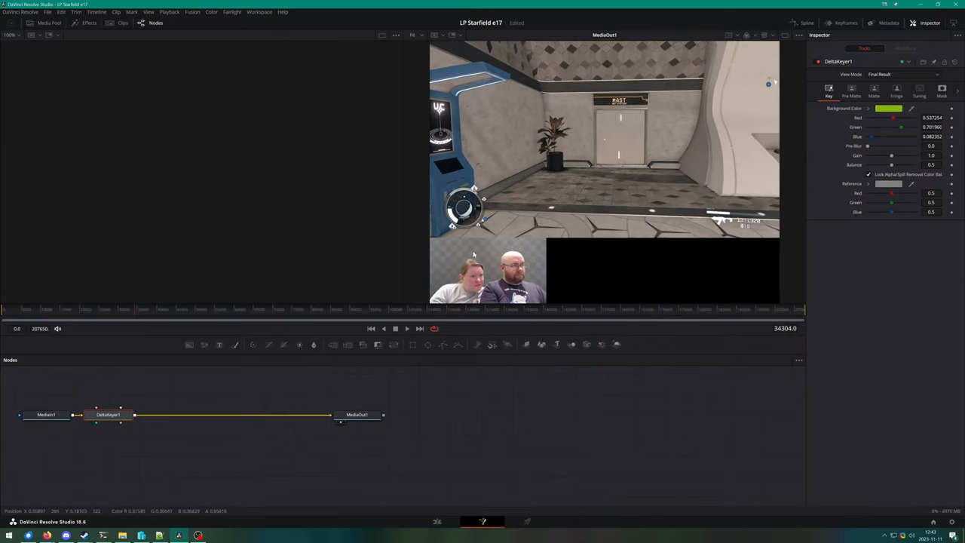
{"action": "mouse_move", "coordinate": [448, 265]}
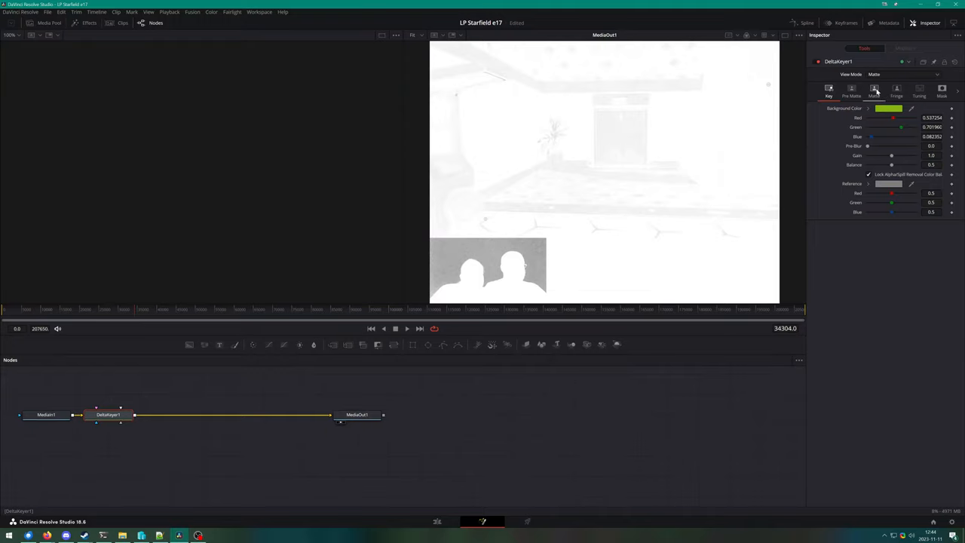
Step: Raise the Matte threshold range until the backdrop keys to solid black
{"action": "left_click", "coordinate": [875, 91]}
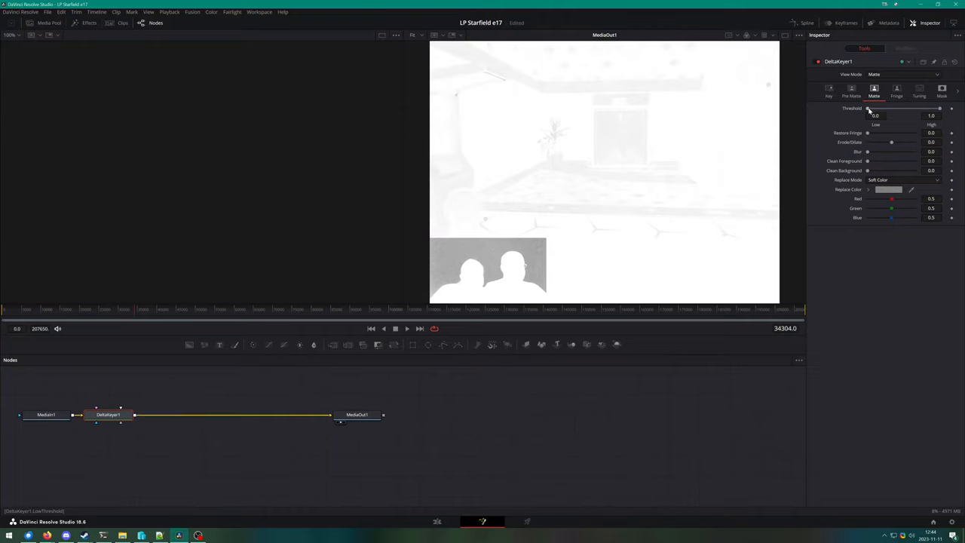
{"action": "left_click_drag", "start_coordinate": [867, 108], "coordinate": [887, 108]}
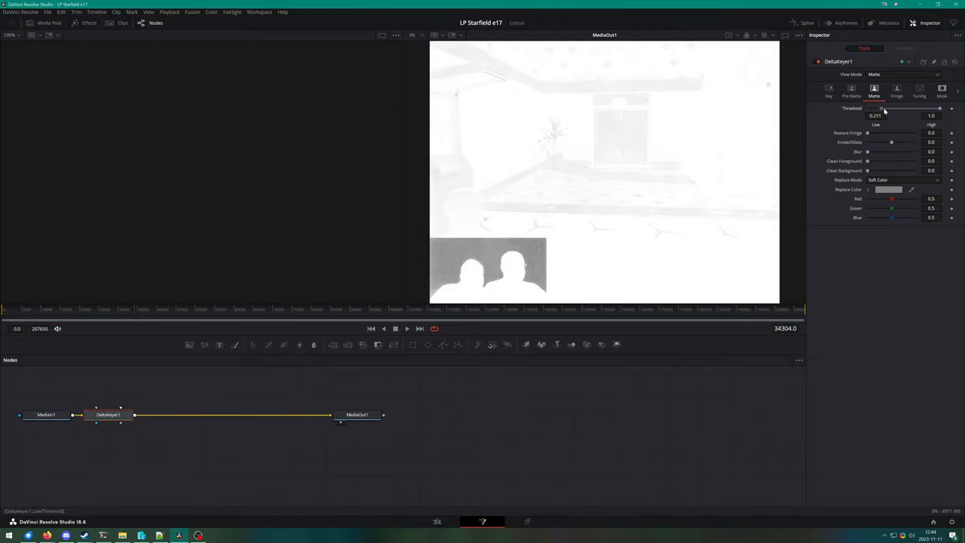
{"action": "left_click_drag", "start_coordinate": [863, 108], "coordinate": [912, 109]}
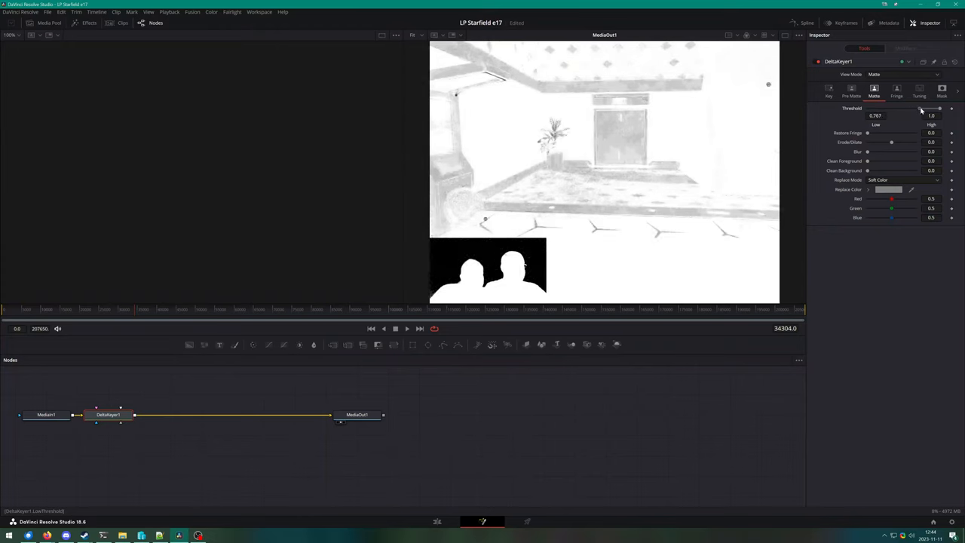
{"action": "left_click_drag", "start_coordinate": [938, 109], "coordinate": [927, 109]}
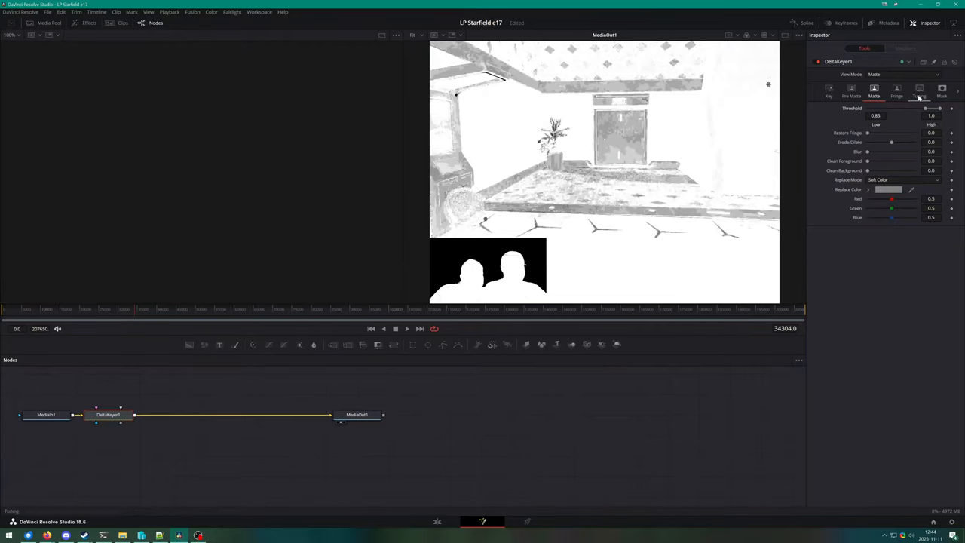
{"action": "left_click_drag", "start_coordinate": [939, 108], "coordinate": [934, 109]}
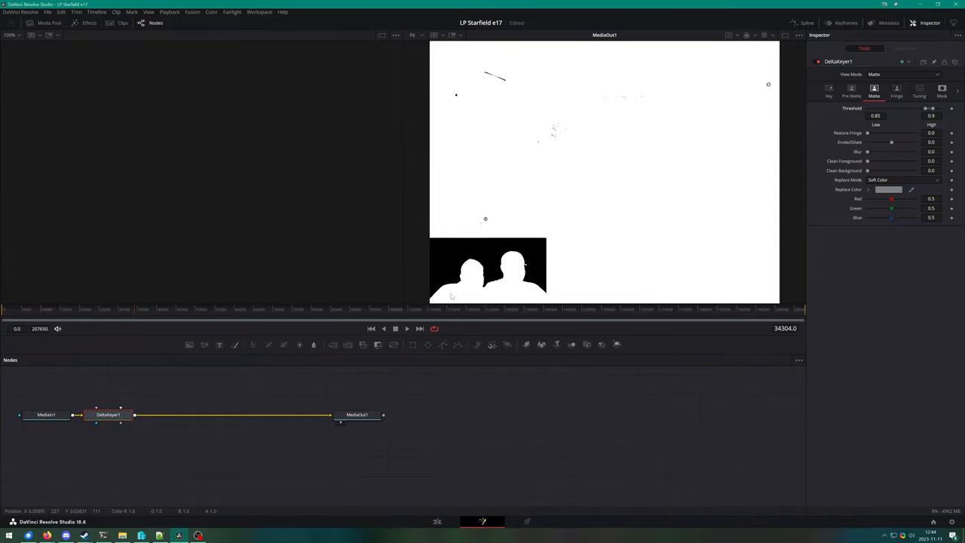
{"action": "mouse_move", "coordinate": [666, 176]}
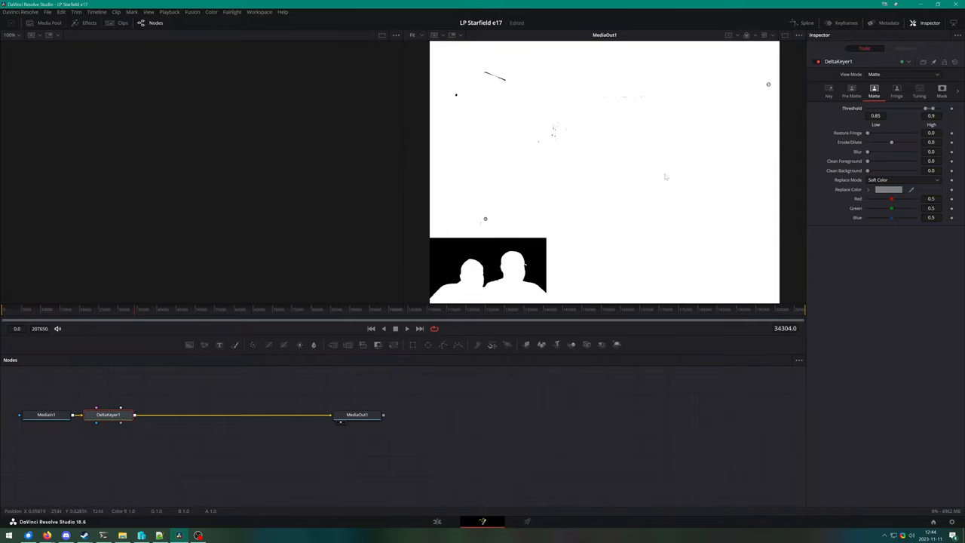
Step: Switch the DeltaKeyer View Mode from Matte to Final Result
{"action": "left_click", "coordinate": [903, 74]}
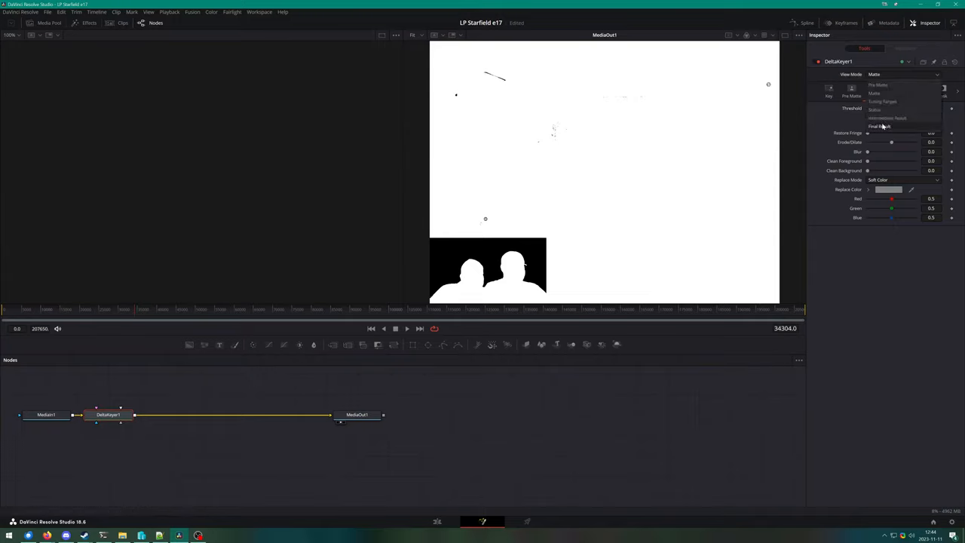
{"action": "left_click", "coordinate": [880, 126]}
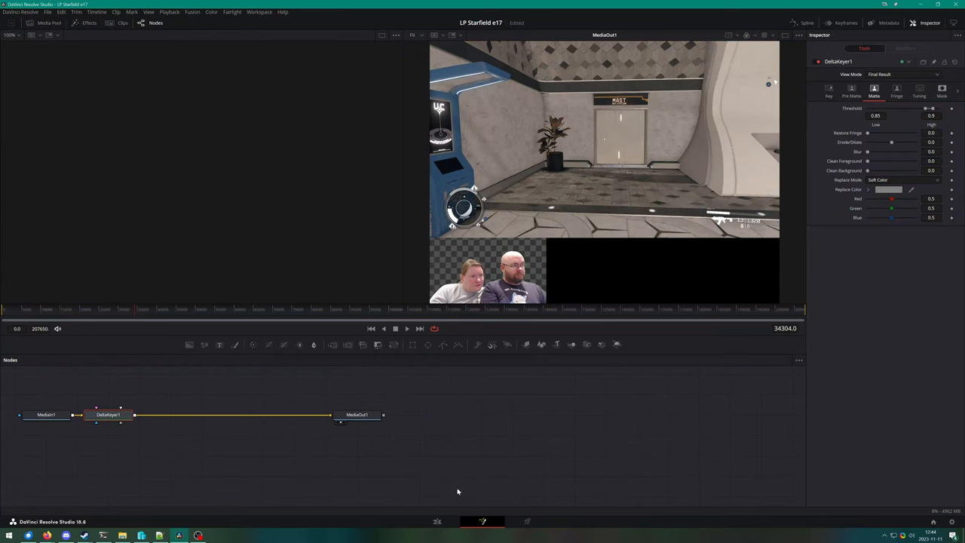
{"action": "mouse_move", "coordinate": [435, 521]}
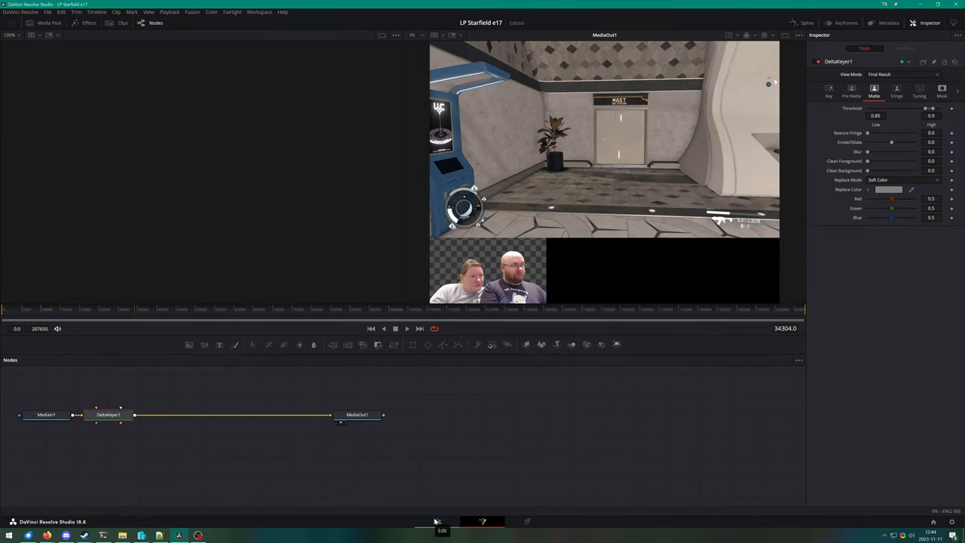
Step: Scrub the Edit timeline to a later scene to check the key there
{"action": "left_click", "coordinate": [443, 522]}
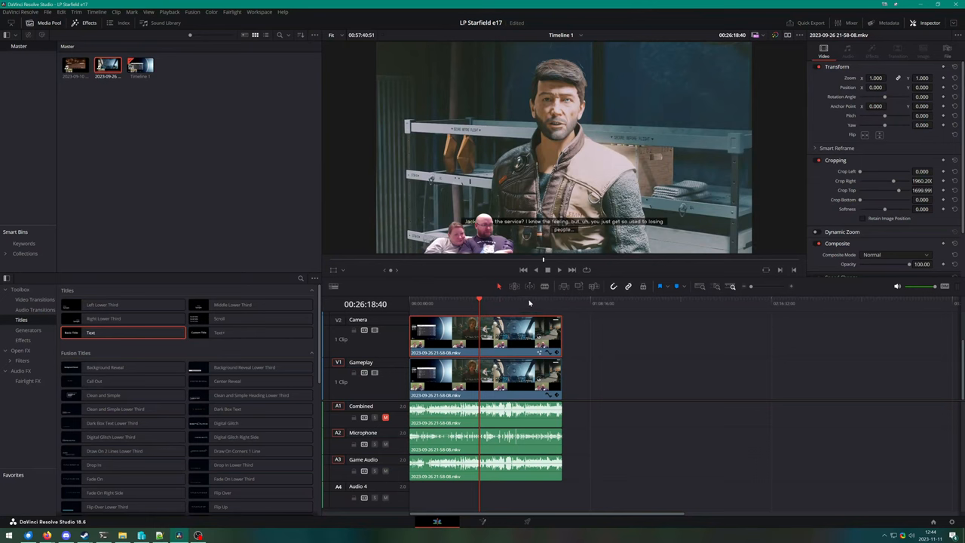
{"action": "left_click", "coordinate": [528, 301]}
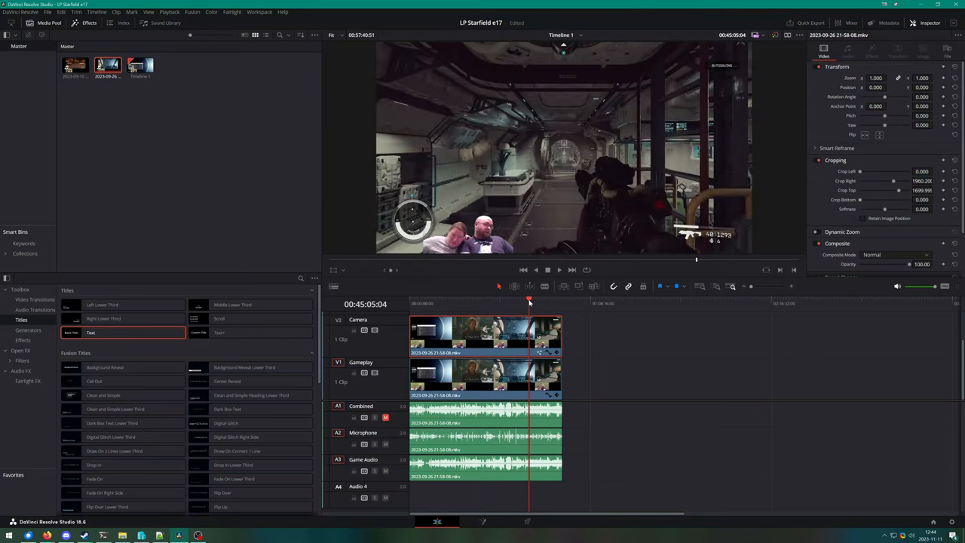
{"action": "mouse_move", "coordinate": [546, 308]}
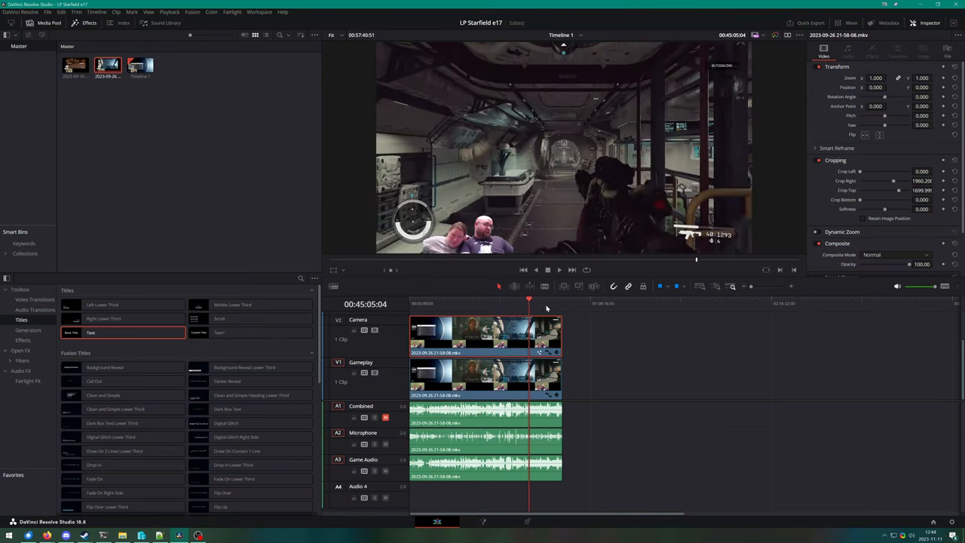
{"action": "left_click", "coordinate": [464, 303]}
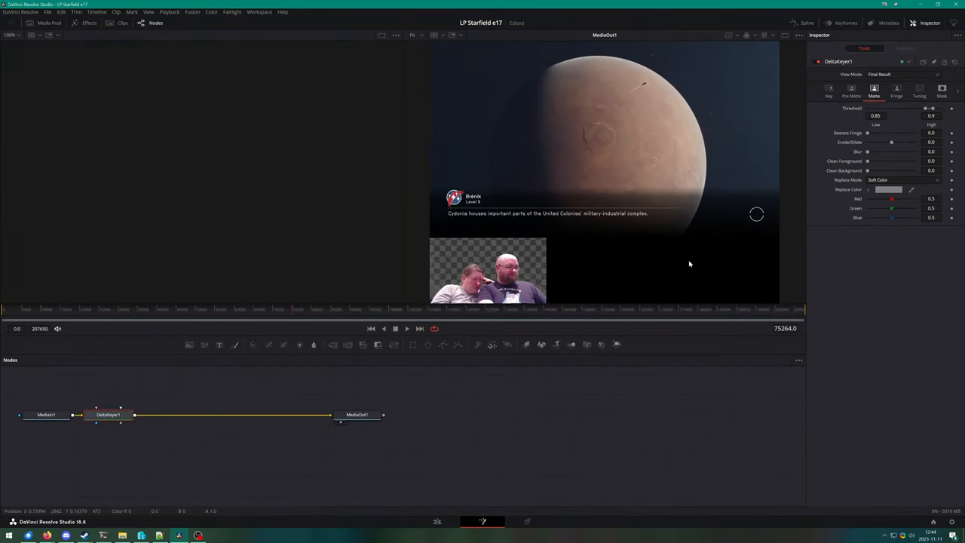
Step: View the matte and raise the low threshold until the backdrop reads black
{"action": "left_click", "coordinate": [905, 74]}
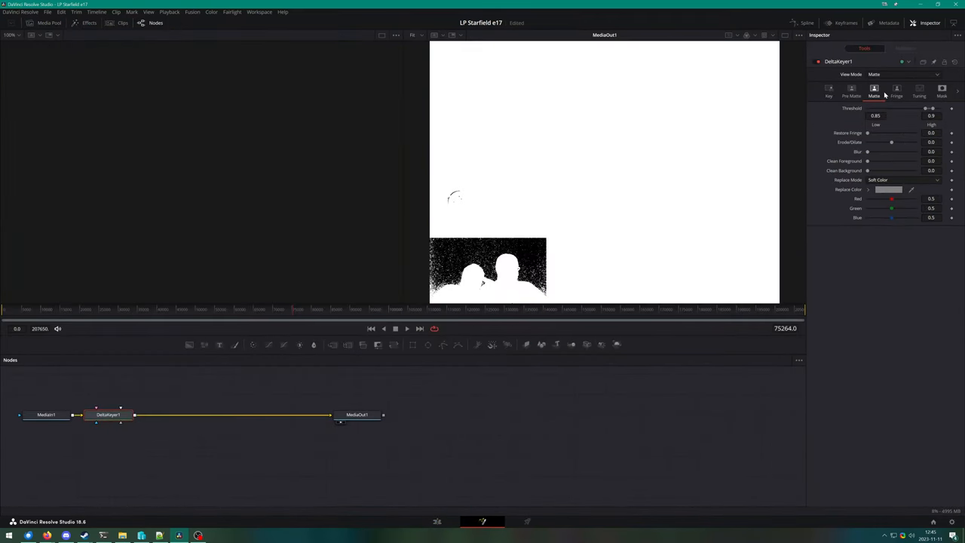
{"action": "left_click_drag", "start_coordinate": [925, 109], "coordinate": [929, 109]}
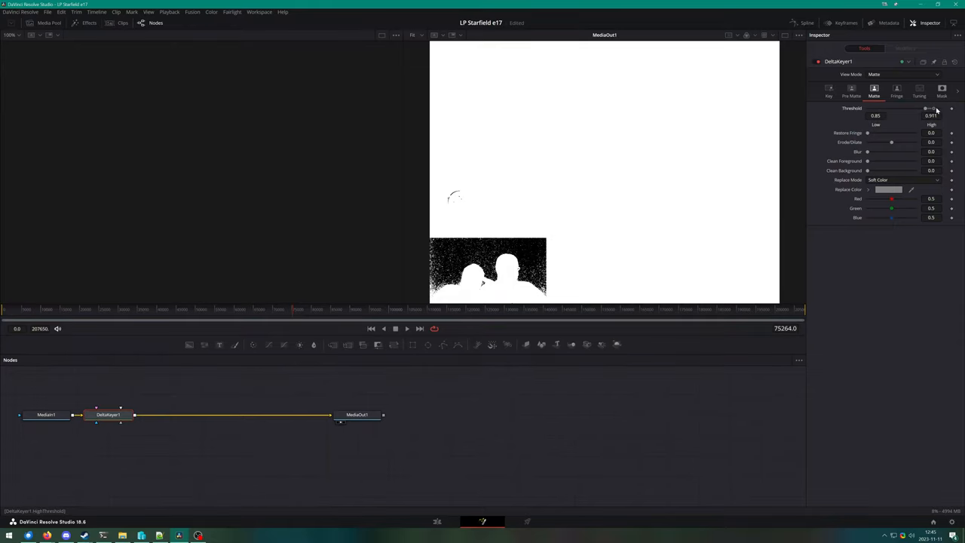
{"action": "left_click_drag", "start_coordinate": [927, 109], "coordinate": [949, 108]}
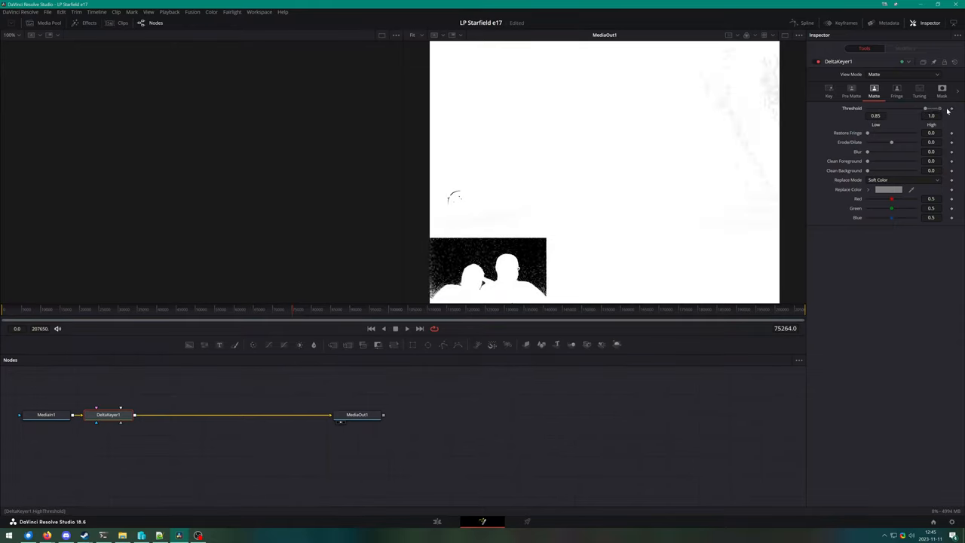
{"action": "left_click_drag", "start_coordinate": [926, 114], "coordinate": [931, 115]}
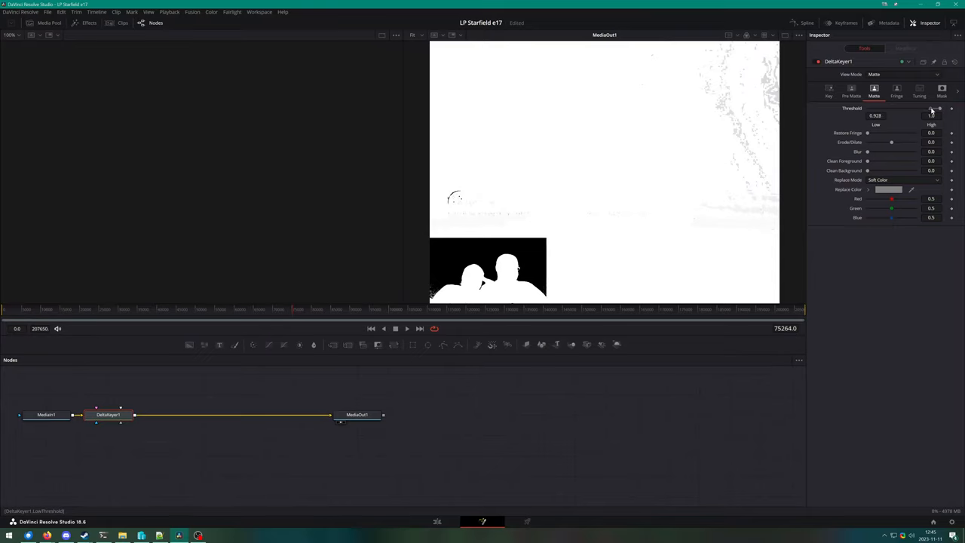
{"action": "left_click_drag", "start_coordinate": [935, 109], "coordinate": [939, 108]}
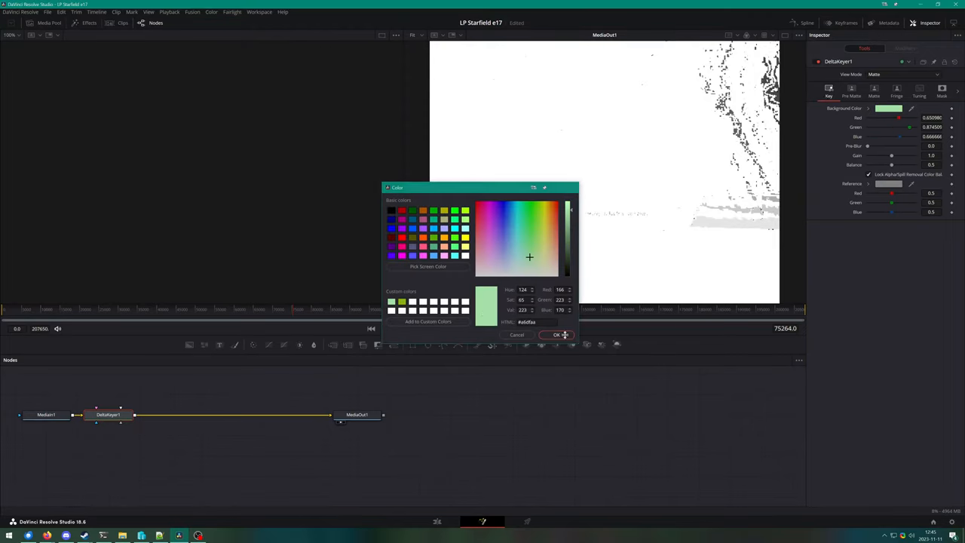
Step: Confirm the background colour, nudge the threshold again and return to Final Result
{"action": "left_click", "coordinate": [558, 335]}
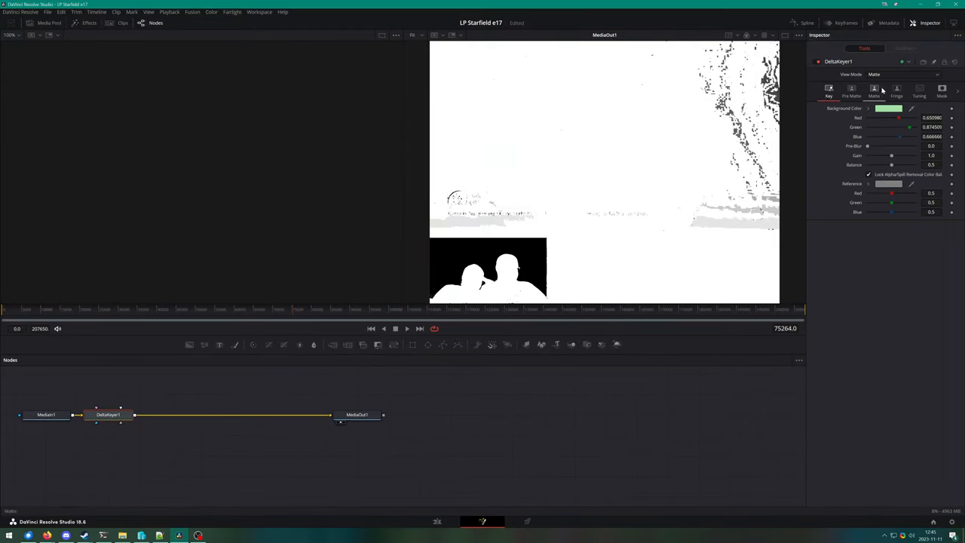
{"action": "left_click", "coordinate": [874, 91]}
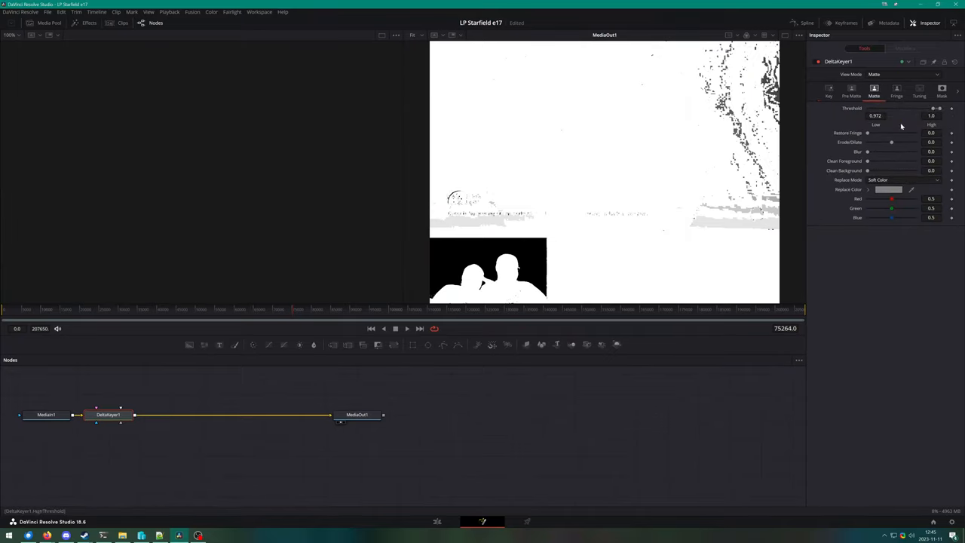
{"action": "mouse_move", "coordinate": [638, 178]}
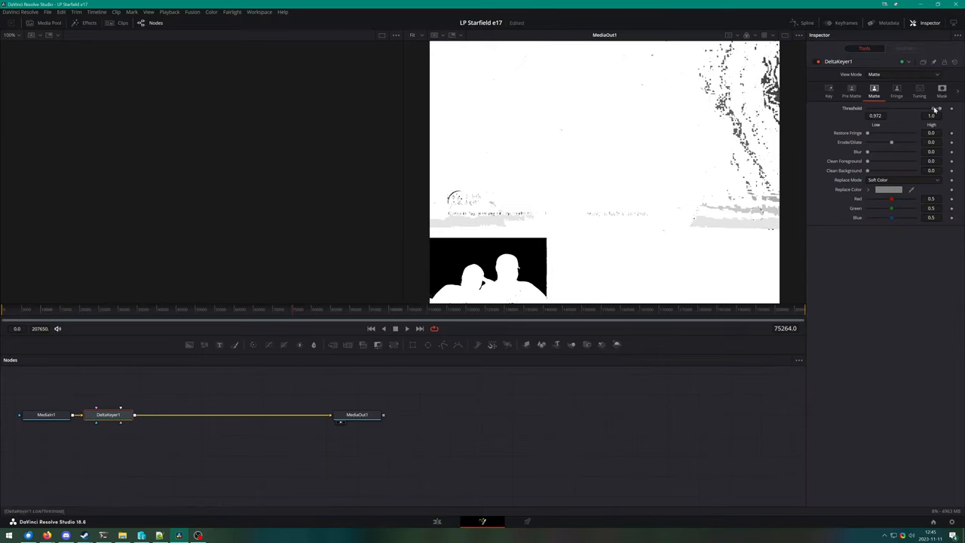
{"action": "left_click_drag", "start_coordinate": [935, 109], "coordinate": [937, 108]}
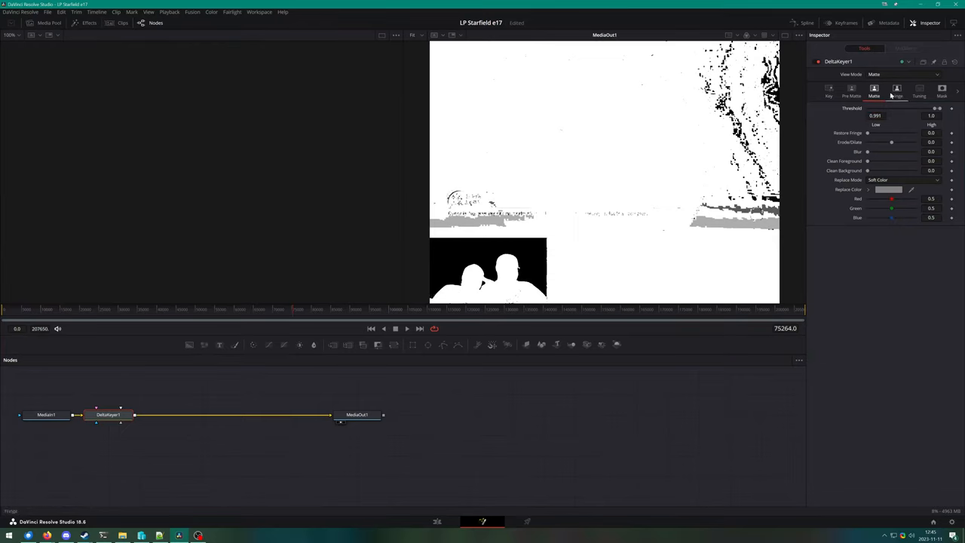
{"action": "left_click", "coordinate": [904, 74]}
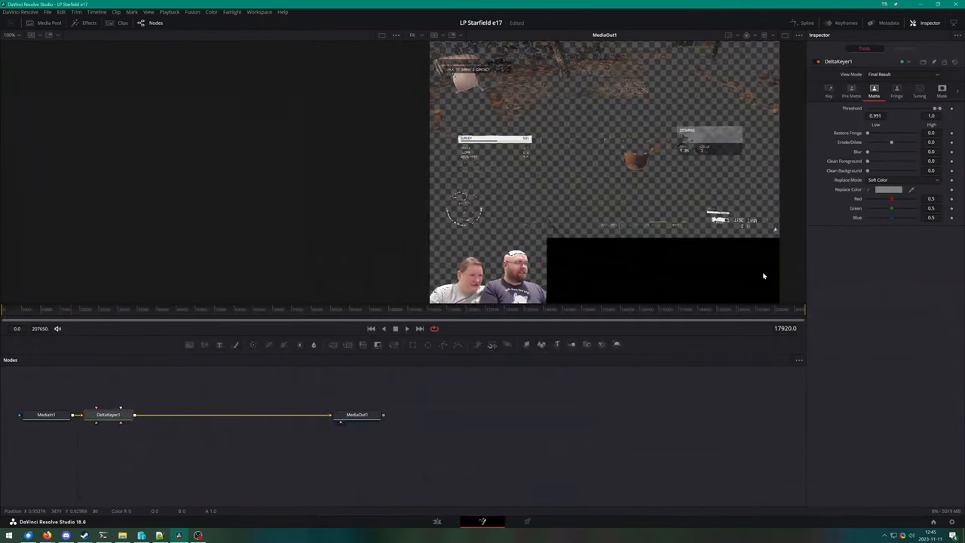
{"action": "mouse_move", "coordinate": [572, 103]}
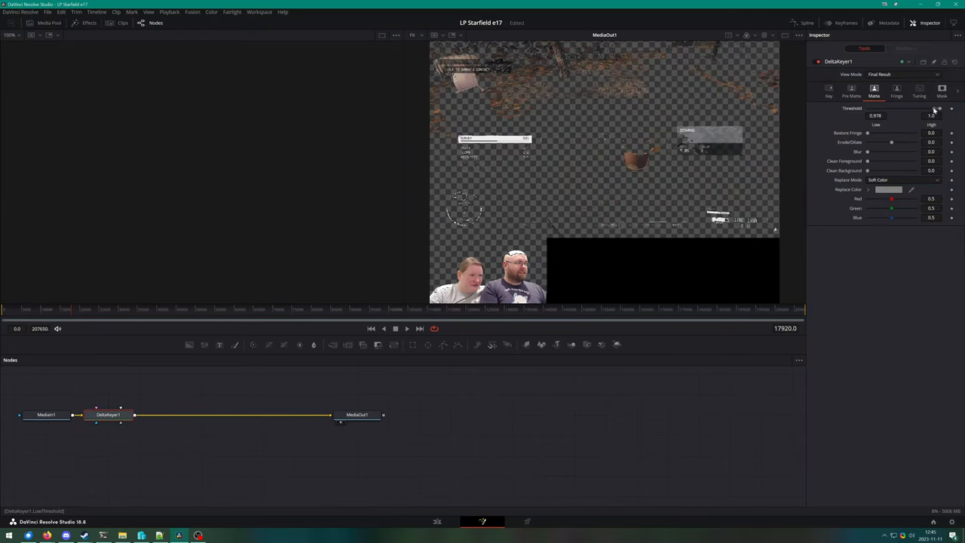
Step: Refine the Matte threshold low/high sliders to clear leftover backdrop behind both people
{"action": "left_click_drag", "start_coordinate": [938, 109], "coordinate": [928, 109]}
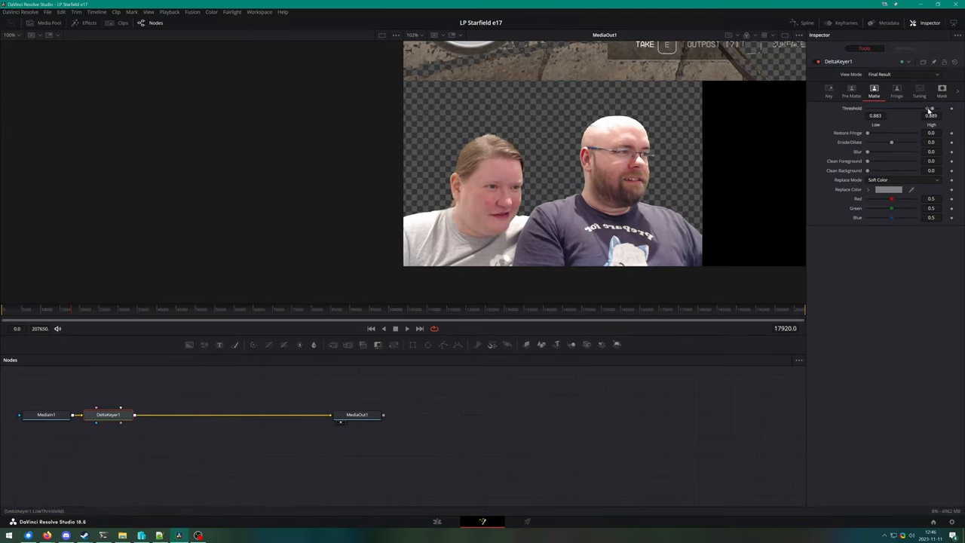
{"action": "left_click_drag", "start_coordinate": [931, 109], "coordinate": [920, 109]}
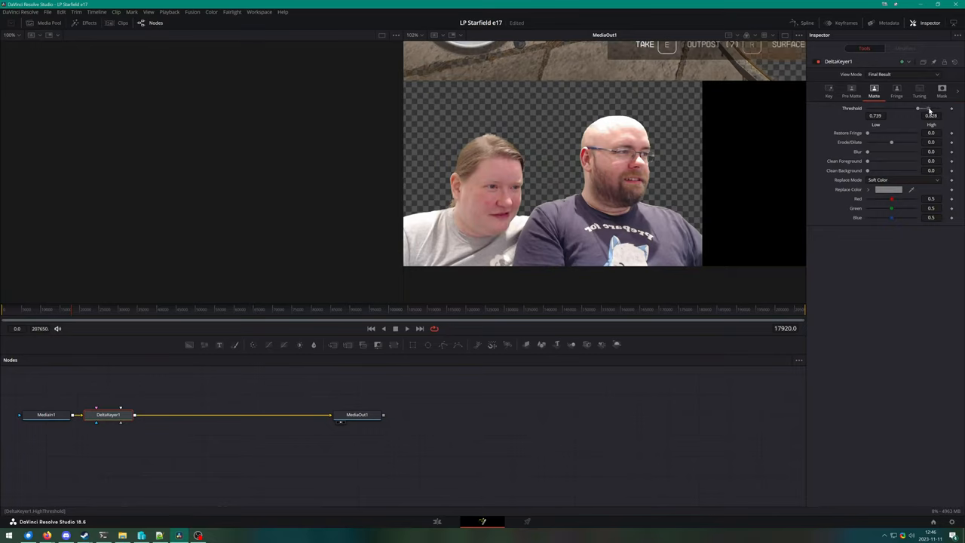
{"action": "left_click_drag", "start_coordinate": [918, 115], "coordinate": [925, 114]}
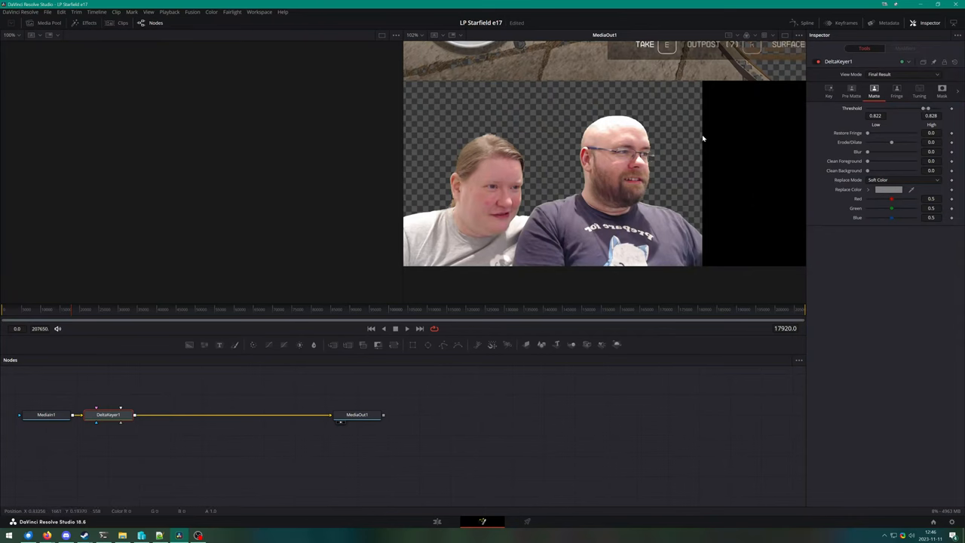
{"action": "mouse_move", "coordinate": [421, 415]}
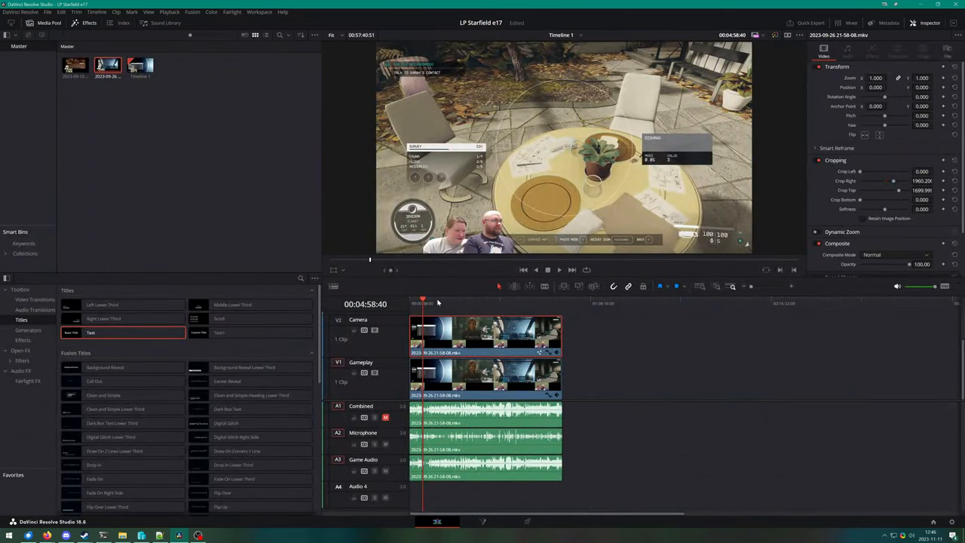
Step: Move the Edit playhead to a later planet scene to preview the overlay
{"action": "left_click", "coordinate": [464, 301]}
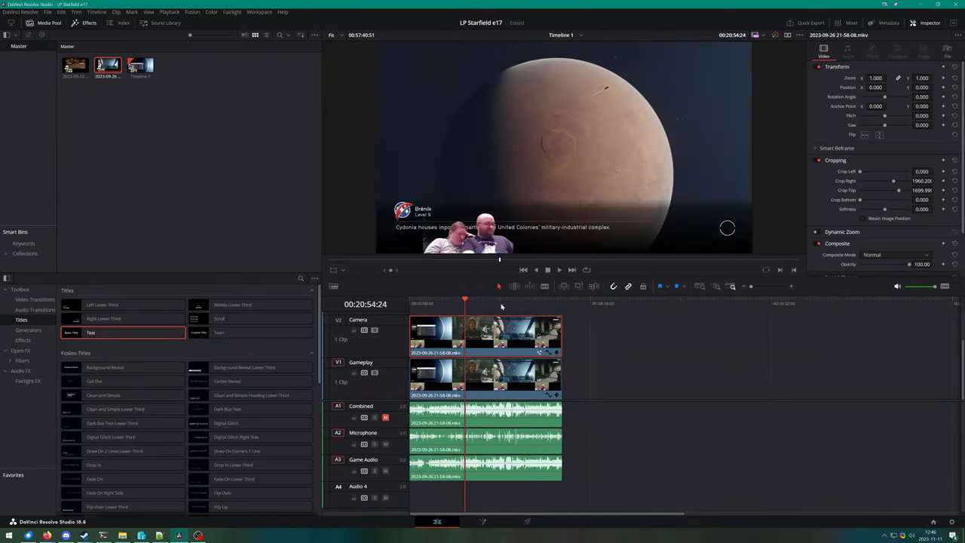
{"action": "mouse_move", "coordinate": [434, 291]}
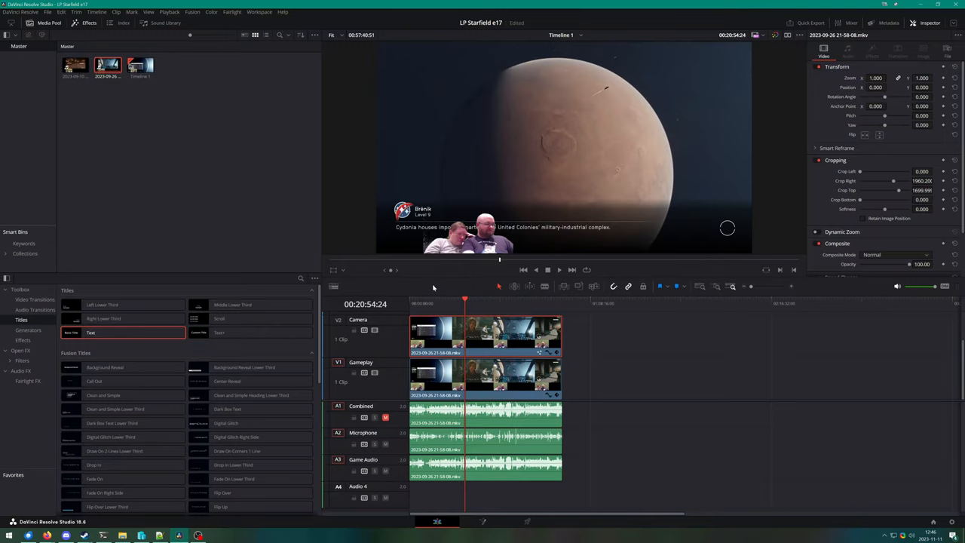
{"action": "mouse_move", "coordinate": [787, 164]}
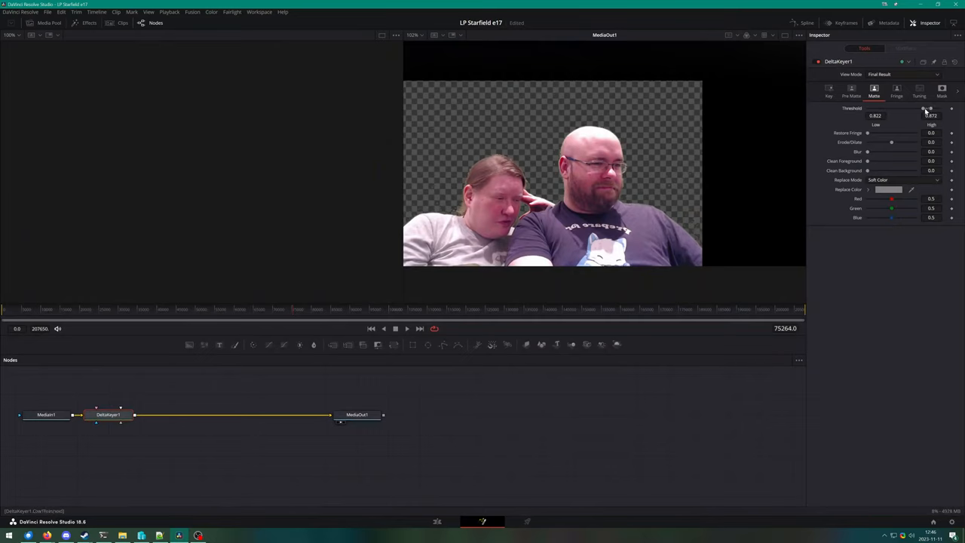
Step: Tighten the threshold sliders on the matte for the planet scene
{"action": "left_click_drag", "start_coordinate": [923, 112], "coordinate": [928, 111]}
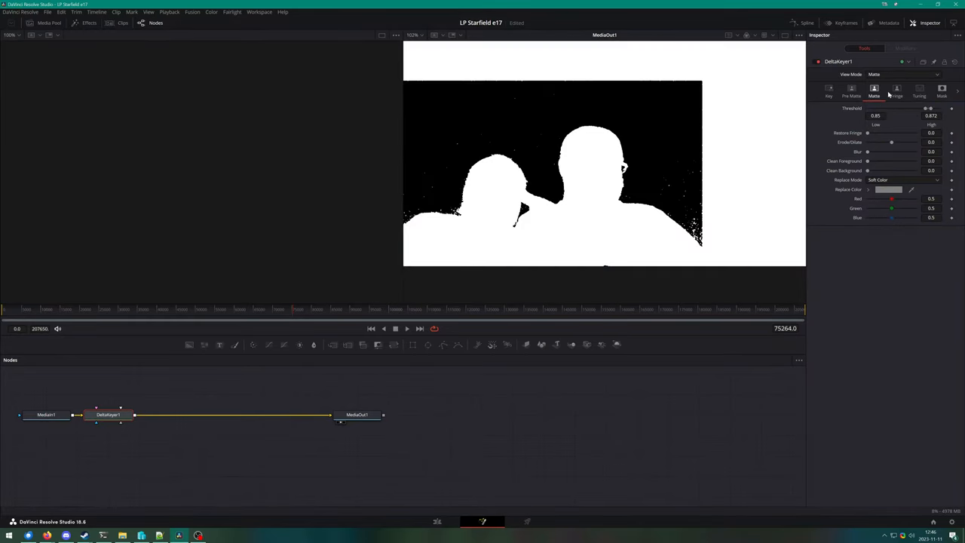
{"action": "left_click_drag", "start_coordinate": [927, 115], "coordinate": [935, 113]}
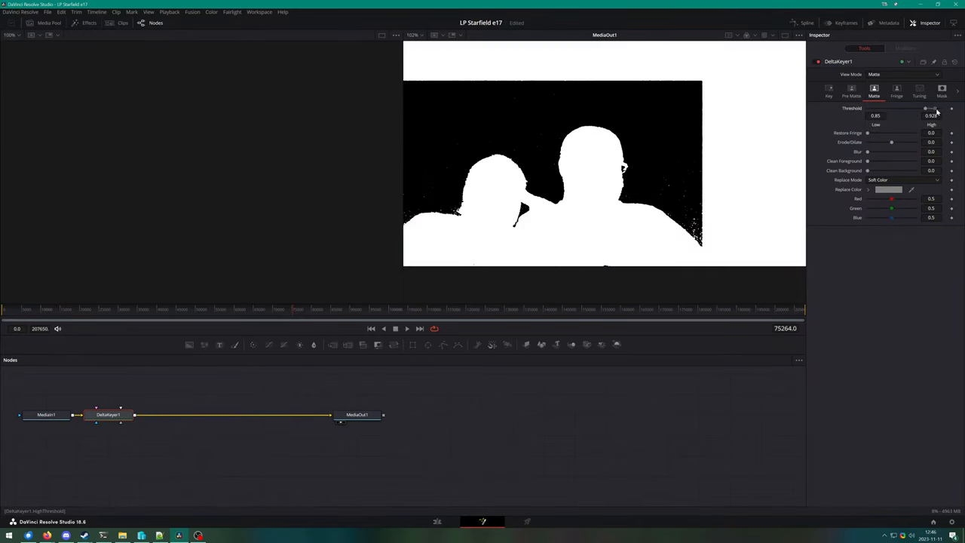
{"action": "left_click_drag", "start_coordinate": [925, 109], "coordinate": [937, 109]}
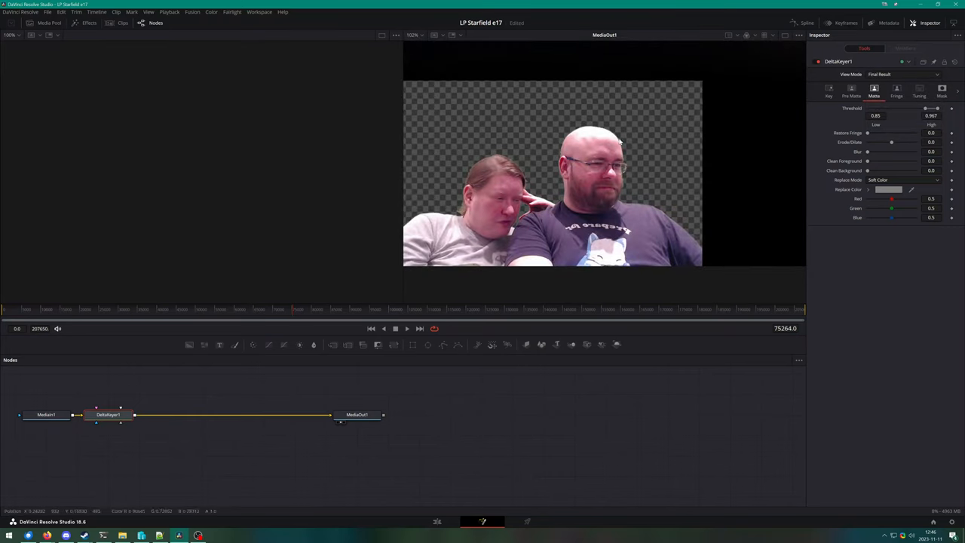
{"action": "mouse_move", "coordinate": [690, 69]}
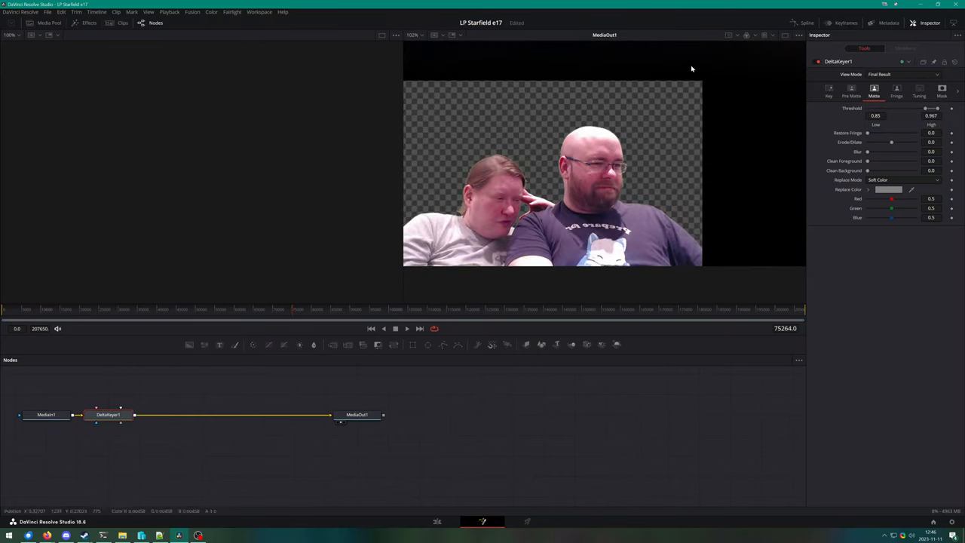
Step: Choose a Spill Method on the Delta Keyer's Fringe tab
{"action": "left_click", "coordinate": [895, 93]}
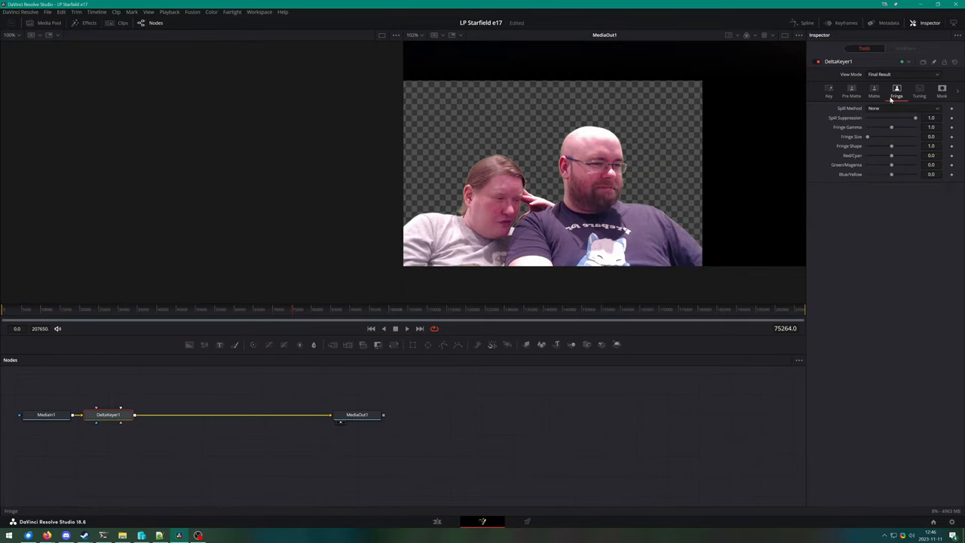
{"action": "left_click", "coordinate": [875, 90]}
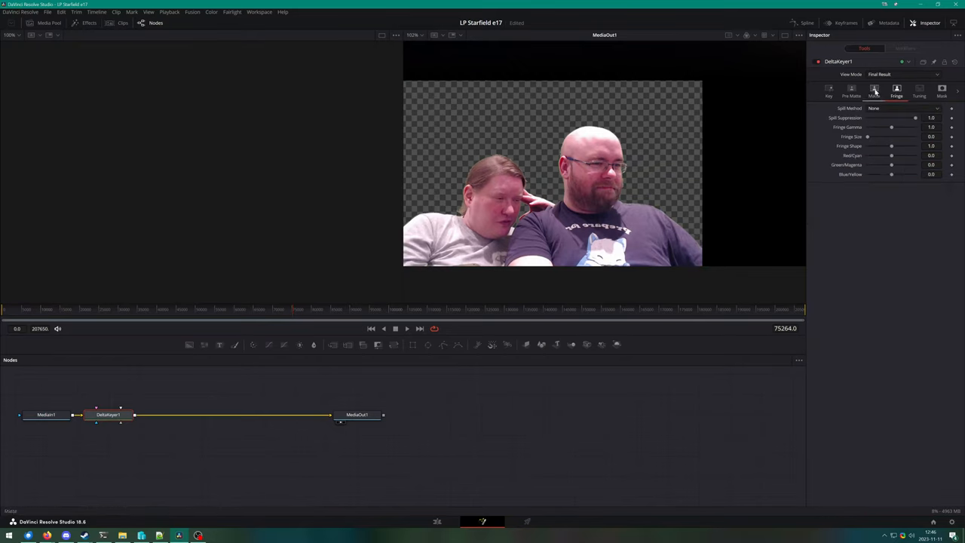
{"action": "left_click", "coordinate": [902, 108]}
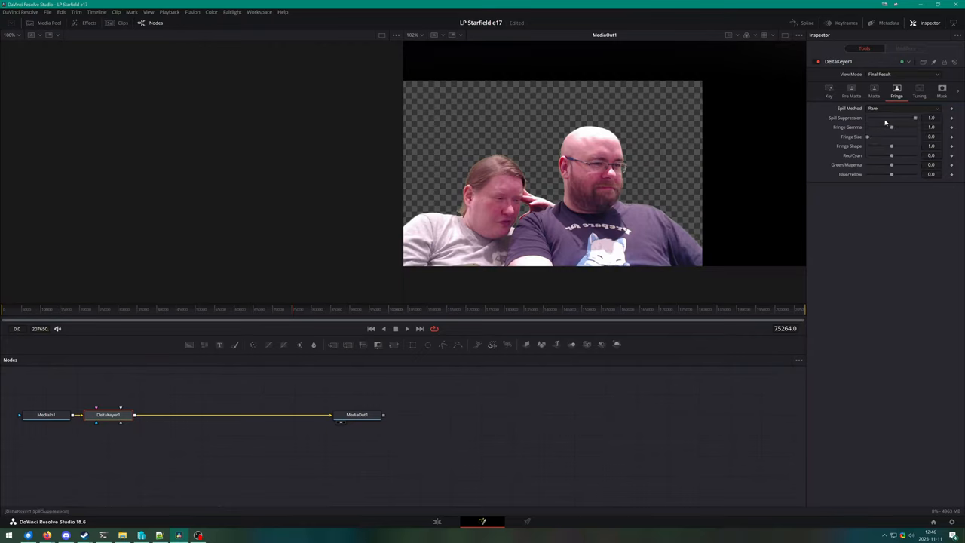
{"action": "left_click", "coordinate": [902, 109]}
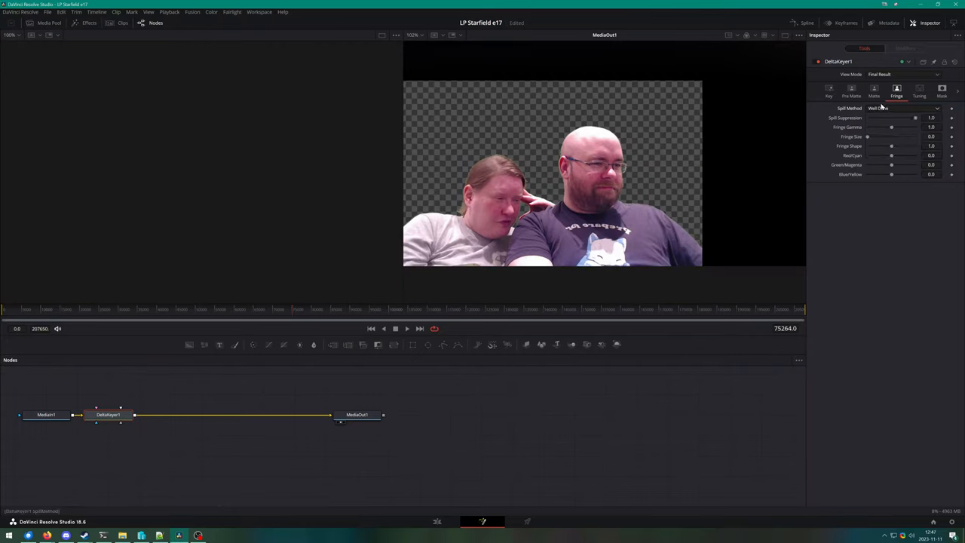
Step: Scrub the Edit timeline once more, then go to the Deliver page
{"action": "left_click", "coordinate": [875, 90]}
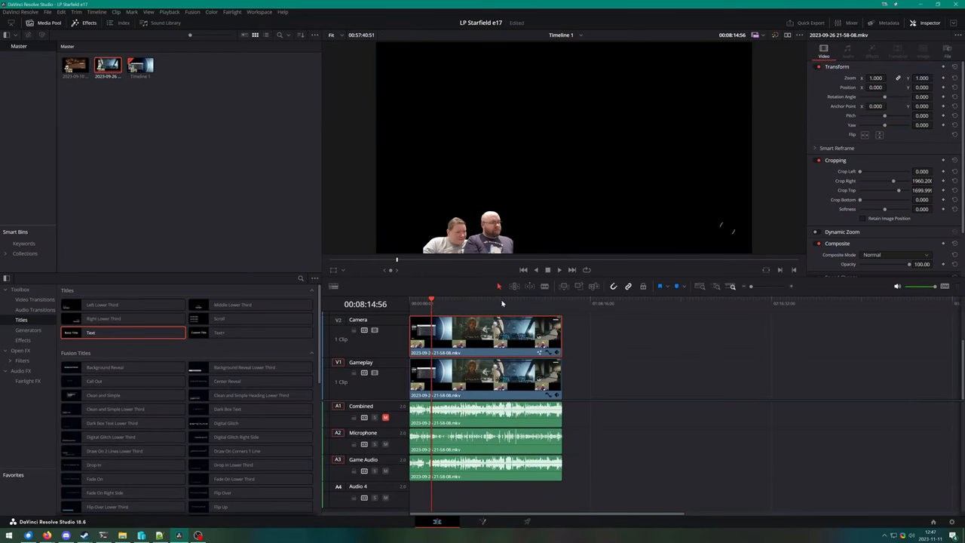
{"action": "left_click", "coordinate": [536, 301]}
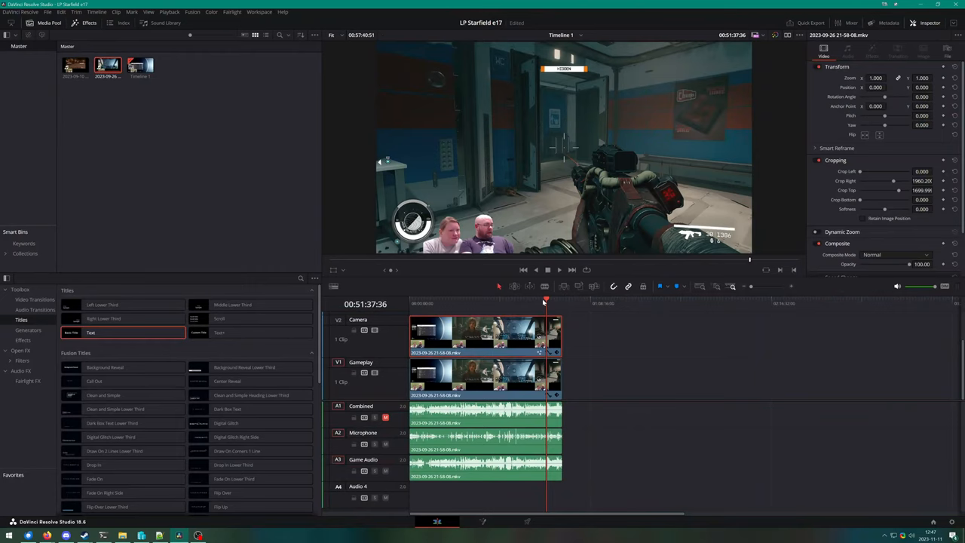
{"action": "mouse_move", "coordinate": [481, 371]}
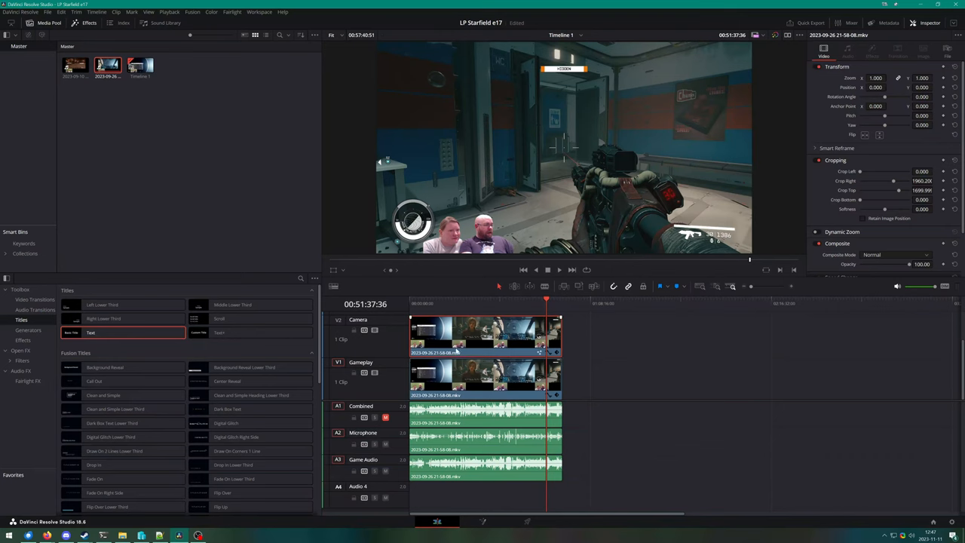
{"action": "left_click", "coordinate": [528, 521]}
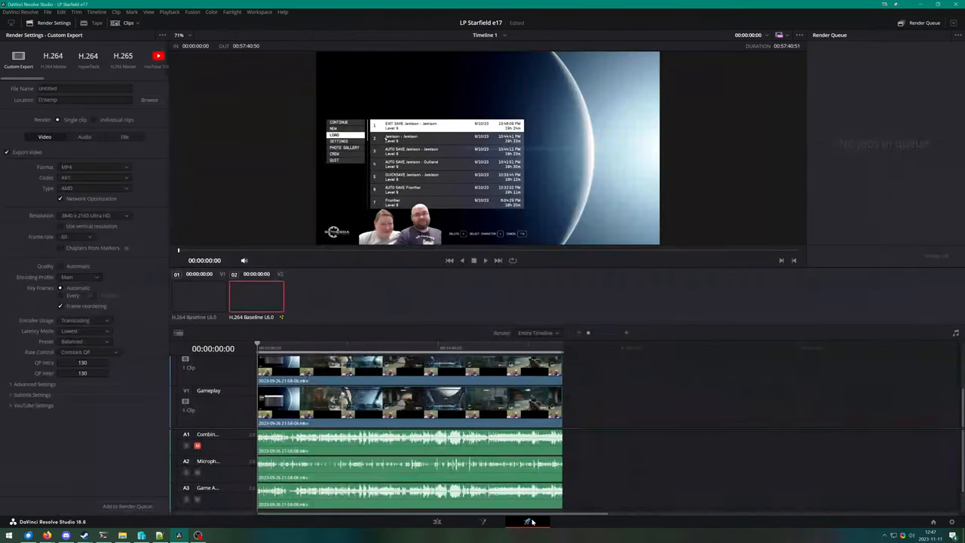
Step: Select the YouTube 2160p render preset and bring up the save-location browser
{"action": "left_click", "coordinate": [157, 58]}
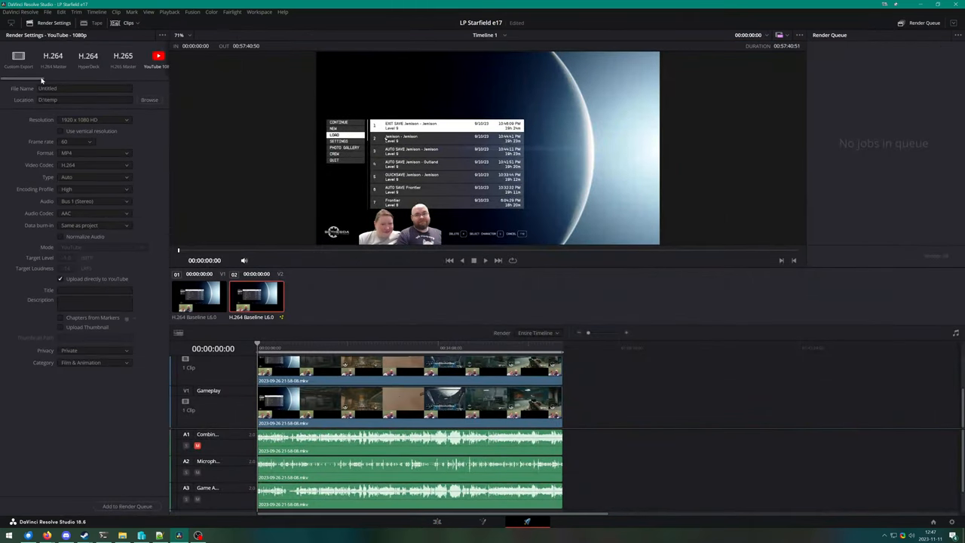
{"action": "left_click", "coordinate": [57, 56]}
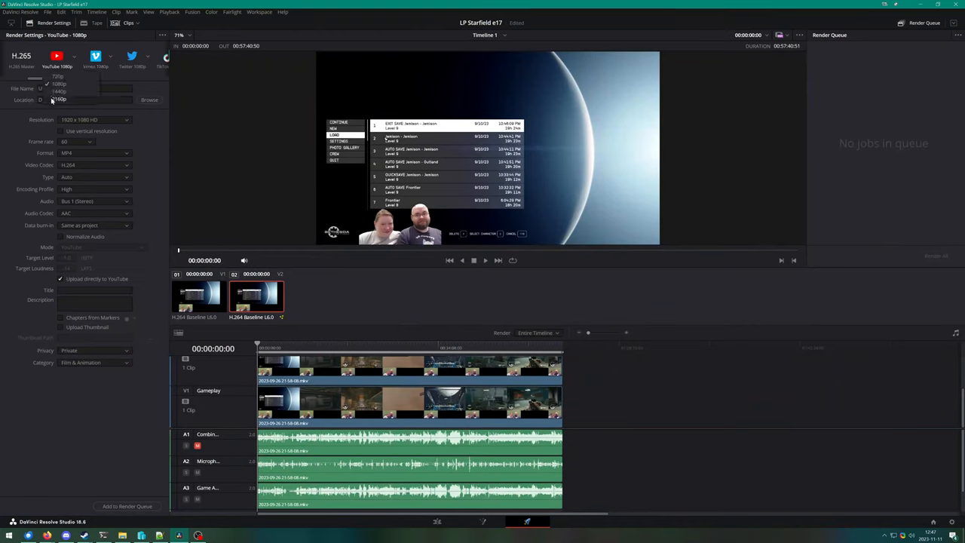
{"action": "left_click", "coordinate": [59, 99]}
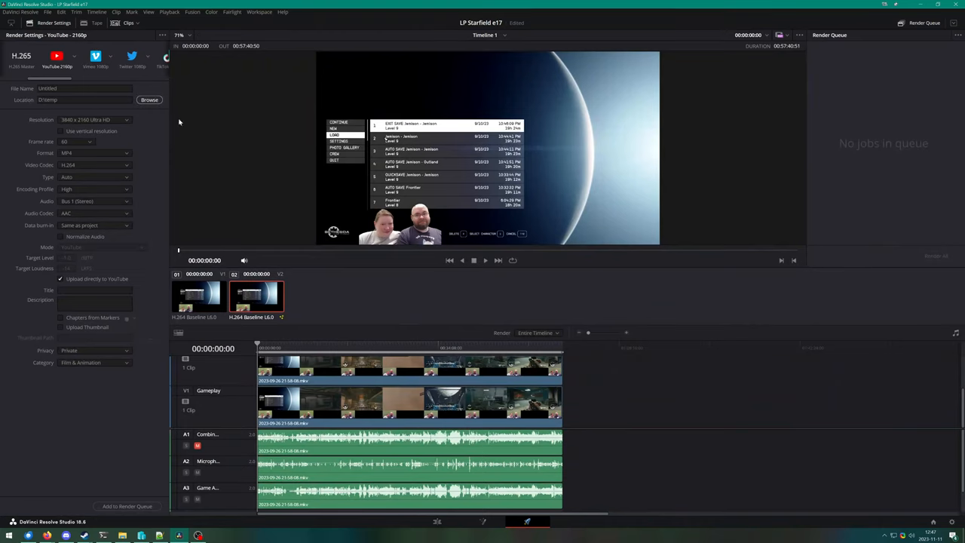
{"action": "left_click", "coordinate": [150, 99]}
{"action": "type", "text": "LP Starfield e17"}
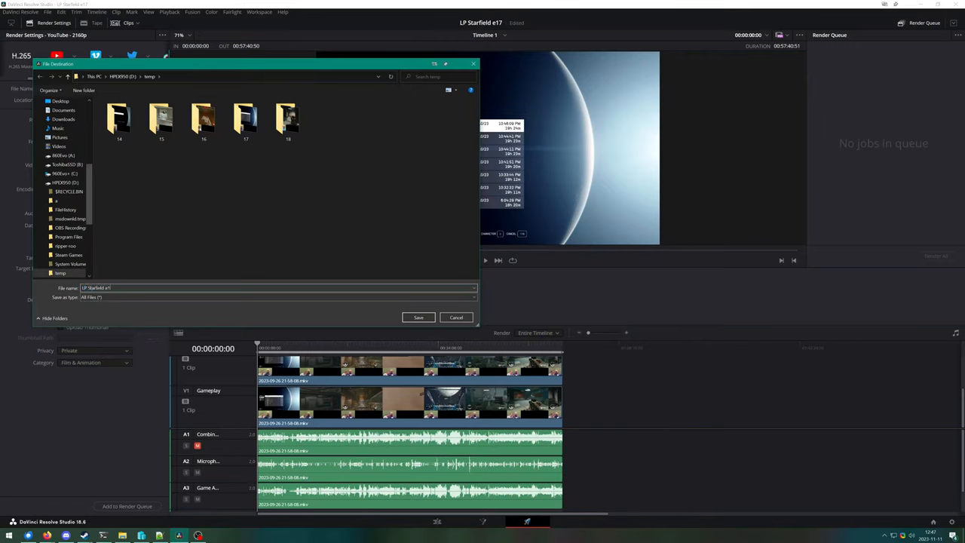
Step: Confirm the destination folder for LP Starfield e17 and close File Explorer
{"action": "left_click", "coordinate": [455, 317]}
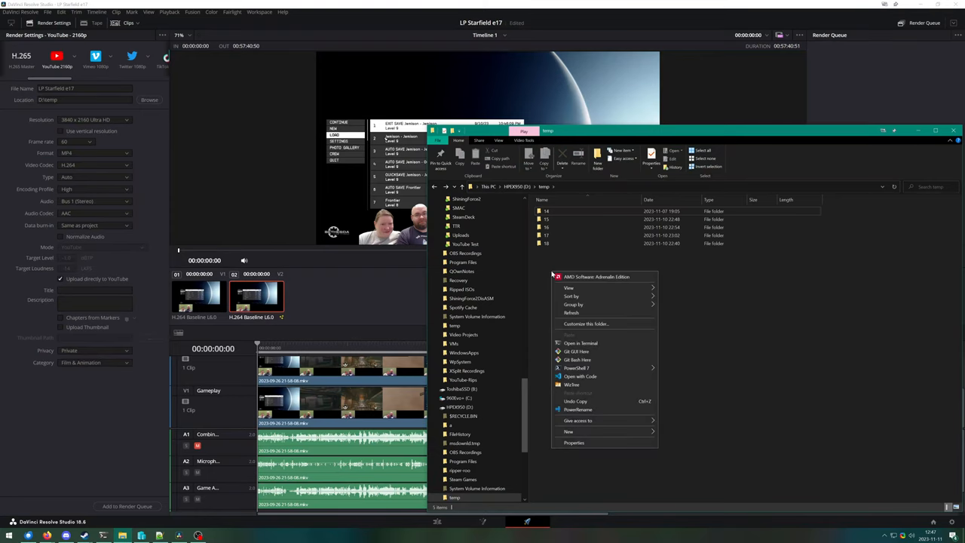
{"action": "left_click", "coordinate": [573, 443]}
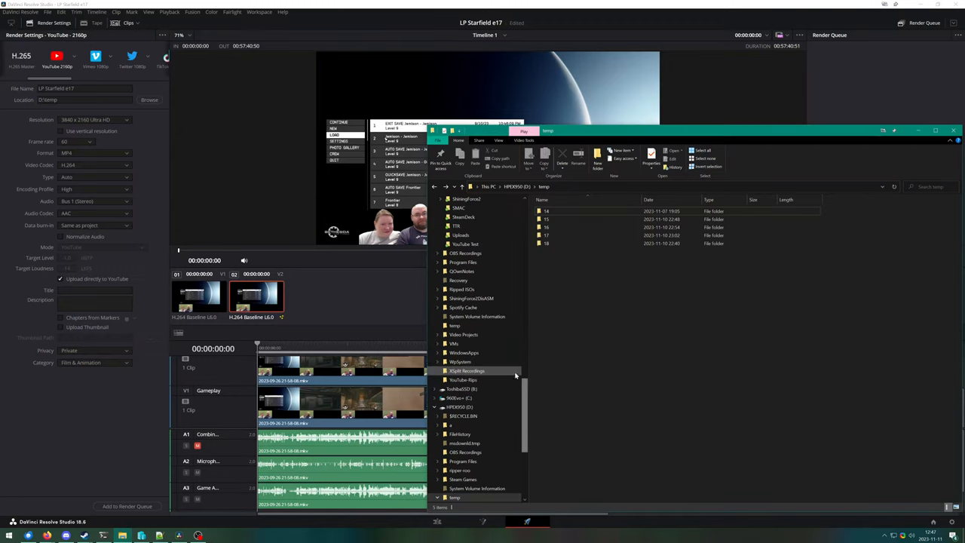
{"action": "scroll", "scroll_direction": "down", "scroll_amount": 3}
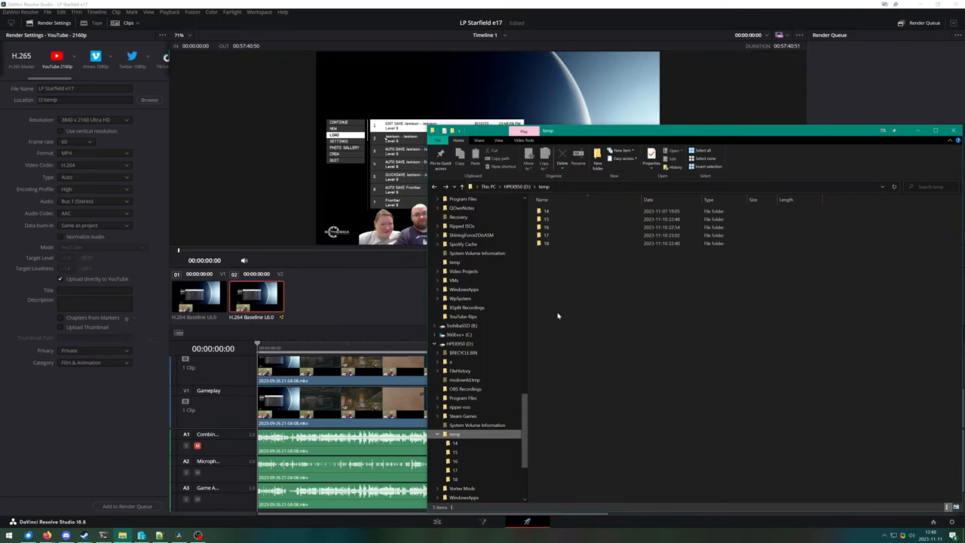
{"action": "left_click", "coordinate": [546, 211]}
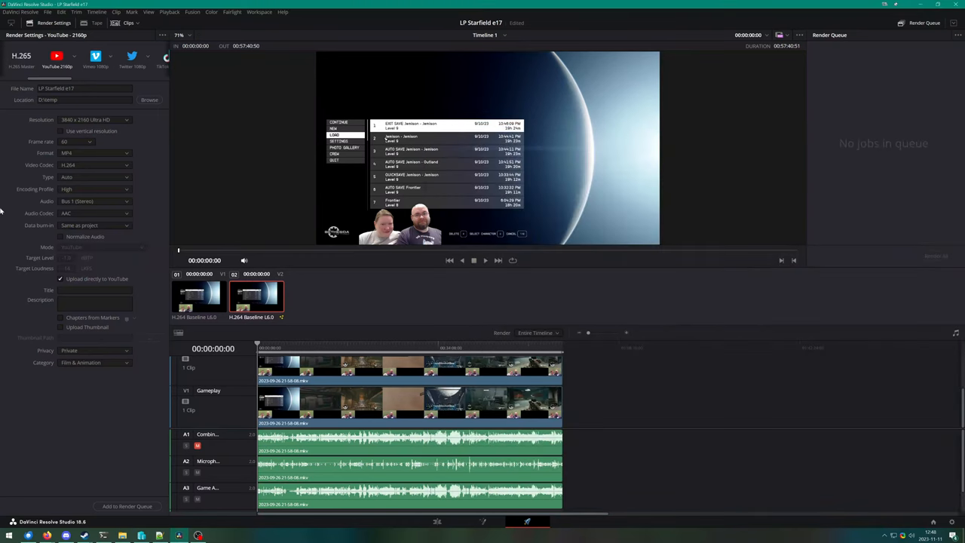
Step: Disable direct YouTube upload, enable audio normalization and set Video Codec to AV1
{"action": "left_click", "coordinate": [60, 278]}
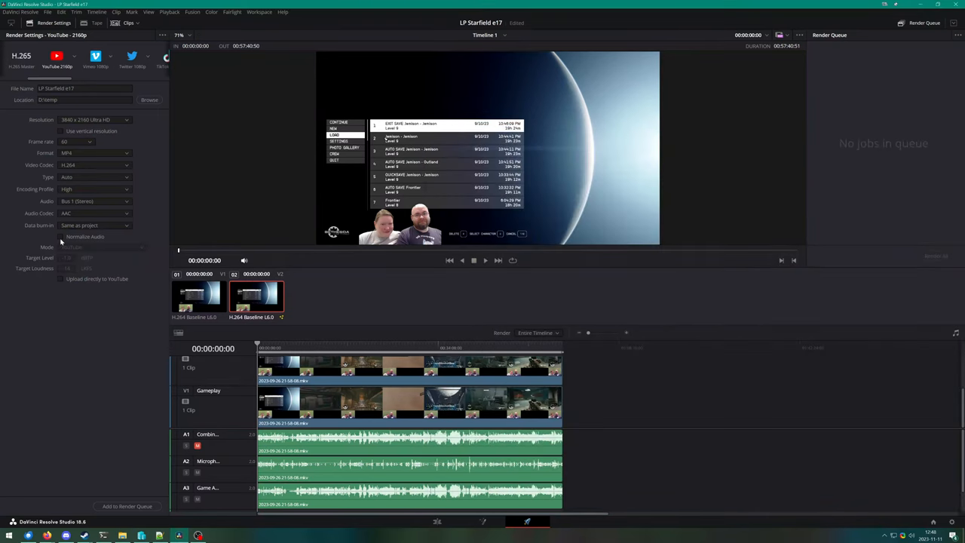
{"action": "left_click", "coordinate": [60, 237]}
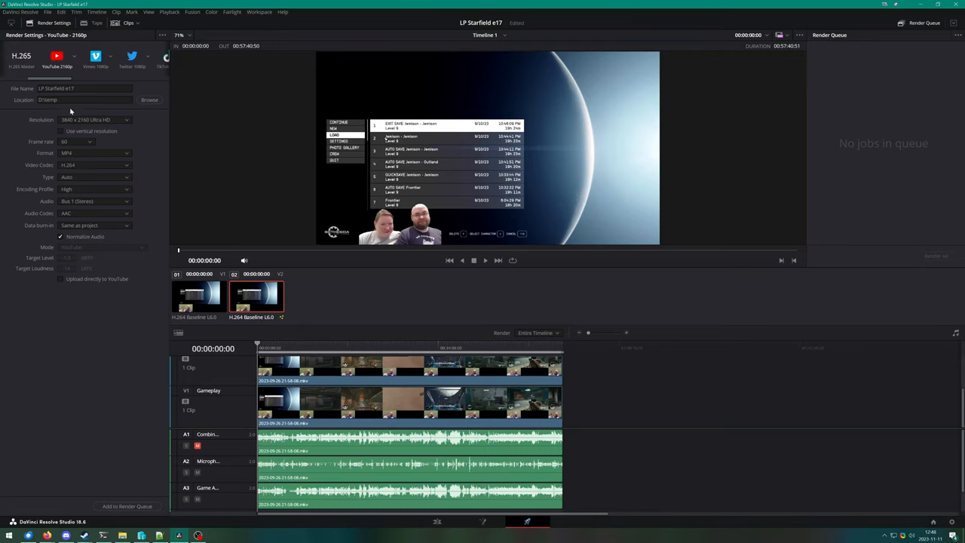
{"action": "mouse_move", "coordinate": [118, 141]}
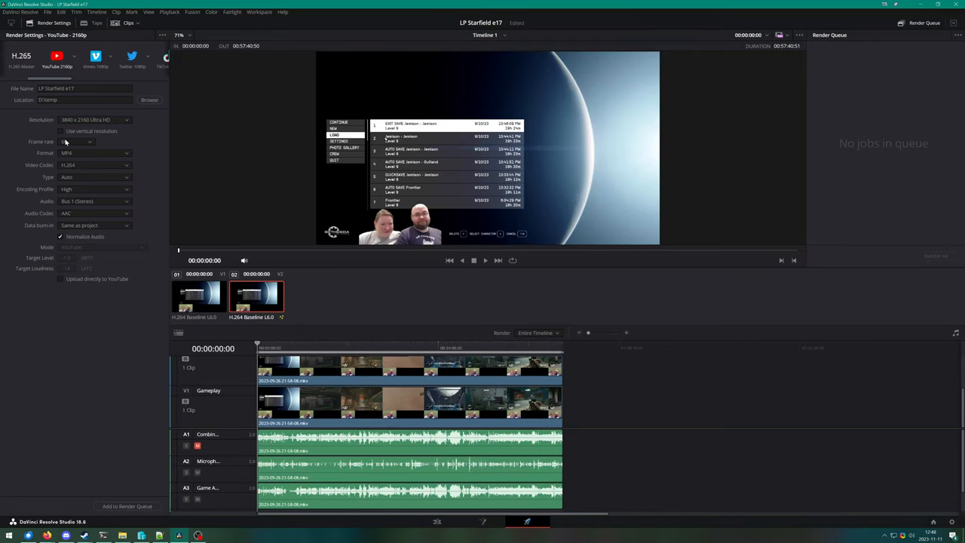
{"action": "left_click", "coordinate": [75, 142]}
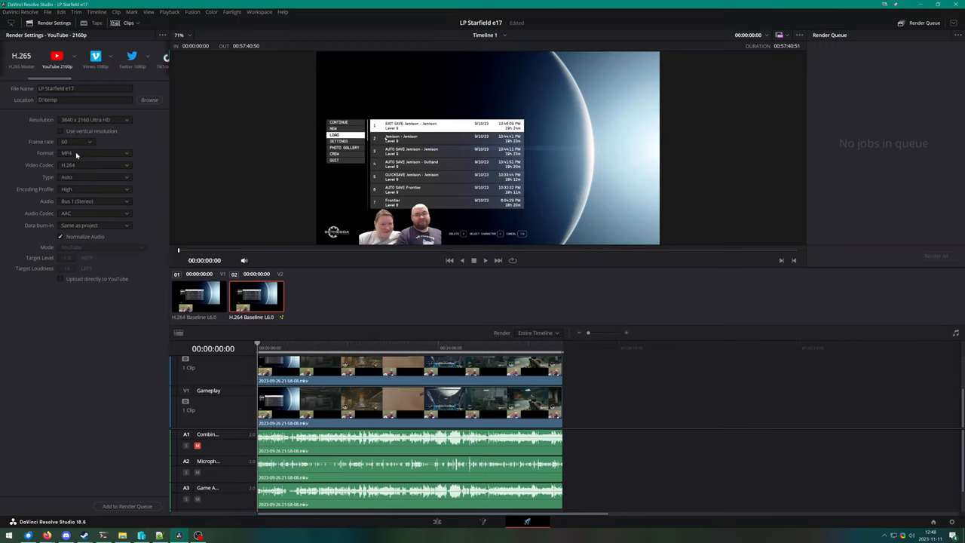
{"action": "left_click", "coordinate": [94, 164]}
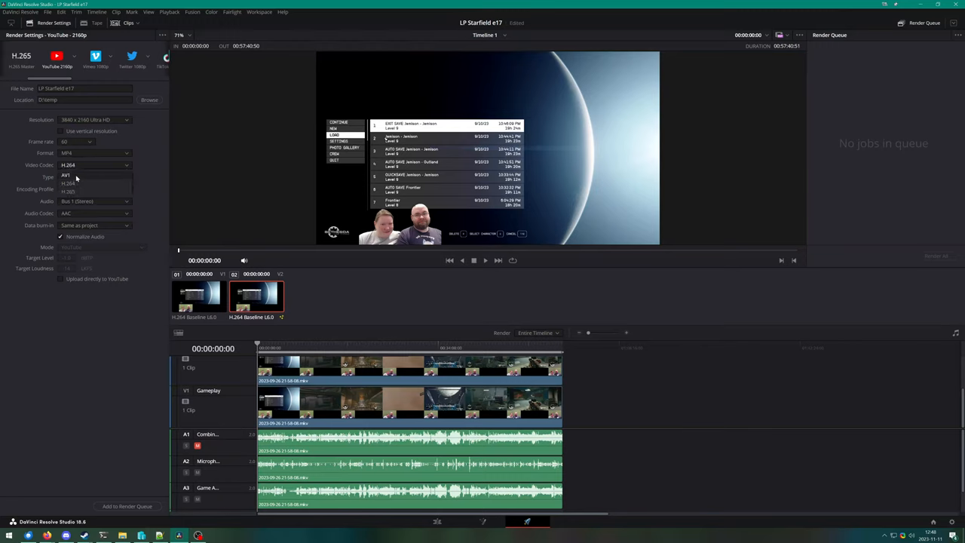
{"action": "left_click", "coordinate": [68, 175]}
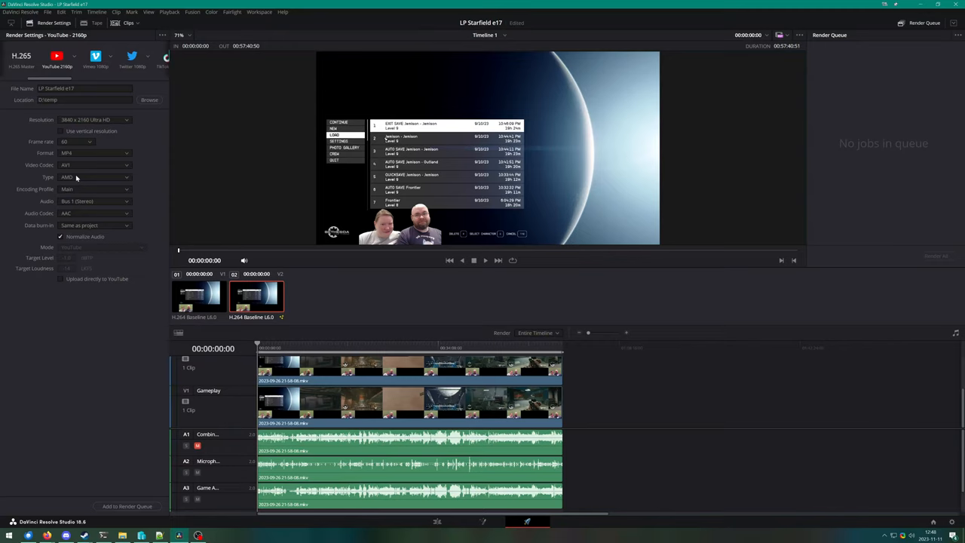
Step: Add the LP Starfield e17 timeline to the render queue
{"action": "left_click", "coordinate": [126, 507]}
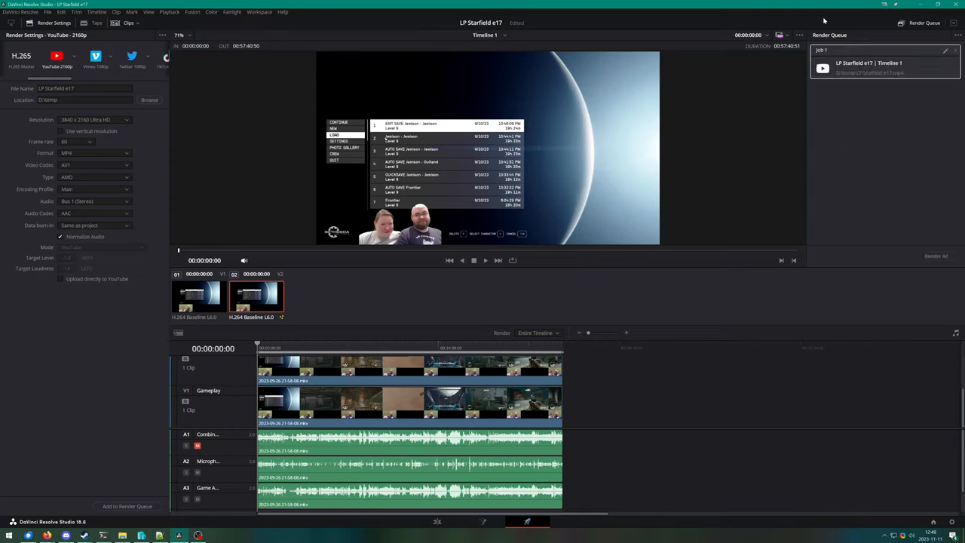
Step: Set the Render Queue to Show All Projects so earlier LP Starfield episodes are listed
{"action": "left_click", "coordinate": [957, 35]}
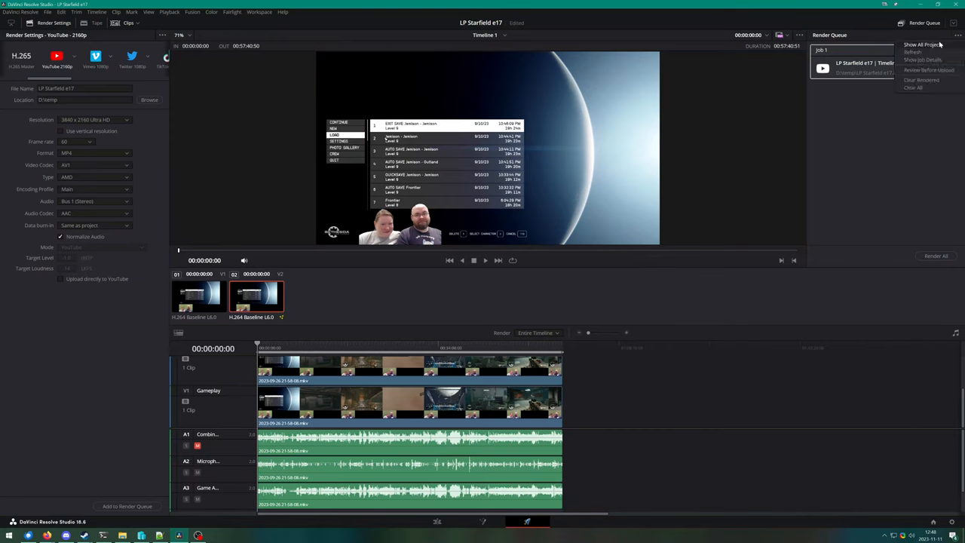
{"action": "left_click", "coordinate": [912, 51]}
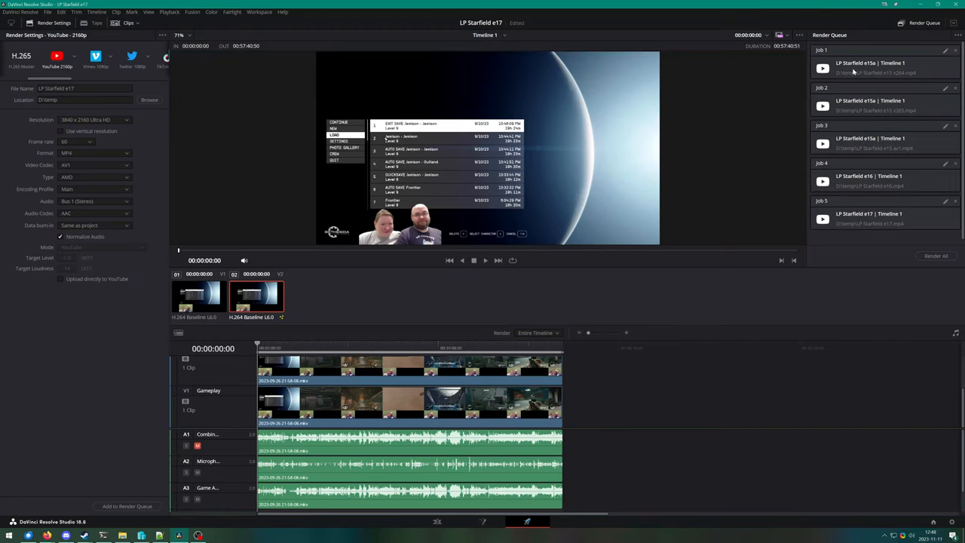
{"action": "mouse_move", "coordinate": [886, 54]}
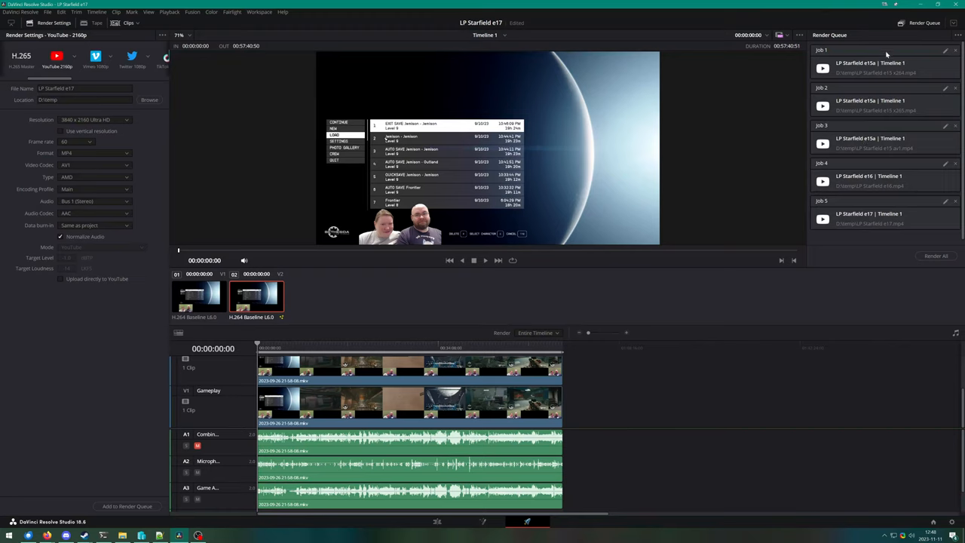
{"action": "mouse_move", "coordinate": [890, 142]}
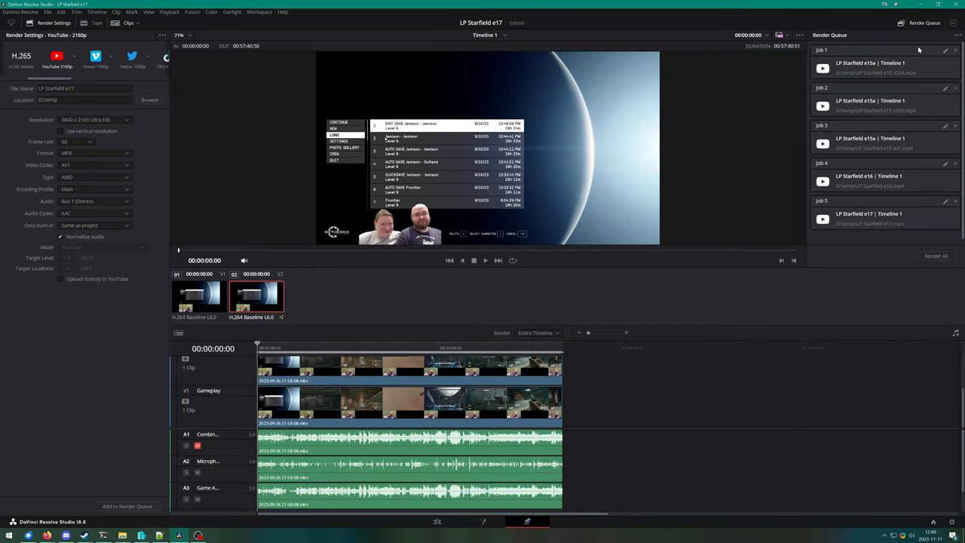
{"action": "mouse_move", "coordinate": [919, 52]}
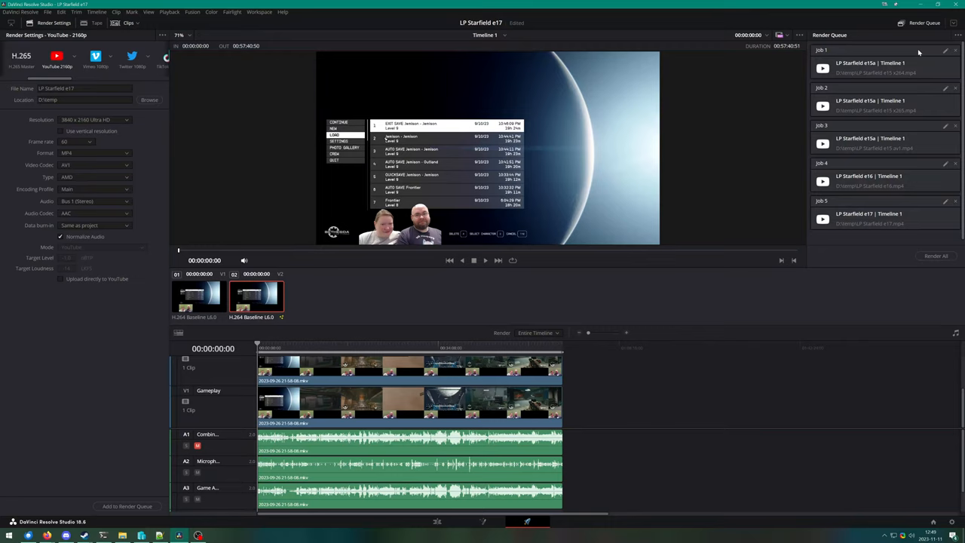
{"action": "mouse_move", "coordinate": [259, 8]}
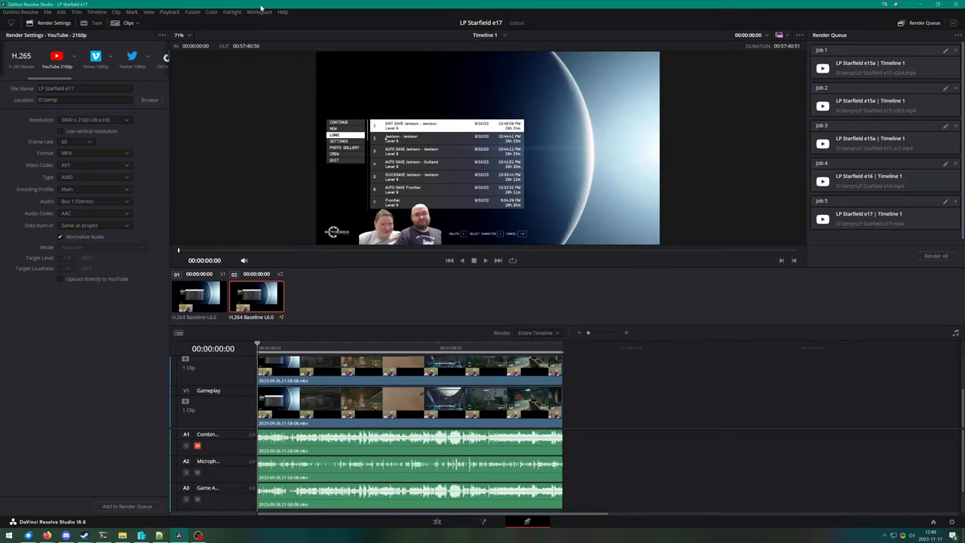
{"action": "mouse_move", "coordinate": [127, 67]}
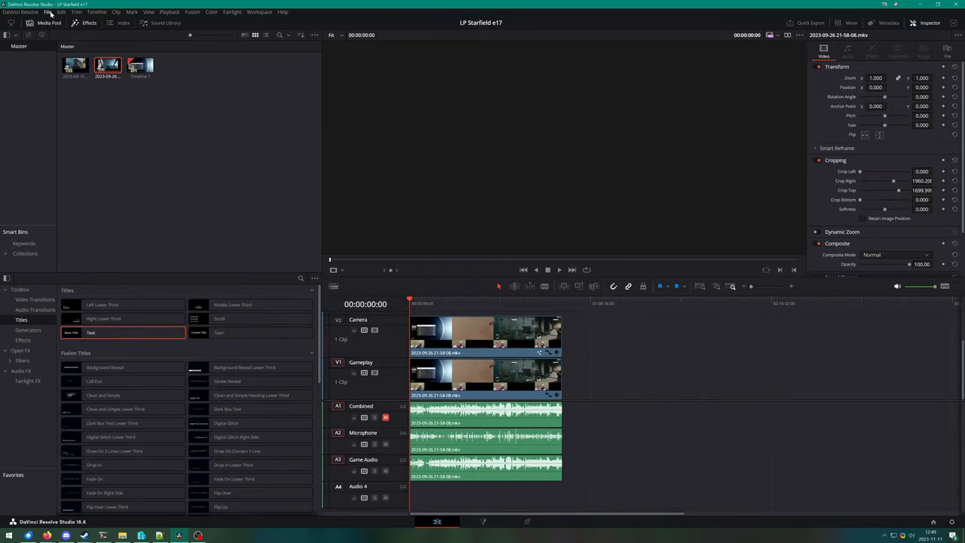
Step: Save the project as a new copy named LP Starfield e18 via File > Save Project As
{"action": "left_click", "coordinate": [48, 12]}
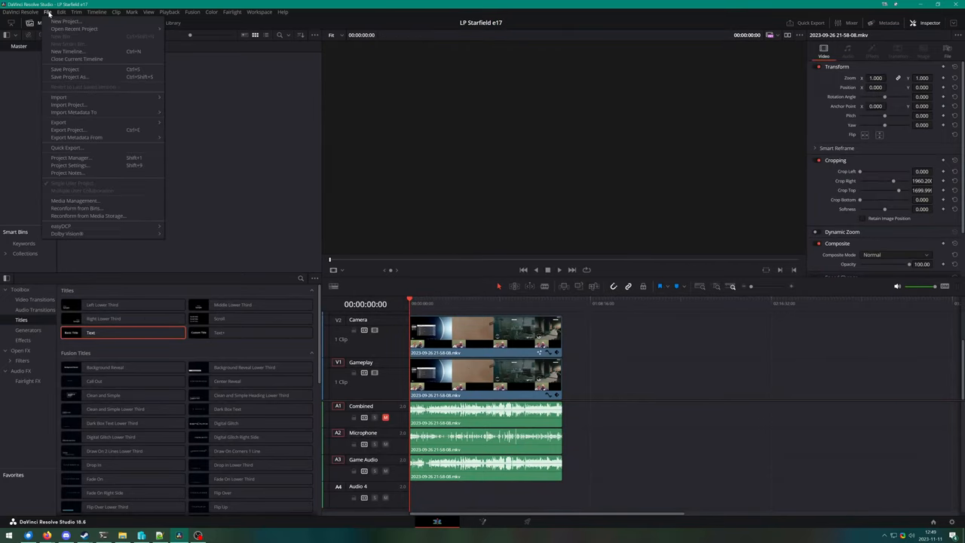
{"action": "left_click", "coordinate": [69, 75]}
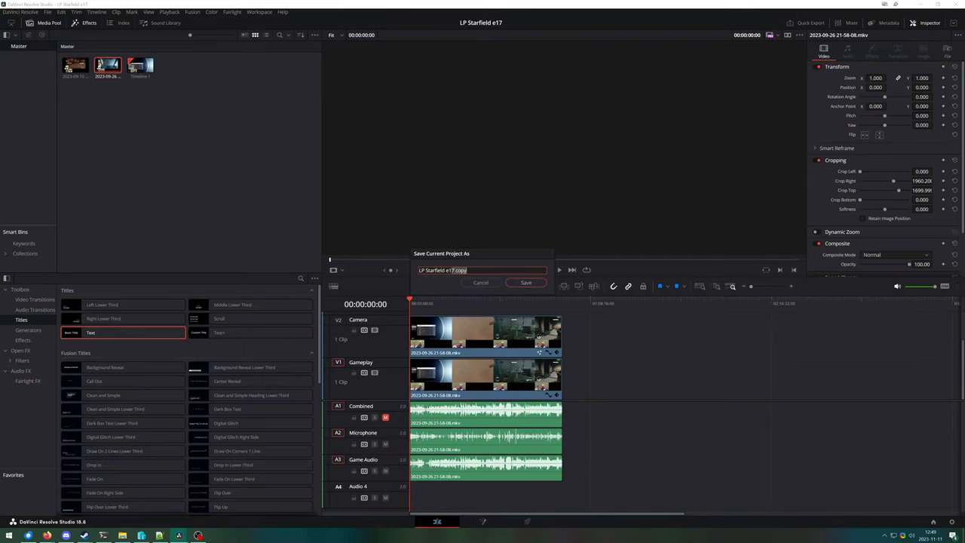
{"action": "left_click", "coordinate": [525, 282]}
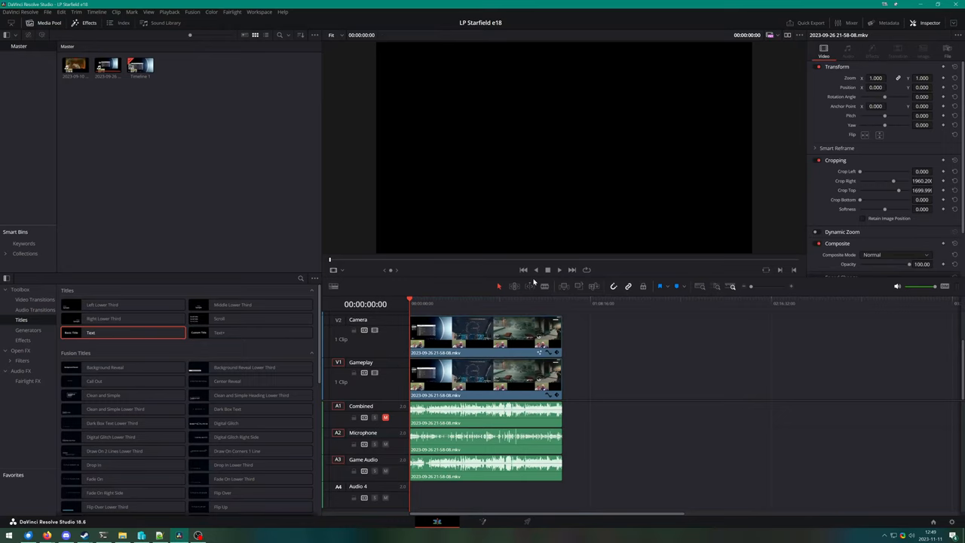
{"action": "right_click", "coordinate": [74, 63]}
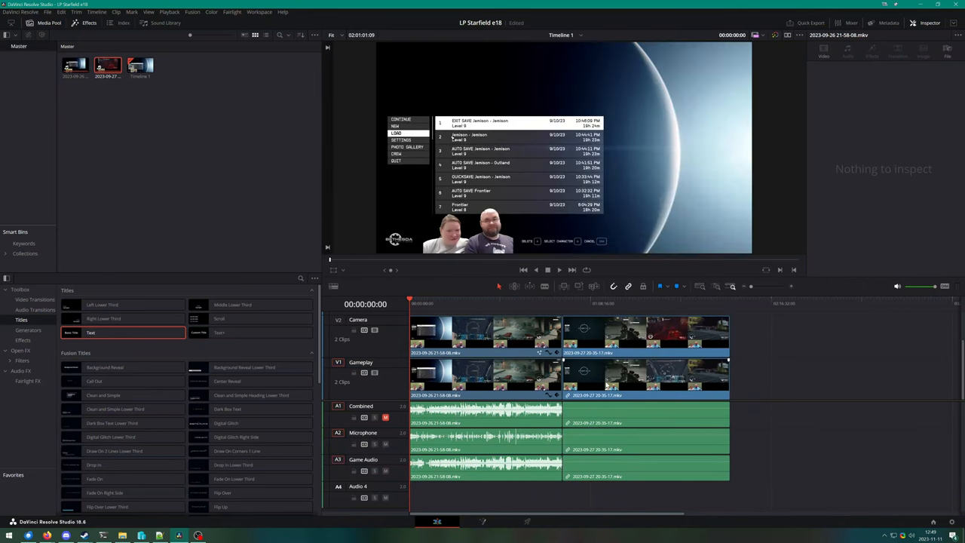
Step: Remove the copied attributes from the newly added e18 clip
{"action": "right_click", "coordinate": [485, 338]}
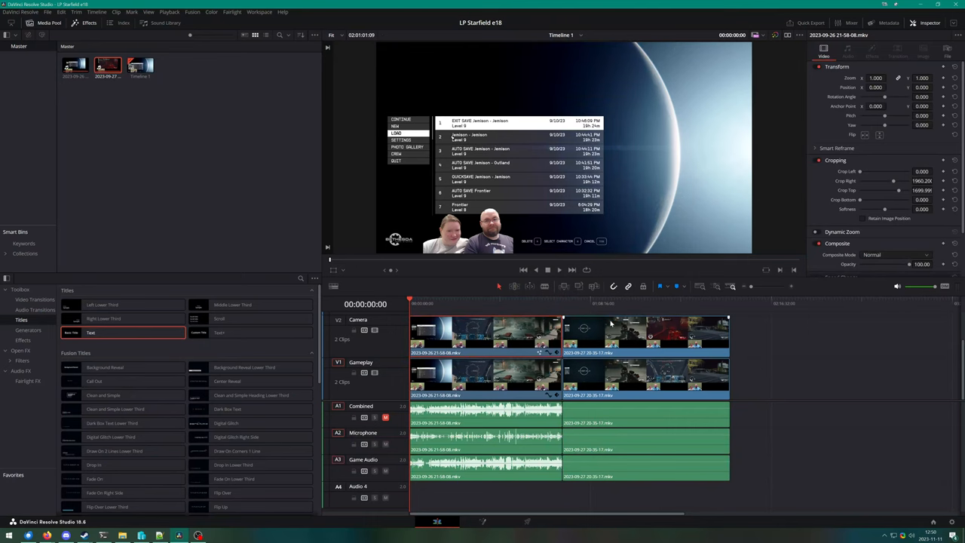
{"action": "right_click", "coordinate": [611, 324]}
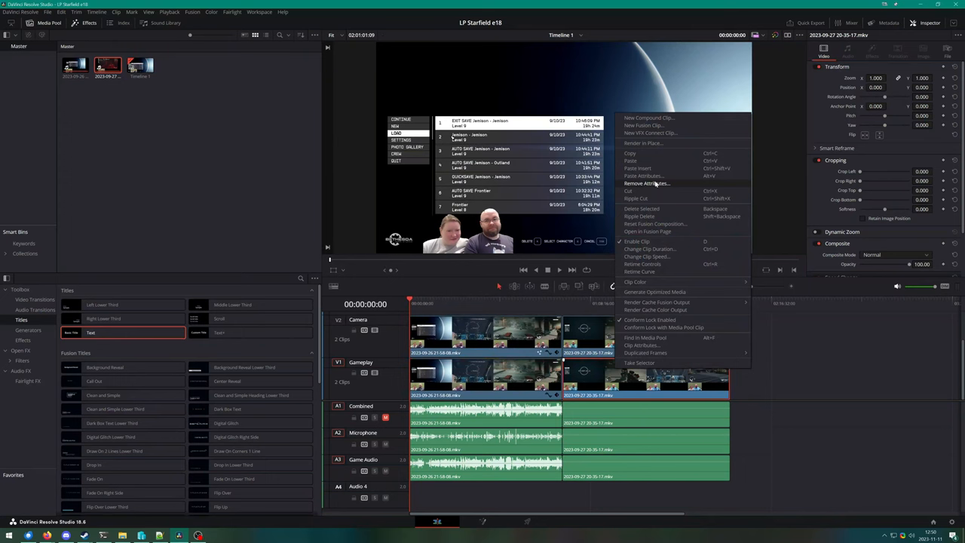
{"action": "left_click", "coordinate": [642, 184]}
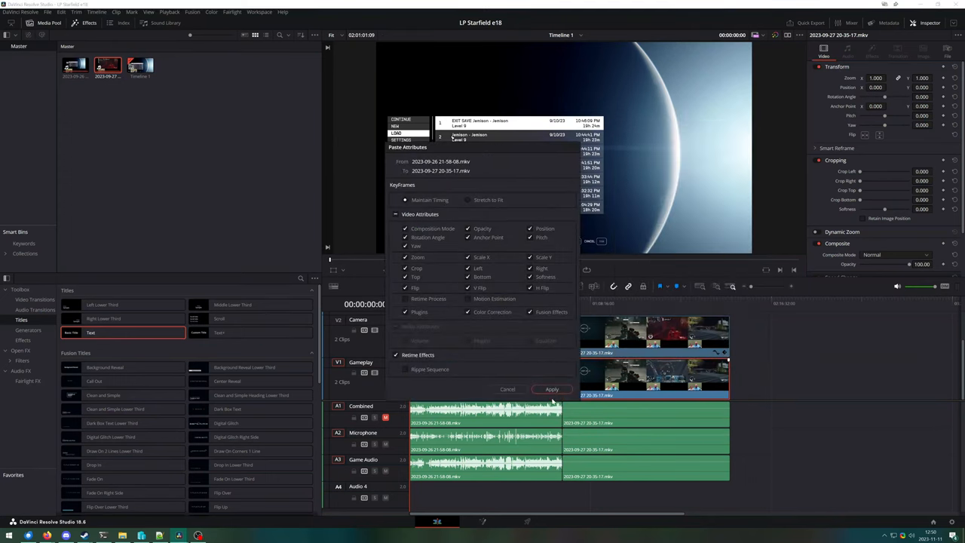
{"action": "left_click", "coordinate": [552, 389]}
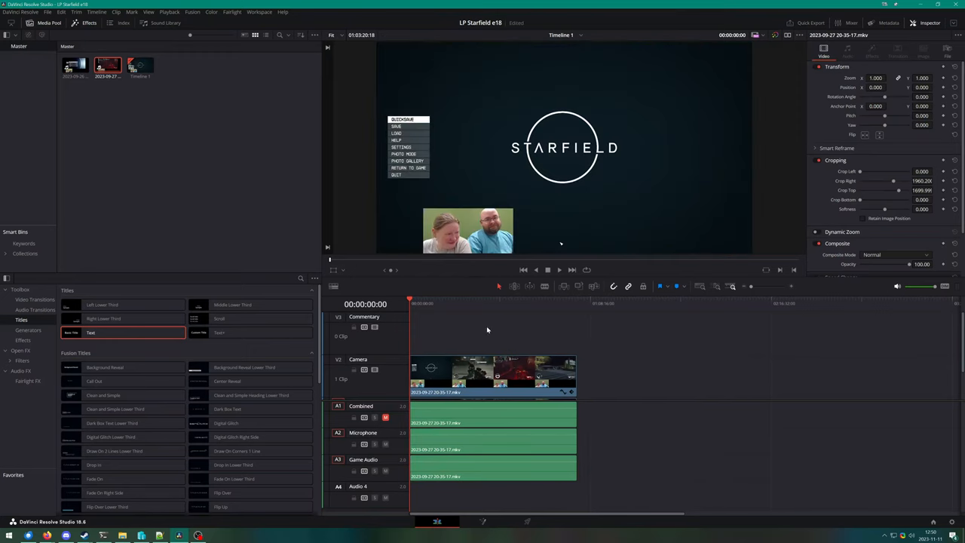
{"action": "mouse_move", "coordinate": [487, 324]}
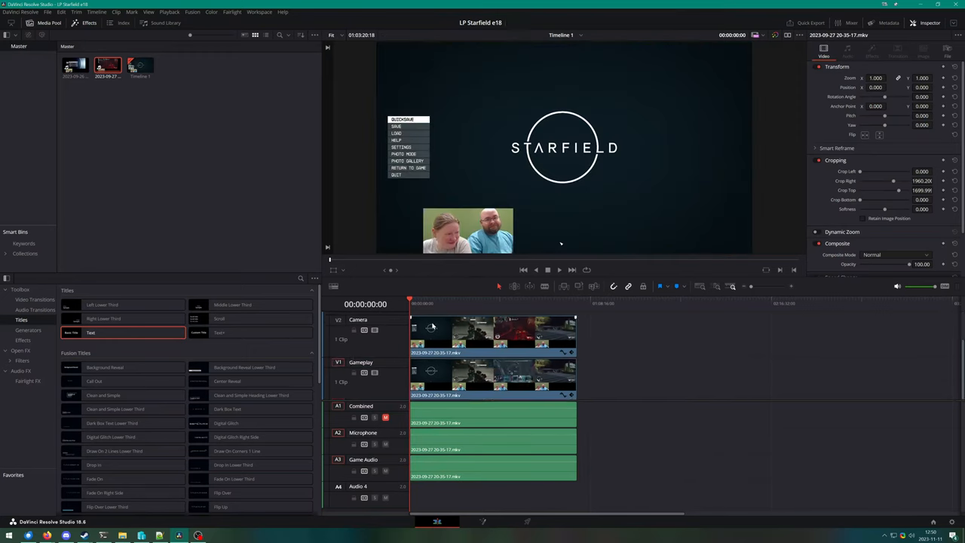
Step: Open the camera clip in Fusion and confirm the Delta Keyer's picked background colour
{"action": "right_click", "coordinate": [431, 325]}
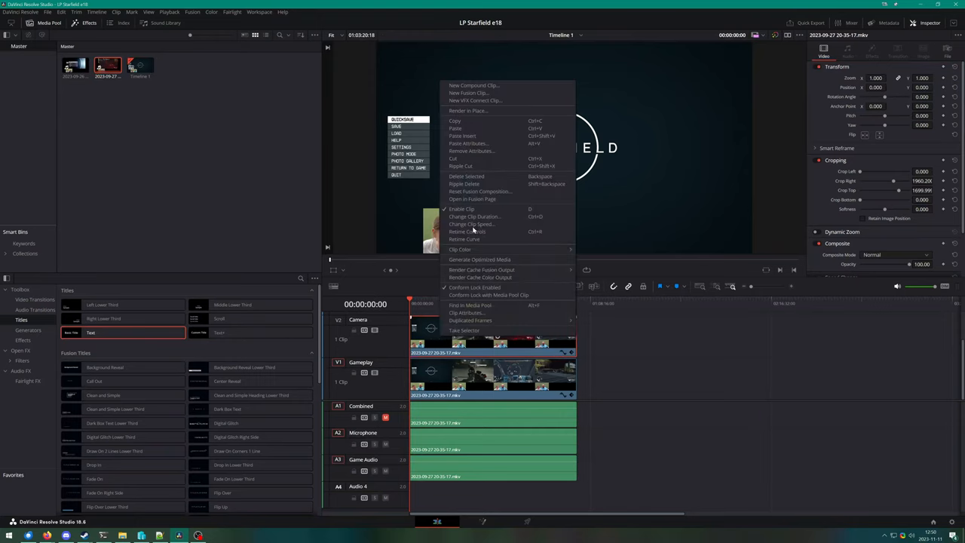
{"action": "mouse_move", "coordinate": [482, 175]}
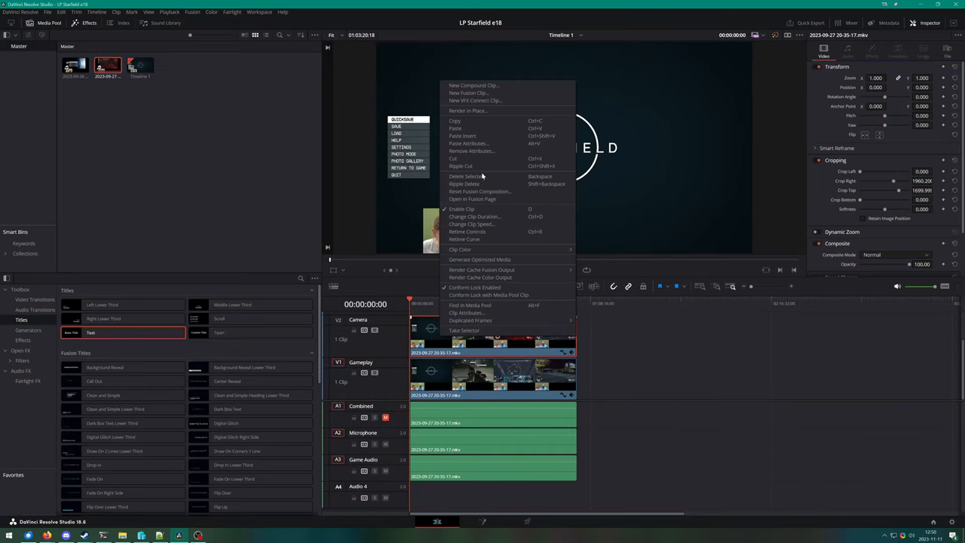
{"action": "left_click", "coordinate": [473, 199]}
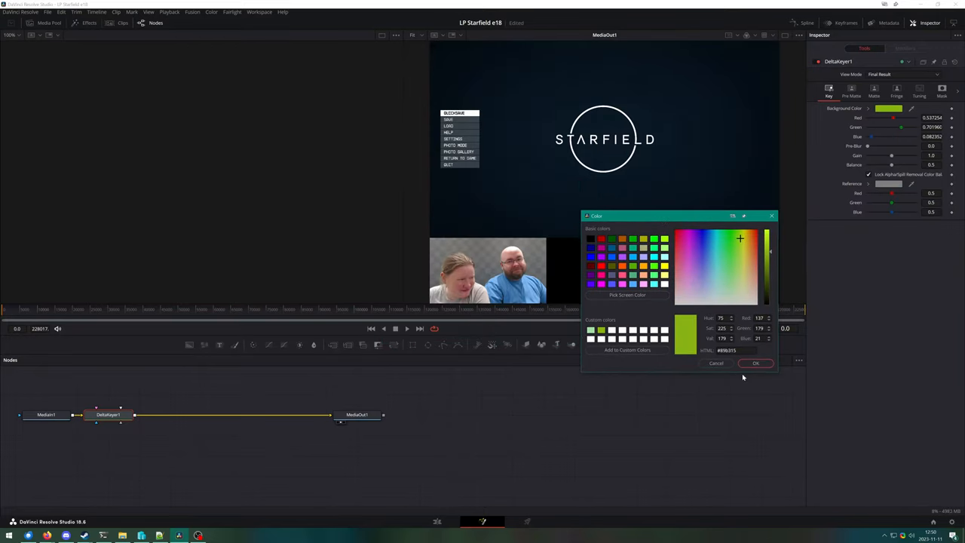
{"action": "left_click", "coordinate": [755, 362]}
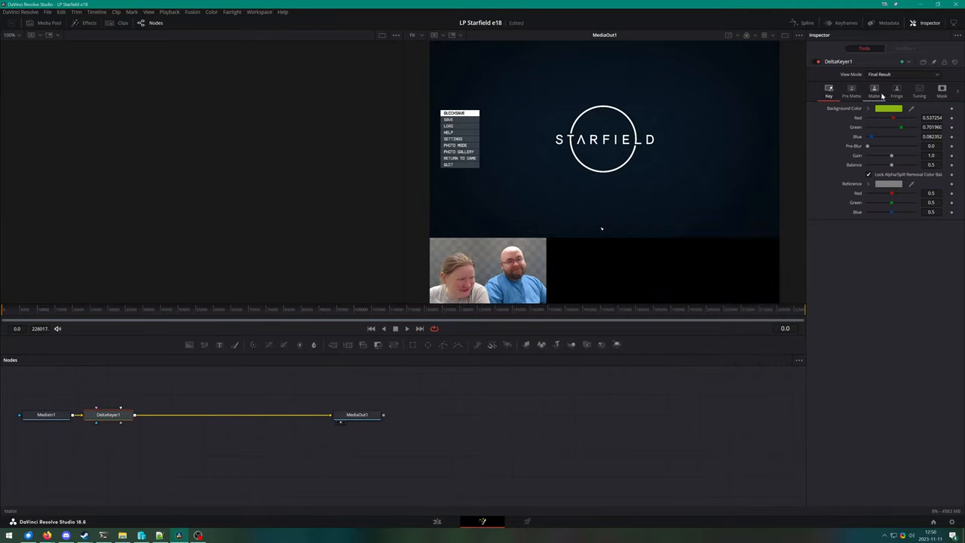
{"action": "left_click", "coordinate": [875, 90]}
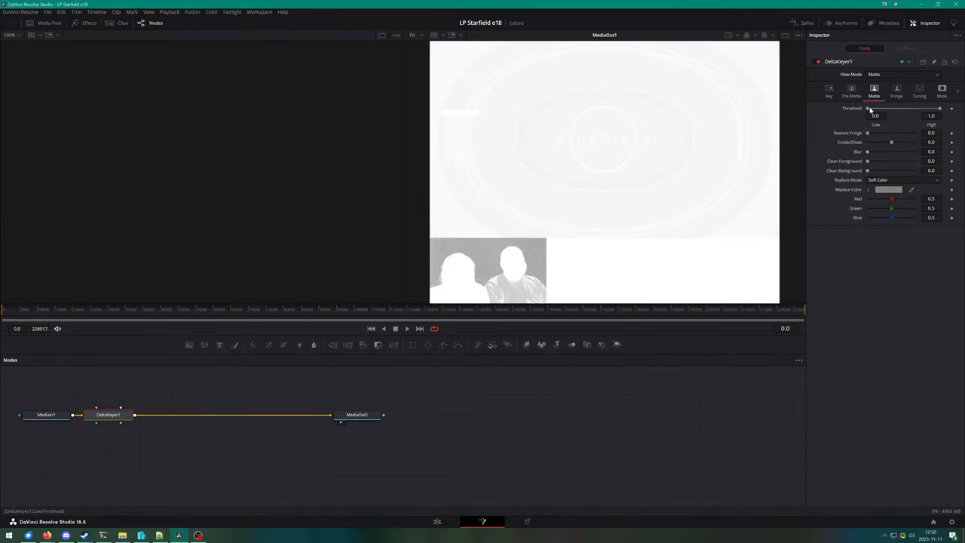
Step: Narrow the Delta Keyer matte by raising Threshold Low and lowering Threshold High
{"action": "left_click_drag", "start_coordinate": [874, 109], "coordinate": [871, 109]}
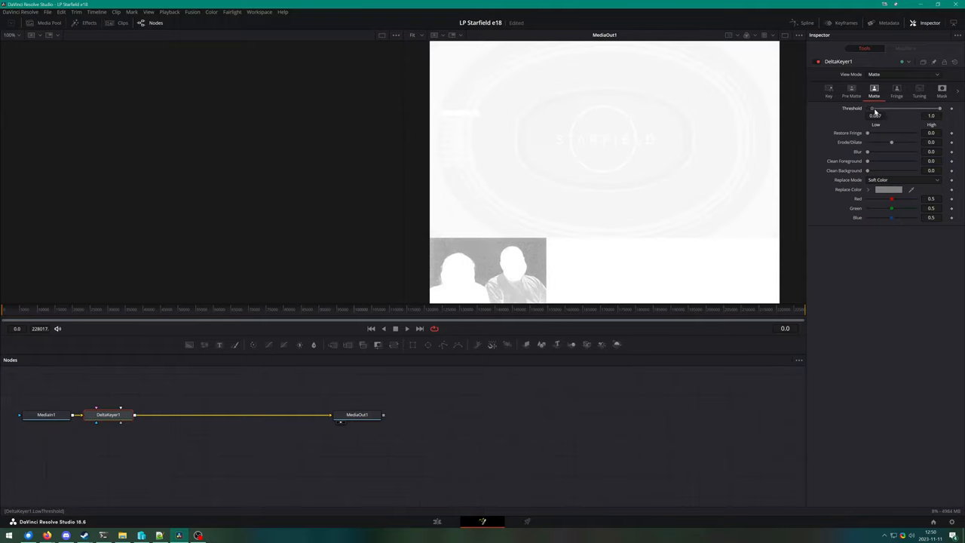
{"action": "left_click_drag", "start_coordinate": [867, 108], "coordinate": [893, 108]}
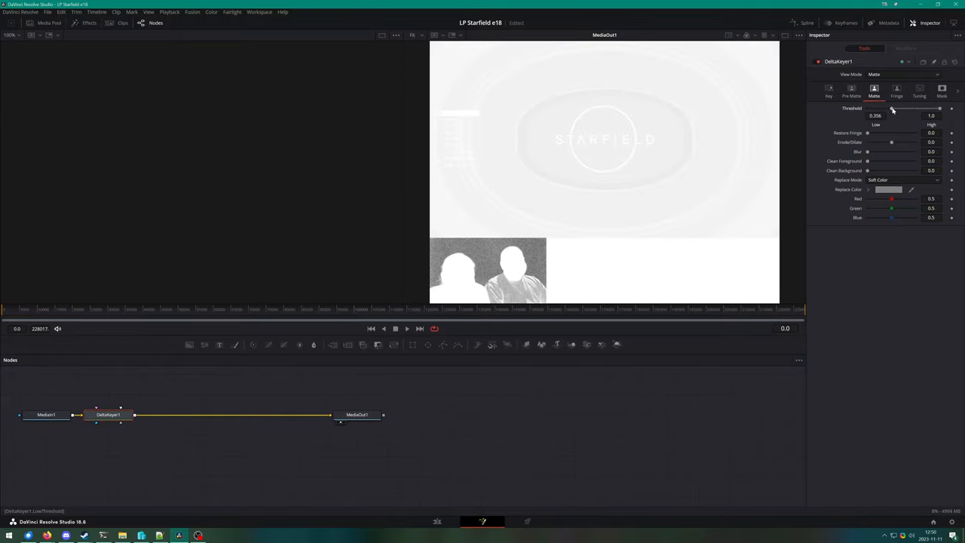
{"action": "left_click_drag", "start_coordinate": [892, 108], "coordinate": [919, 109]}
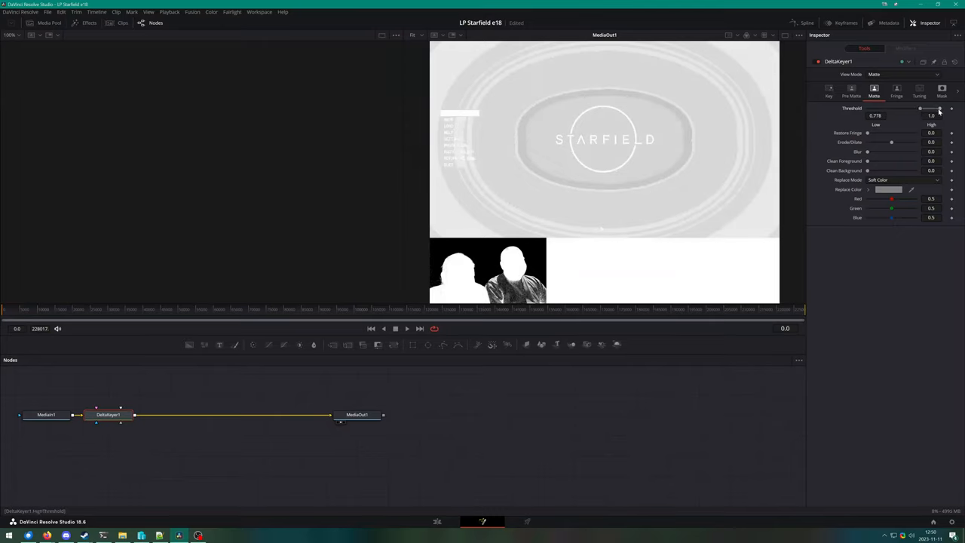
{"action": "left_click_drag", "start_coordinate": [919, 109], "coordinate": [919, 109]}
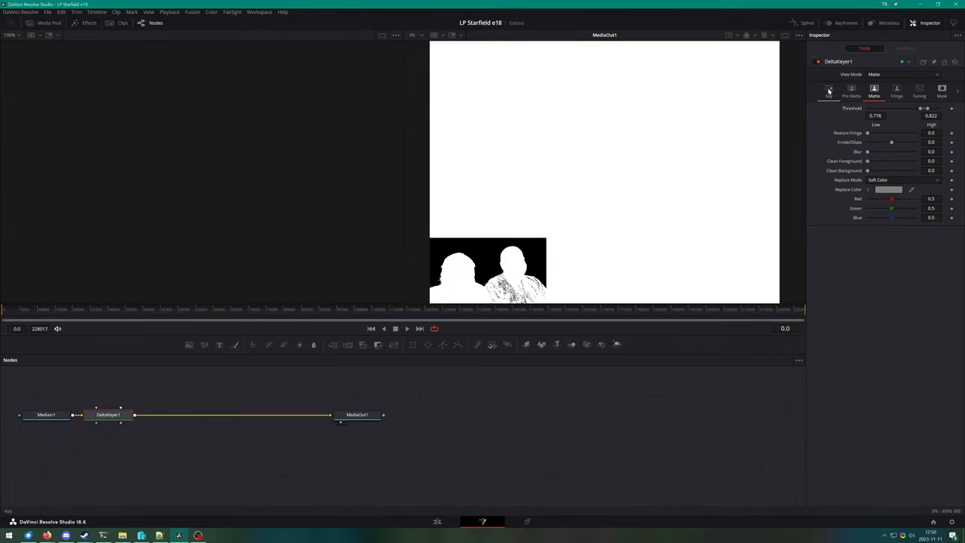
{"action": "left_click", "coordinate": [829, 91]}
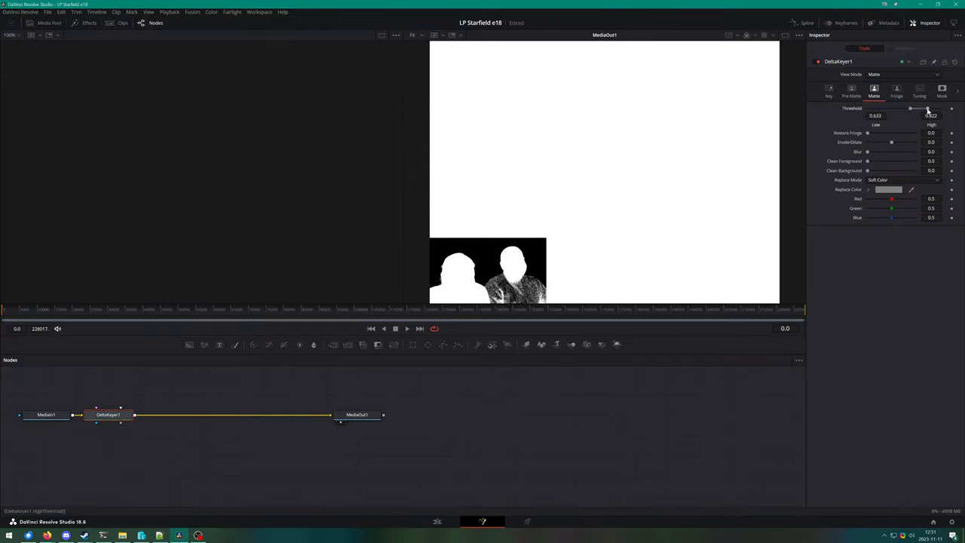
Step: Readjust the matte threshold range again, pushing the high threshold further
{"action": "left_click_drag", "start_coordinate": [911, 115], "coordinate": [916, 114]}
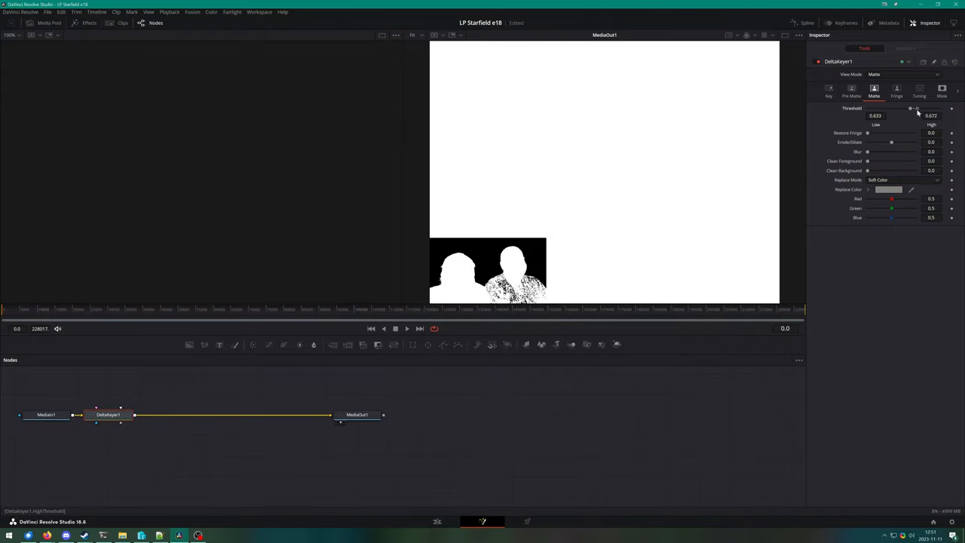
{"action": "left_click_drag", "start_coordinate": [918, 109], "coordinate": [920, 109]}
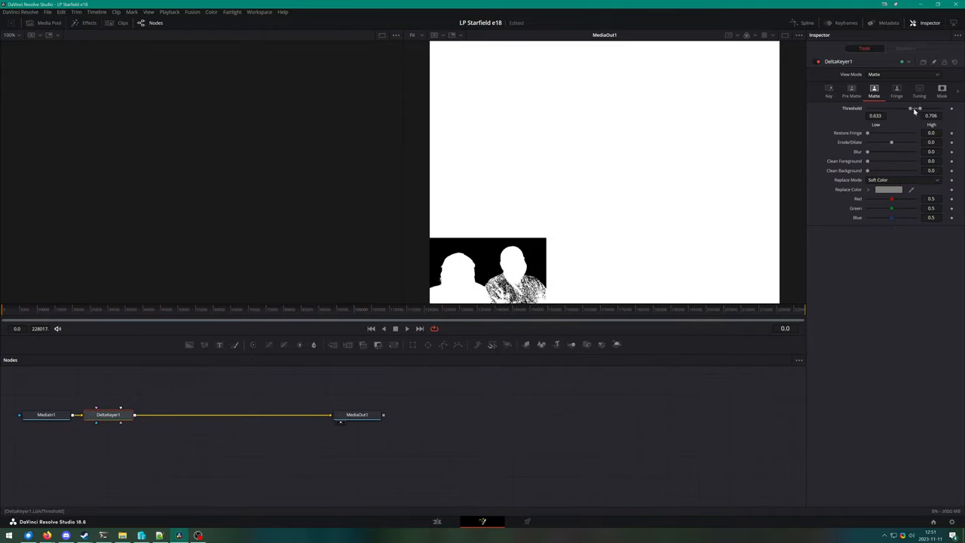
{"action": "left_click_drag", "start_coordinate": [911, 109], "coordinate": [908, 108]}
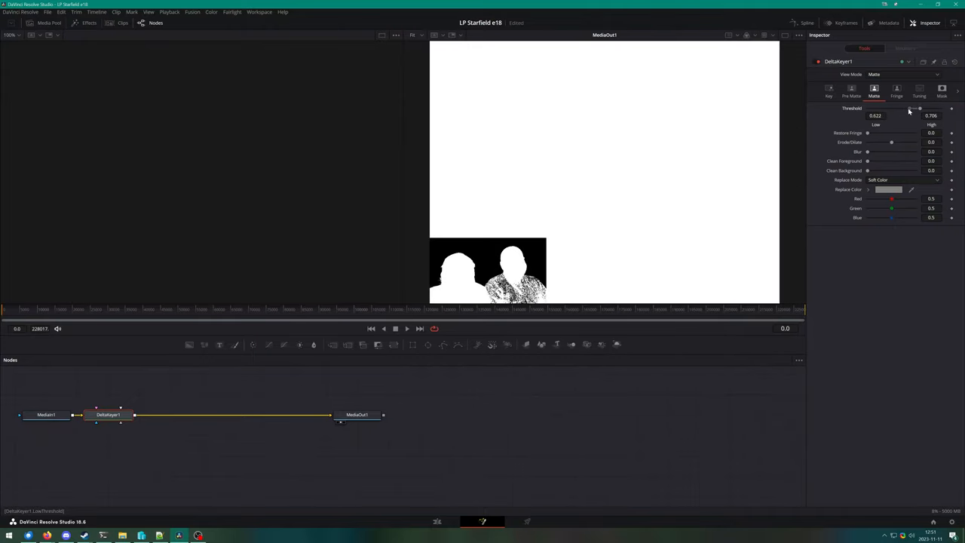
{"action": "left_click_drag", "start_coordinate": [920, 109], "coordinate": [878, 109]}
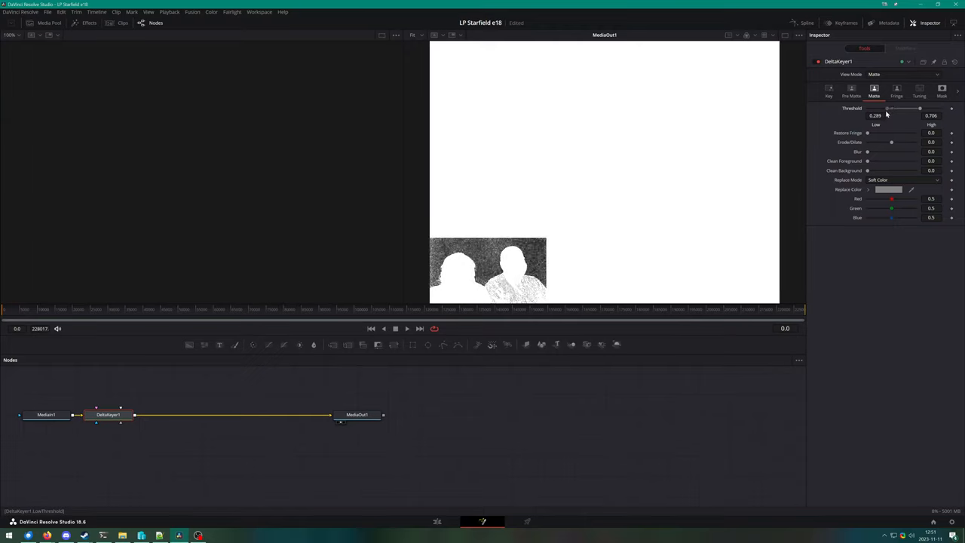
{"action": "left_click_drag", "start_coordinate": [918, 109], "coordinate": [935, 109]}
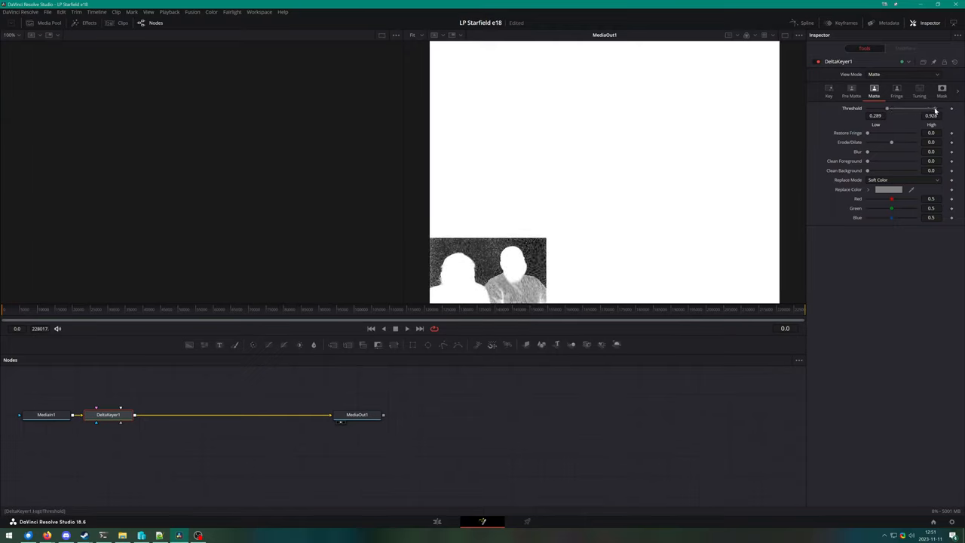
{"action": "left_click", "coordinate": [829, 89]}
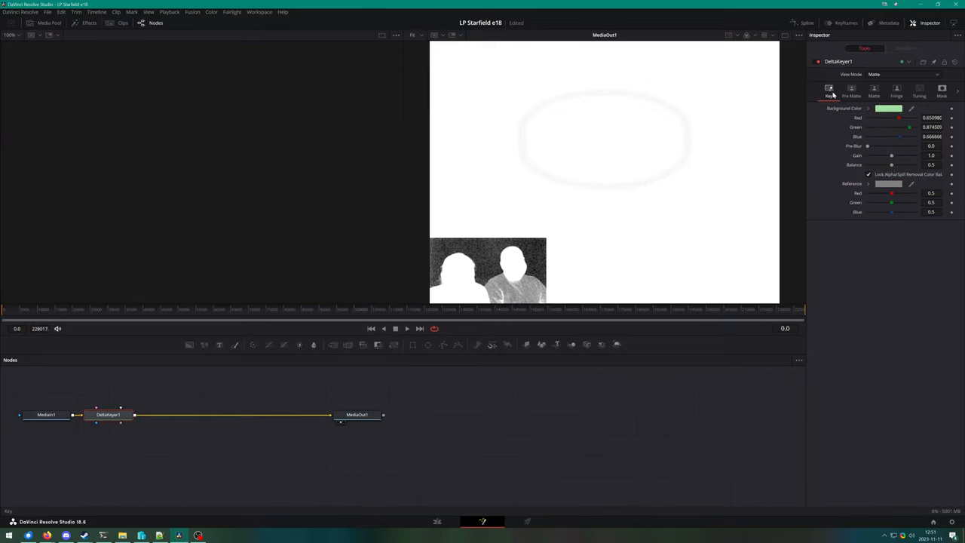
Step: Sample the webcam backdrop and settle on a greenish key colour for the Delta Keyer
{"action": "left_click", "coordinate": [888, 108]}
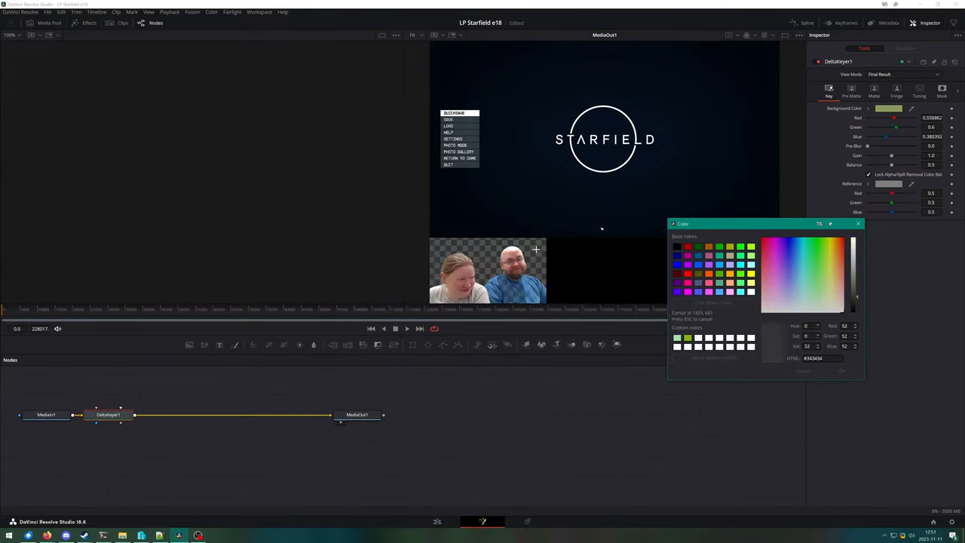
{"action": "left_click", "coordinate": [826, 289]}
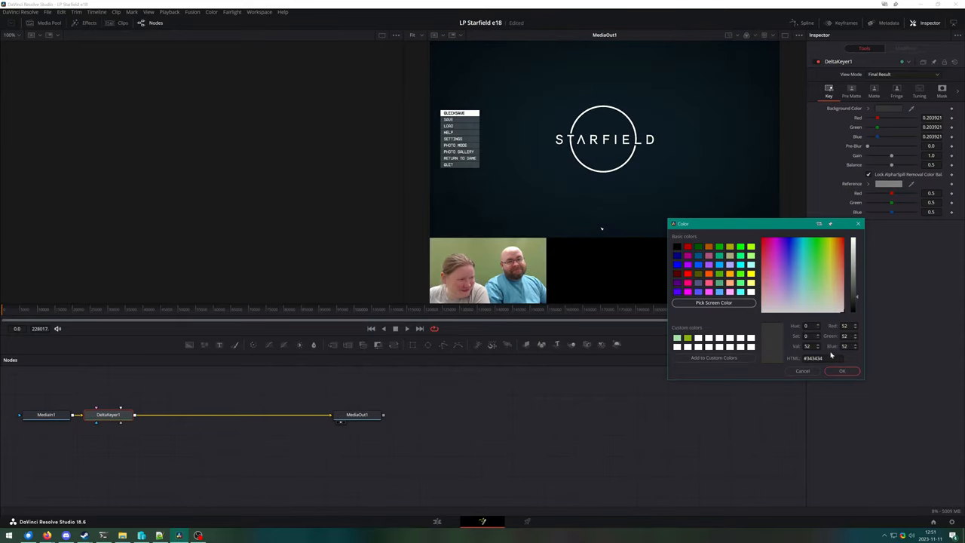
{"action": "left_click", "coordinate": [817, 357]}
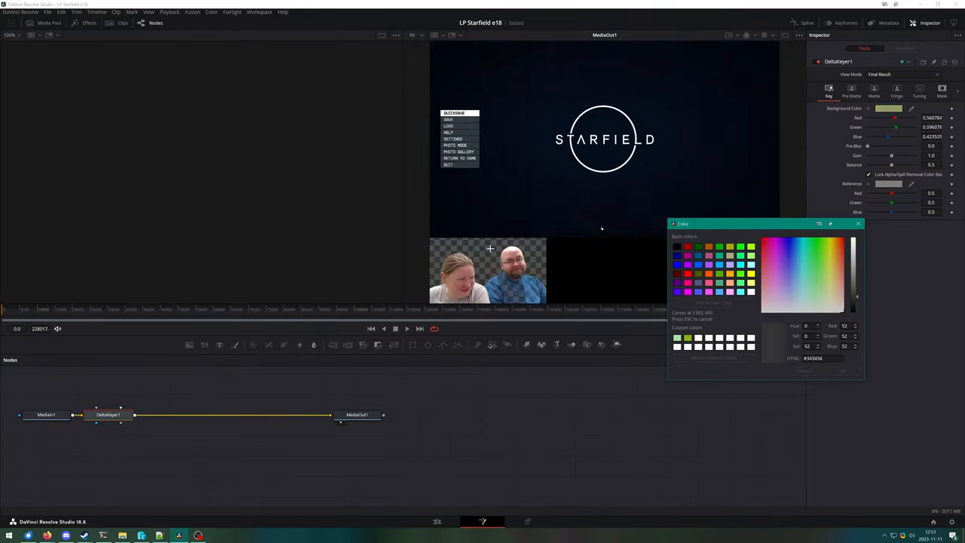
{"action": "left_click", "coordinate": [826, 286]}
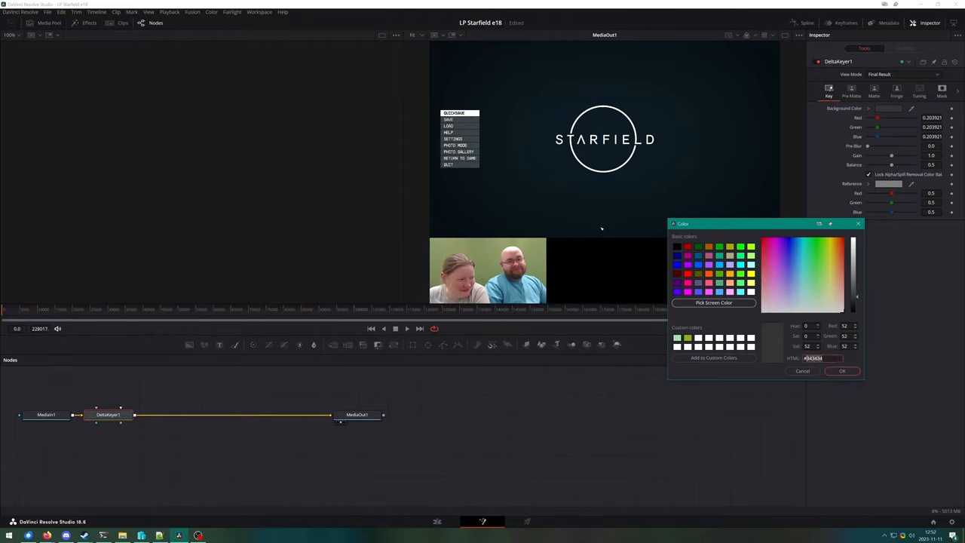
{"action": "left_click", "coordinate": [812, 286]}
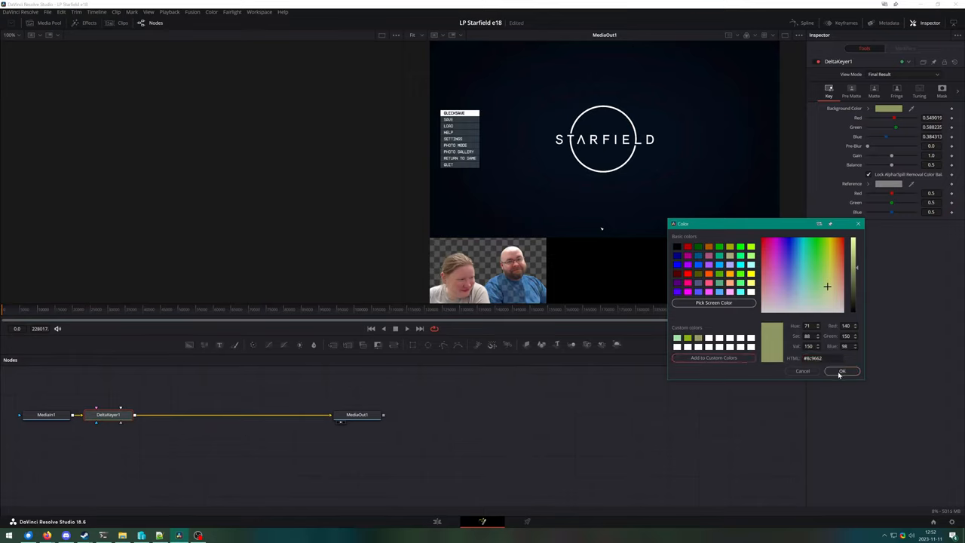
{"action": "left_click", "coordinate": [842, 371]}
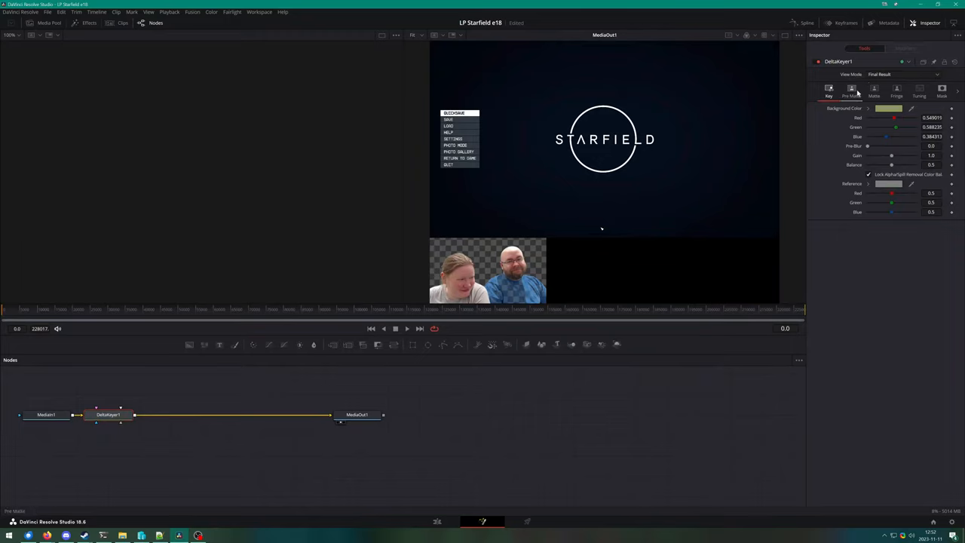
Step: Retune the matte Threshold Low and High sliders to clean the background of the key
{"action": "left_click", "coordinate": [874, 90]}
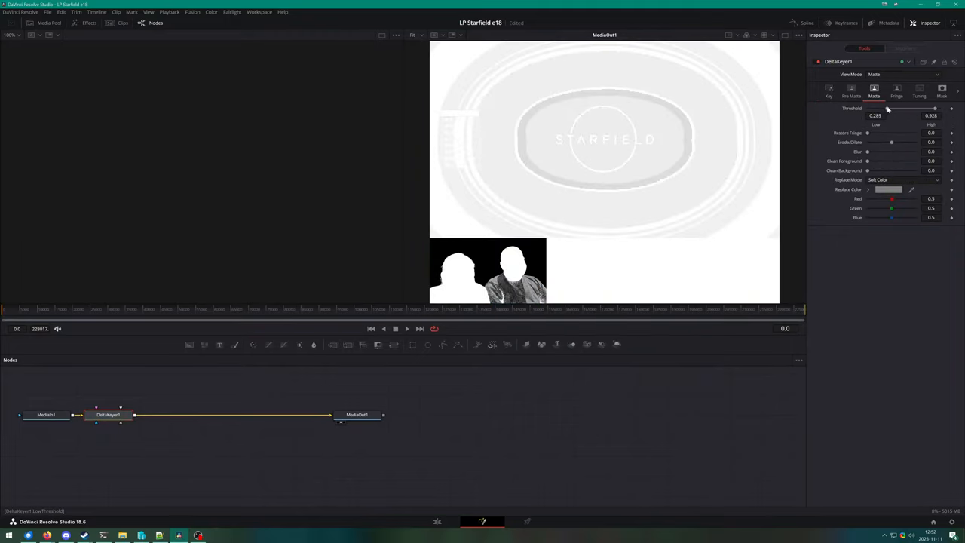
{"action": "left_click_drag", "start_coordinate": [886, 109], "coordinate": [882, 109]}
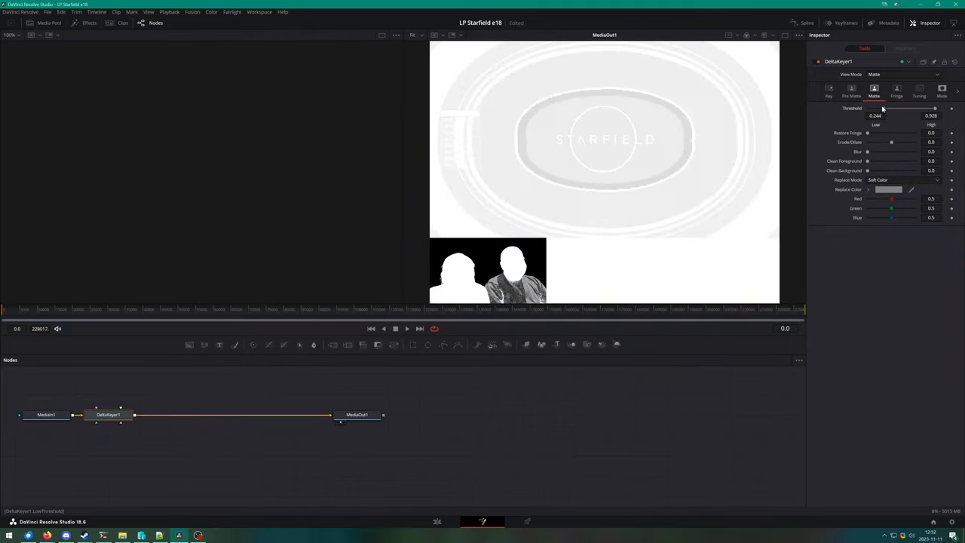
{"action": "left_click_drag", "start_coordinate": [904, 109], "coordinate": [912, 108]}
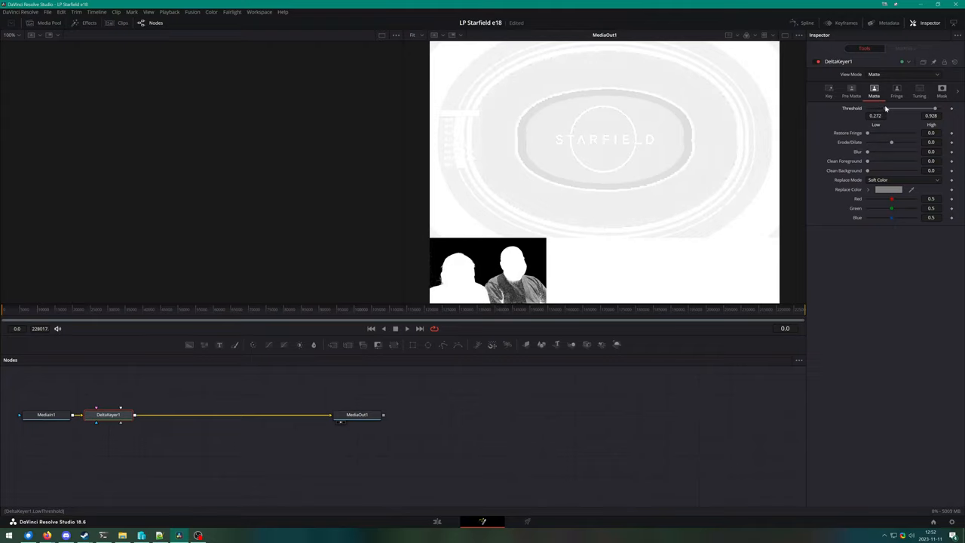
{"action": "left_click_drag", "start_coordinate": [934, 108], "coordinate": [906, 109]}
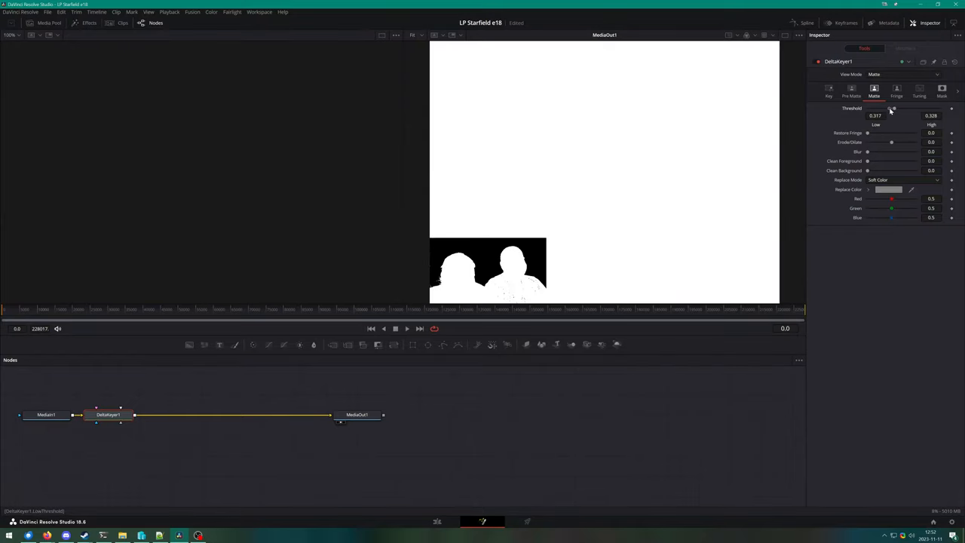
{"action": "left_click_drag", "start_coordinate": [893, 108], "coordinate": [889, 109]}
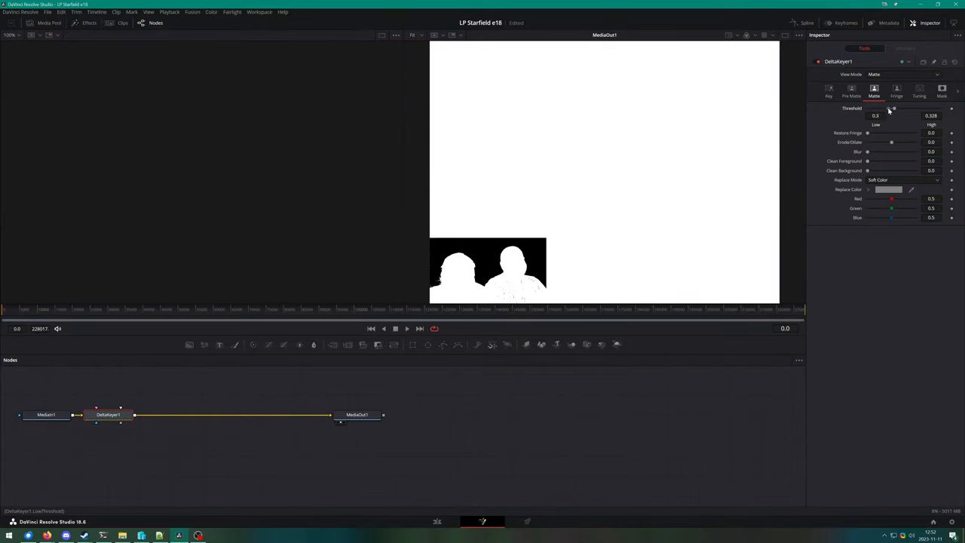
{"action": "left_click_drag", "start_coordinate": [893, 108], "coordinate": [881, 108]}
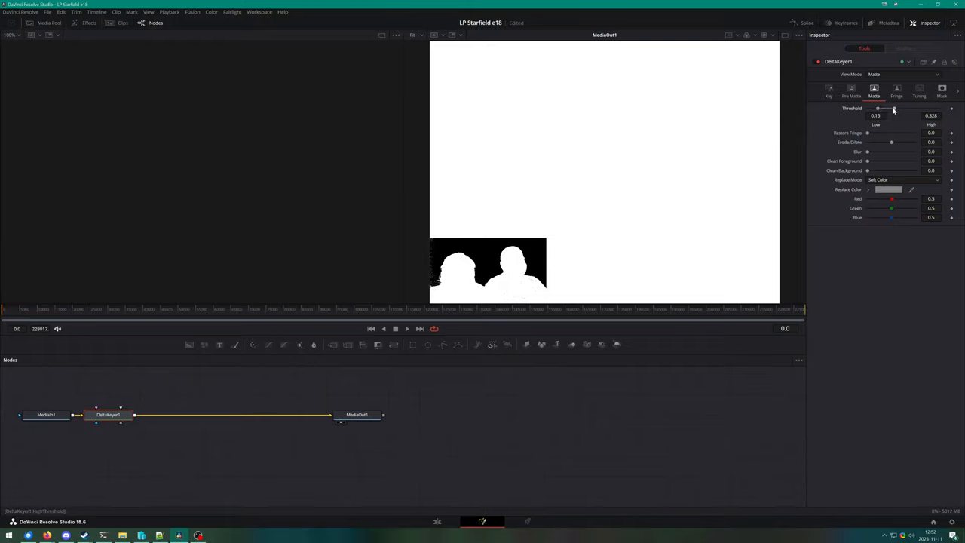
{"action": "left_click_drag", "start_coordinate": [892, 110], "coordinate": [905, 110]}
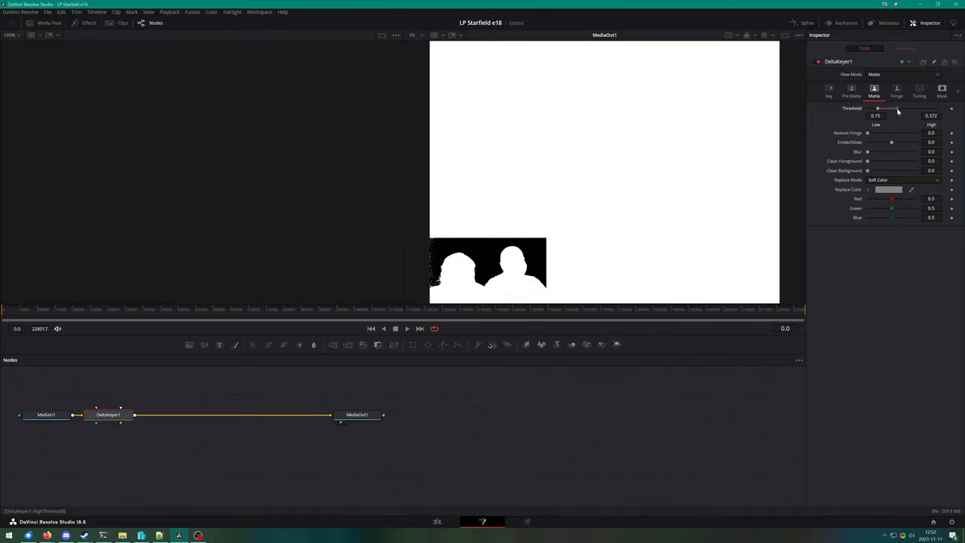
{"action": "left_click_drag", "start_coordinate": [897, 115], "coordinate": [895, 114]}
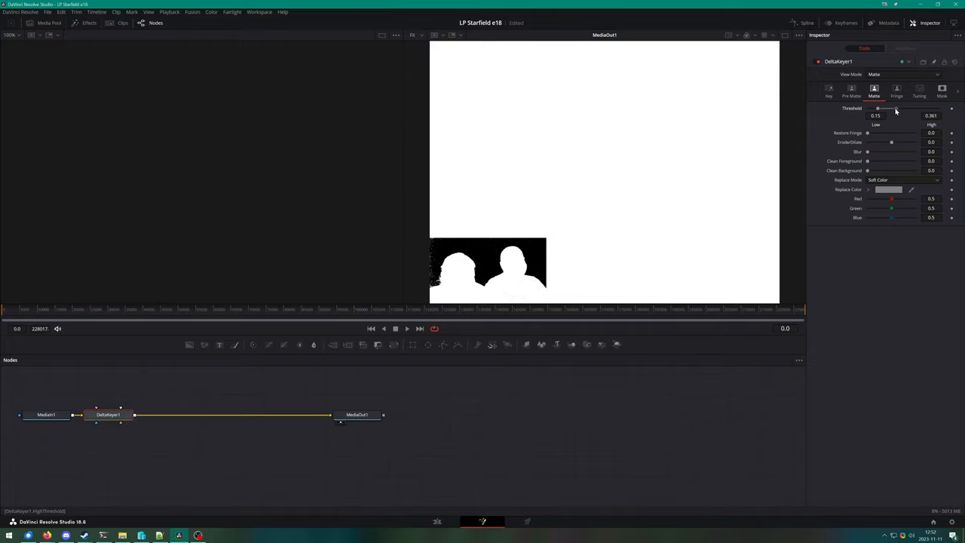
Step: Switch the viewer to Final Result and fine-tune the threshold on the composite
{"action": "left_click", "coordinate": [905, 74]}
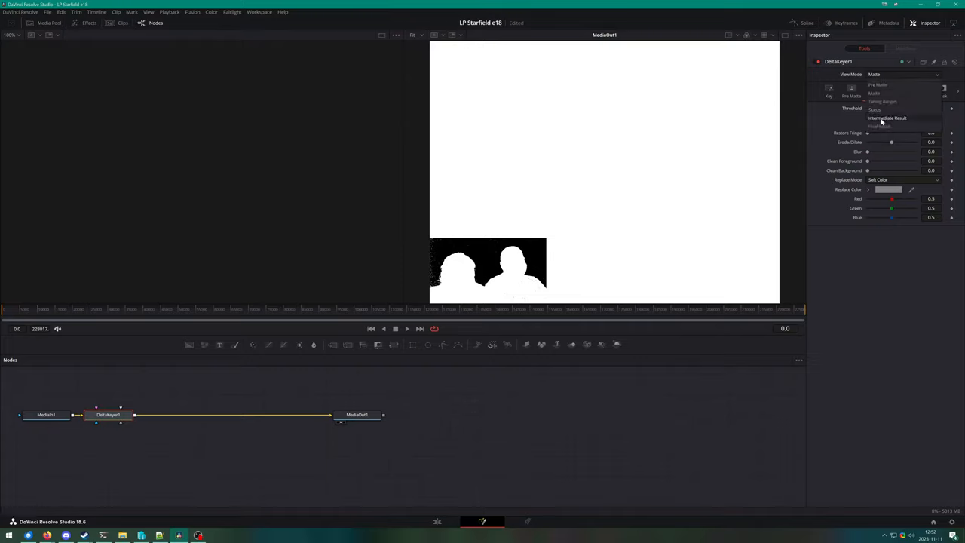
{"action": "left_click", "coordinate": [878, 126]}
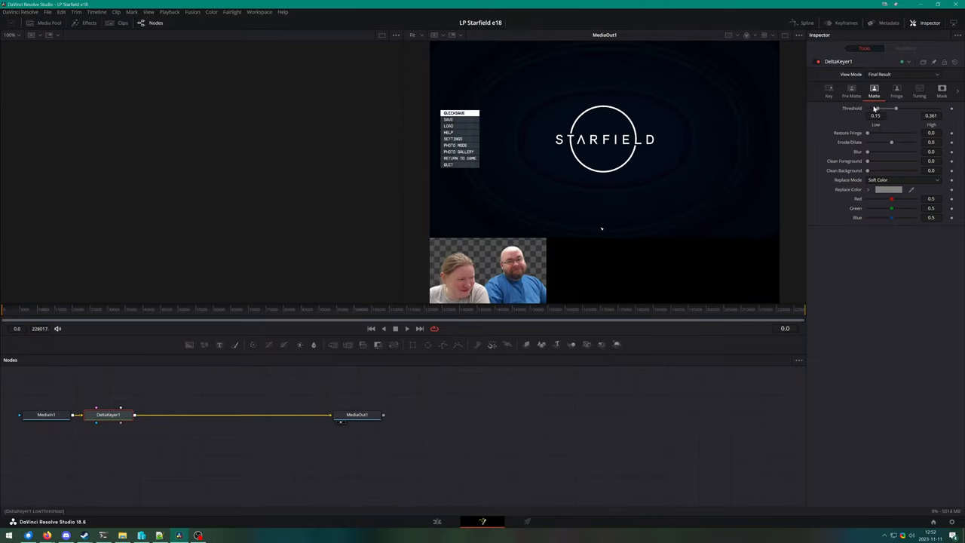
{"action": "left_click_drag", "start_coordinate": [875, 115], "coordinate": [884, 114]}
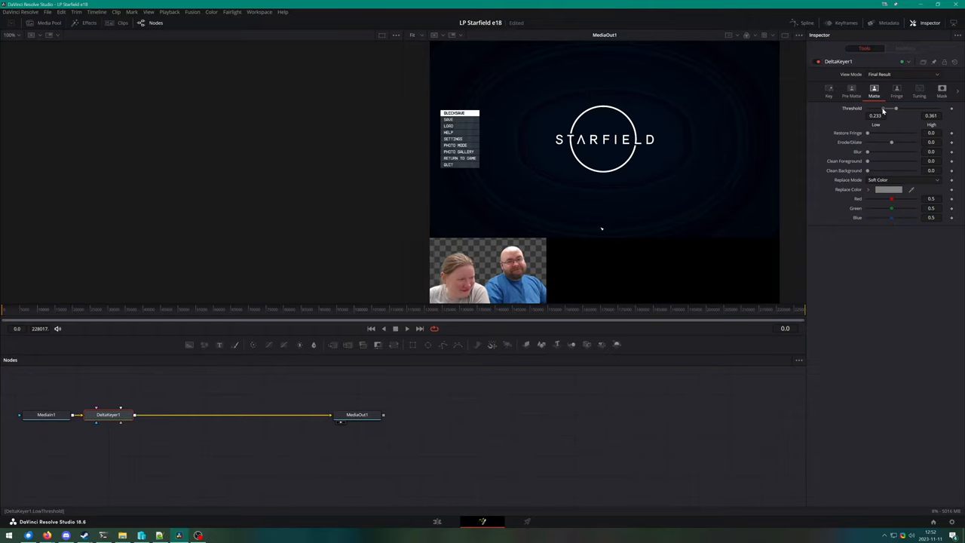
{"action": "left_click_drag", "start_coordinate": [874, 114], "coordinate": [884, 114]}
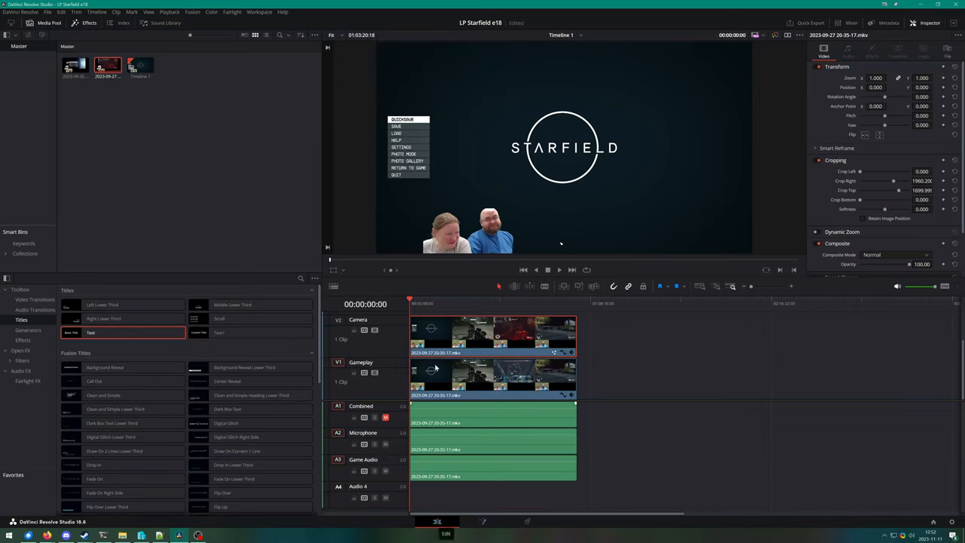
{"action": "mouse_move", "coordinate": [424, 220]}
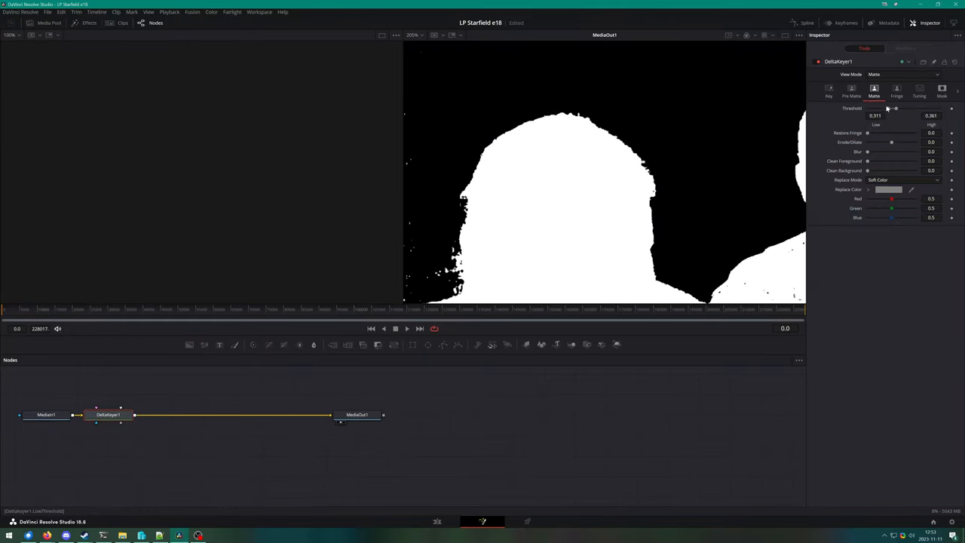
Step: Adjust the matte thresholds to remove speckles from the webcam key
{"action": "left_click_drag", "start_coordinate": [878, 114], "coordinate": [886, 114]}
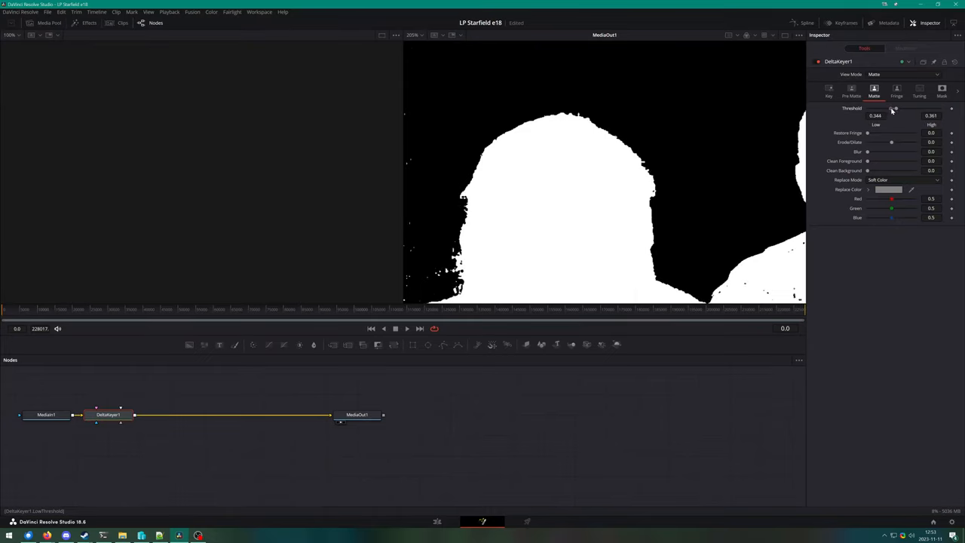
{"action": "left_click_drag", "start_coordinate": [895, 109], "coordinate": [899, 109]}
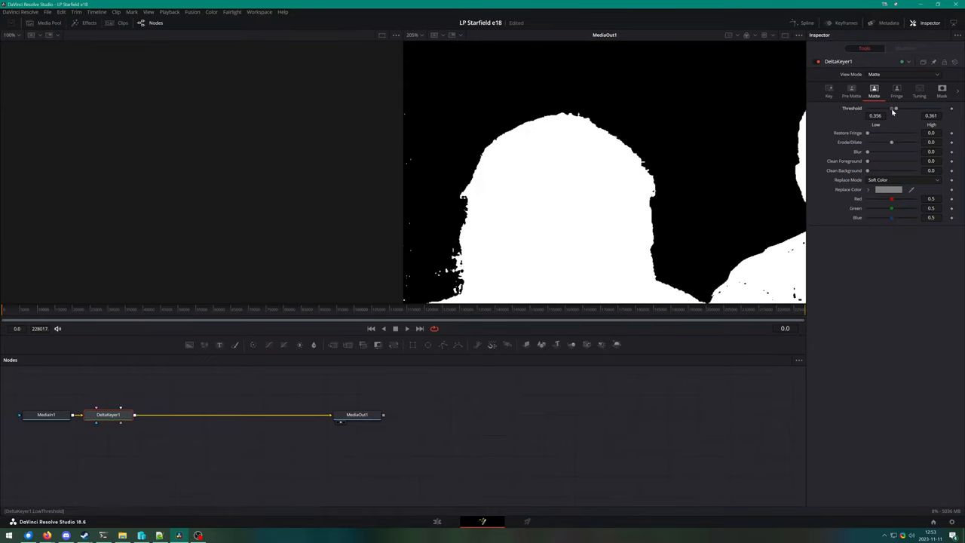
{"action": "left_click_drag", "start_coordinate": [895, 108], "coordinate": [901, 109]}
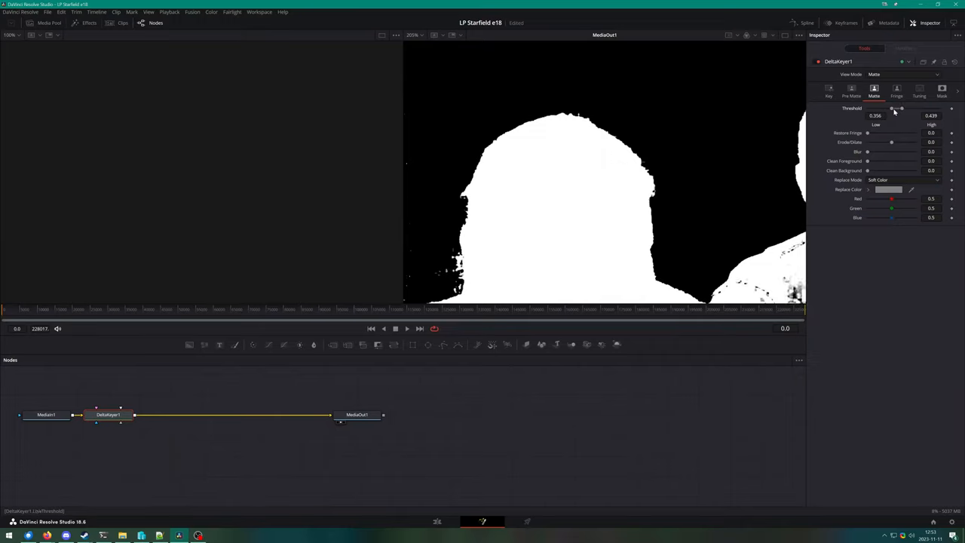
{"action": "left_click_drag", "start_coordinate": [893, 108], "coordinate": [899, 109]}
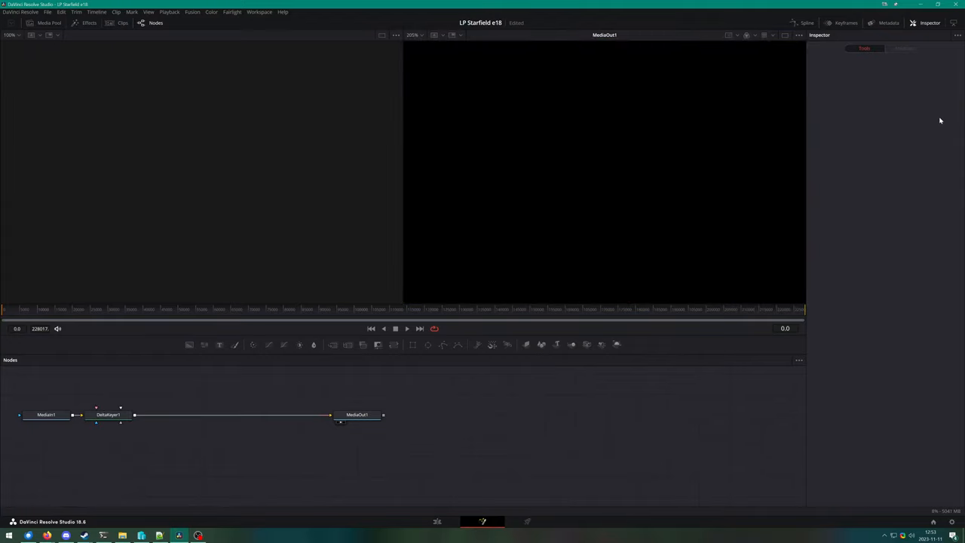
{"action": "mouse_move", "coordinate": [163, 442]}
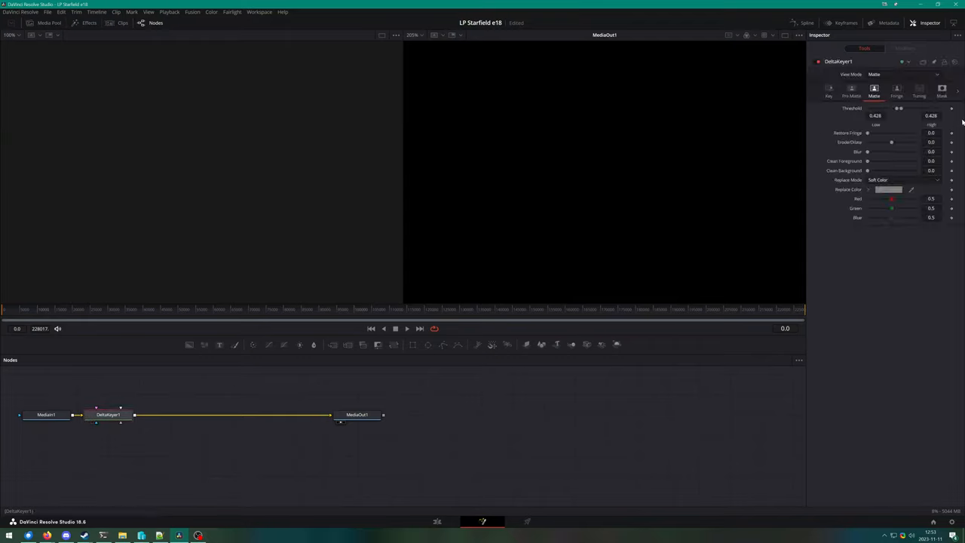
Step: View the Final Result and settle the threshold values on the composite
{"action": "left_click", "coordinate": [931, 114]}
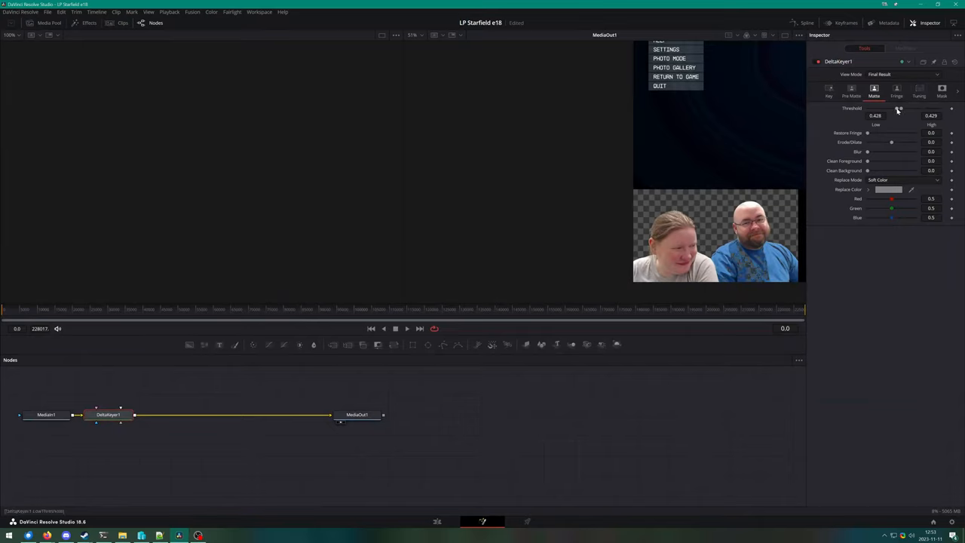
{"action": "left_click_drag", "start_coordinate": [900, 115], "coordinate": [893, 115]}
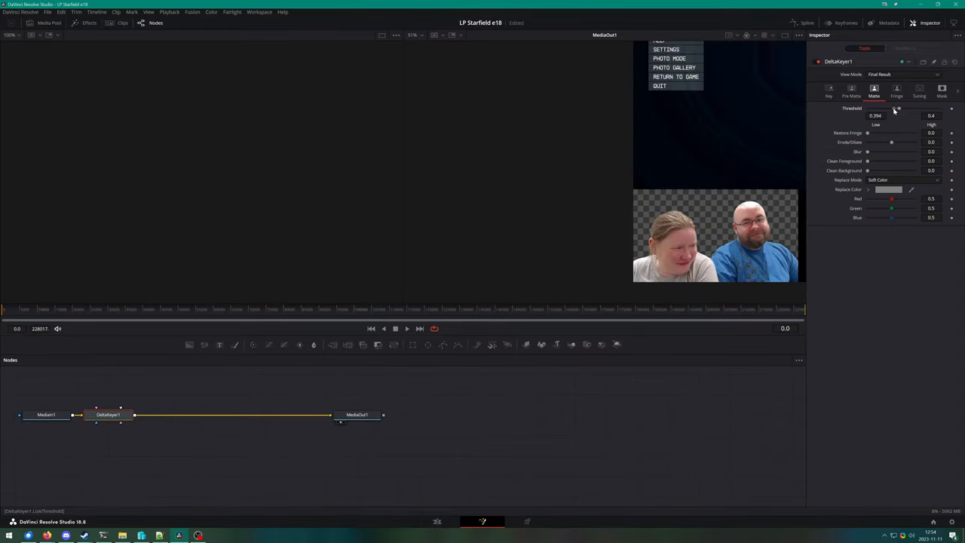
{"action": "left_click_drag", "start_coordinate": [899, 109], "coordinate": [892, 108]}
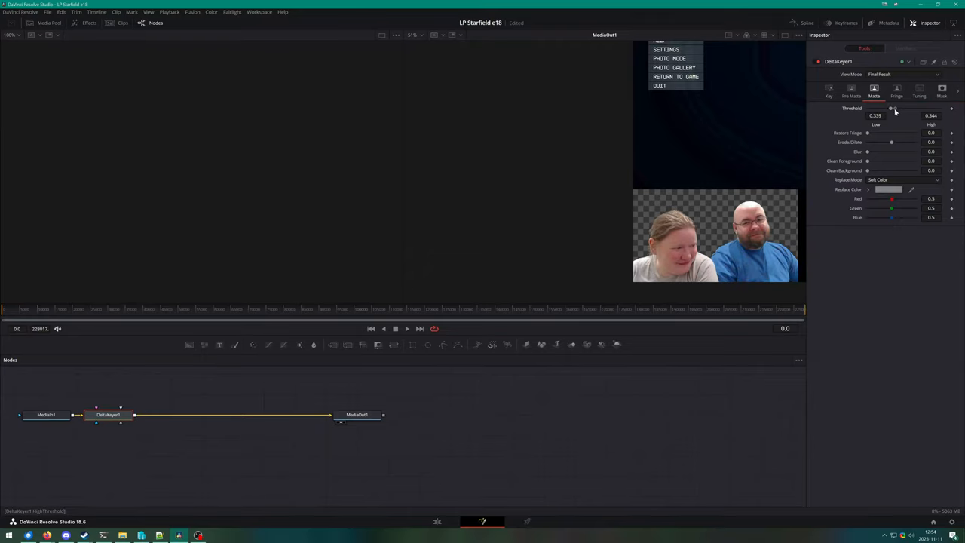
{"action": "mouse_move", "coordinate": [454, 516]}
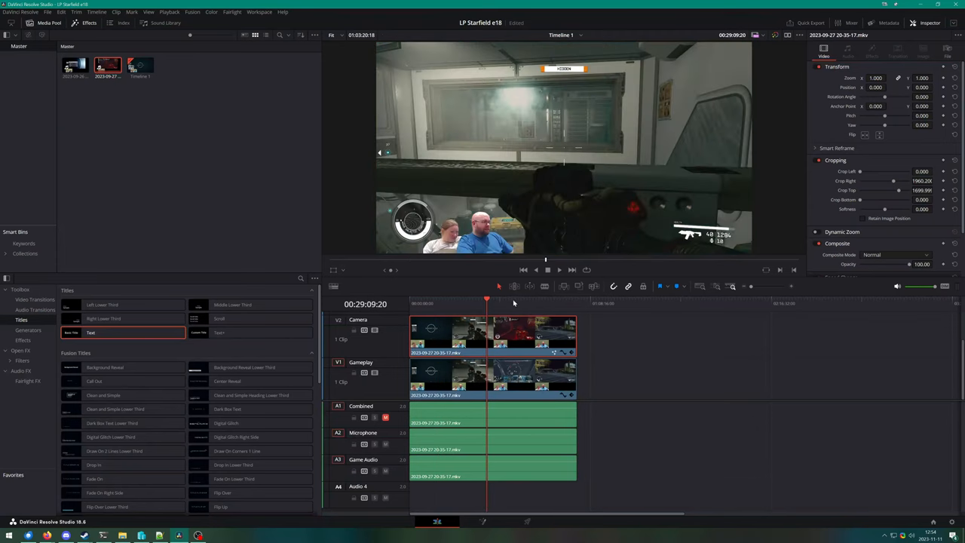
{"action": "left_click", "coordinate": [482, 303]}
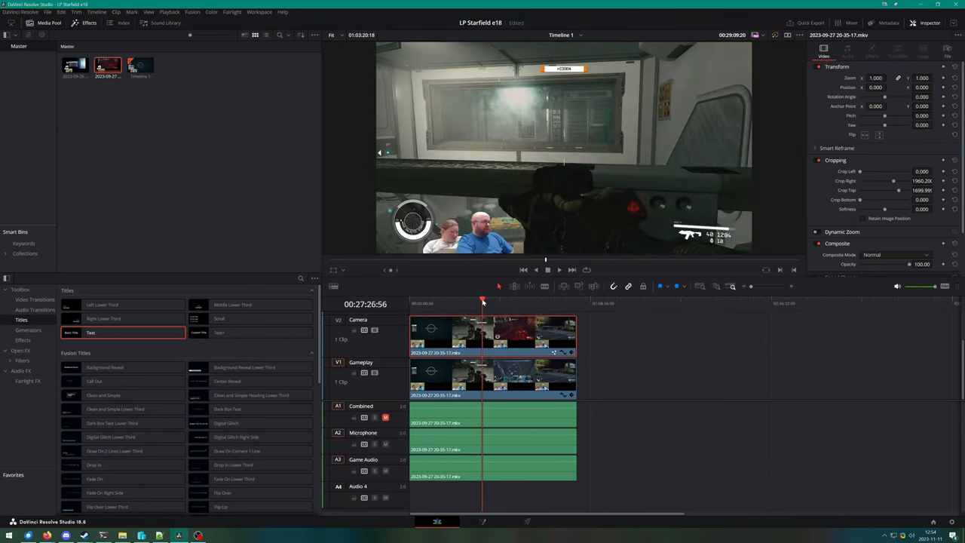
{"action": "left_click", "coordinate": [474, 303]}
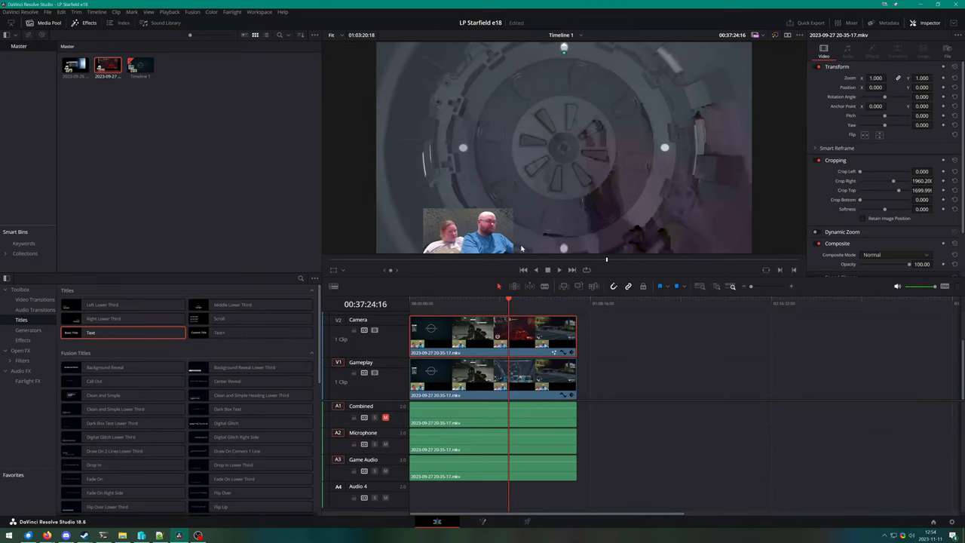
{"action": "mouse_move", "coordinate": [535, 530]}
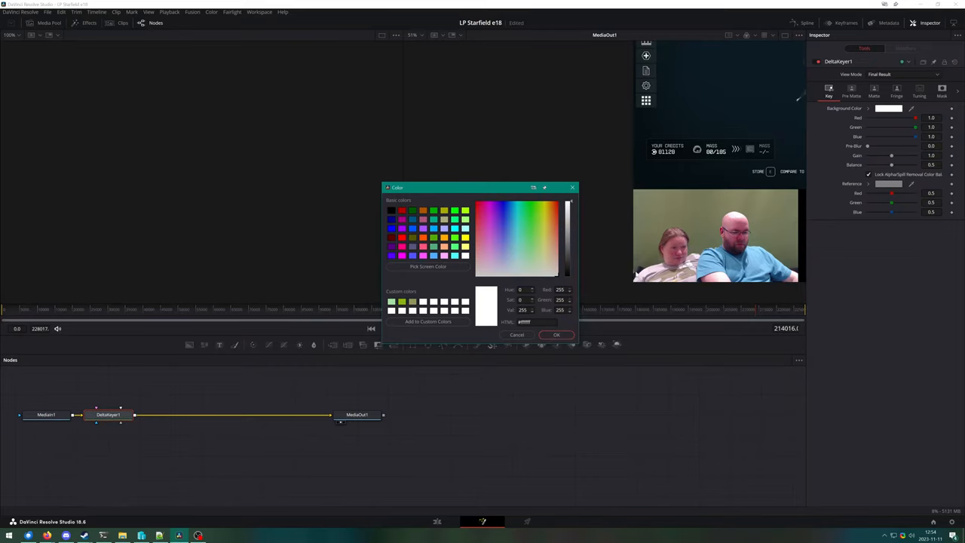
{"action": "mouse_move", "coordinate": [631, 271]}
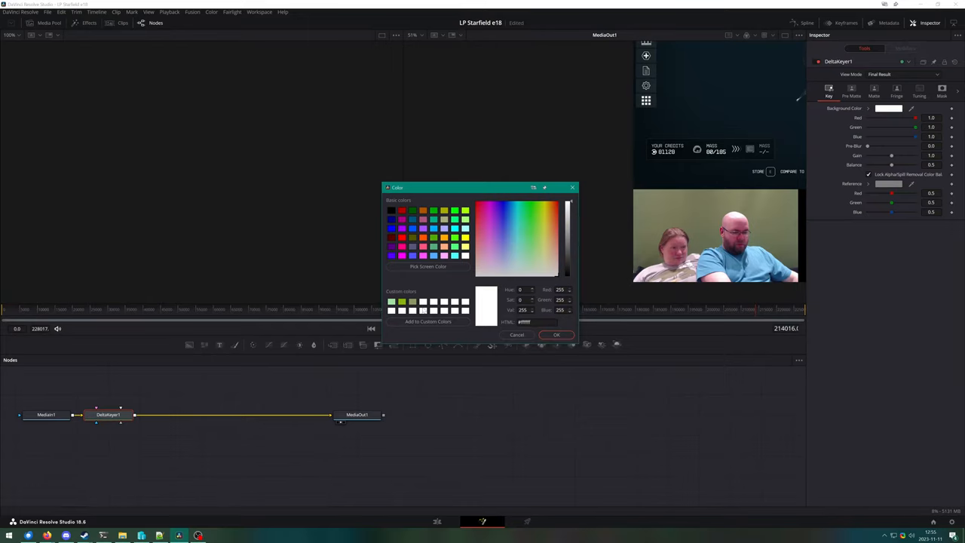
Step: Pick the webcam's olive-green backdrop as the Delta Keyer background colour and confirm it
{"action": "left_click", "coordinate": [428, 265]}
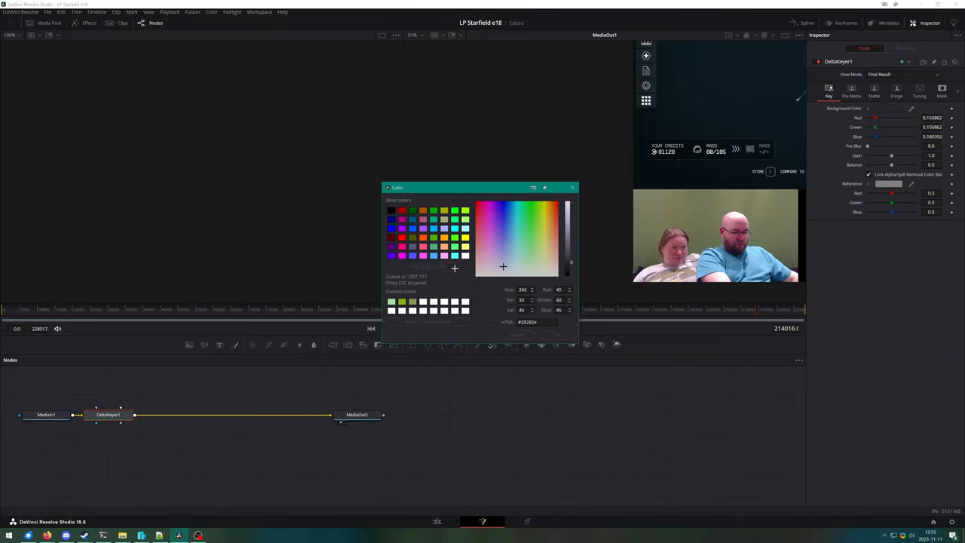
{"action": "left_click", "coordinate": [543, 256]}
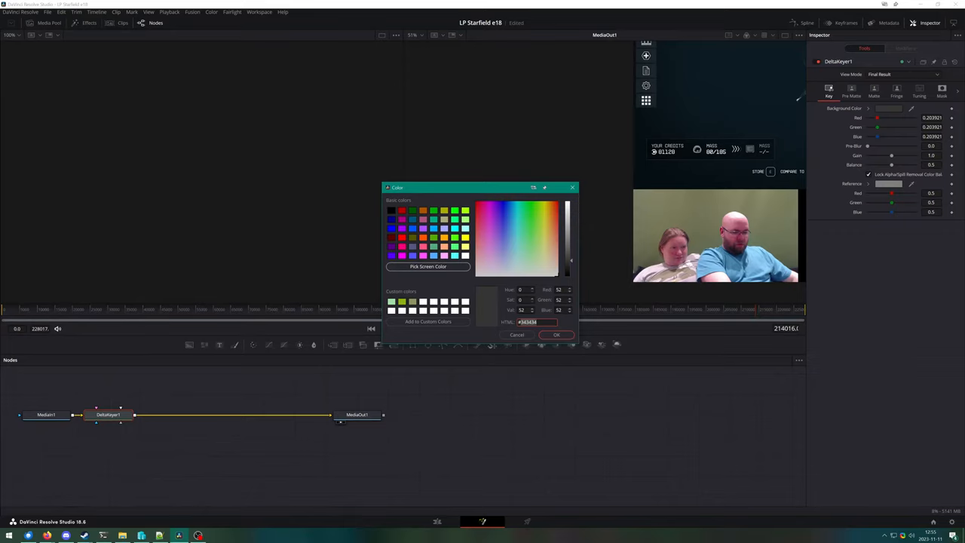
{"action": "left_click", "coordinate": [489, 222]}
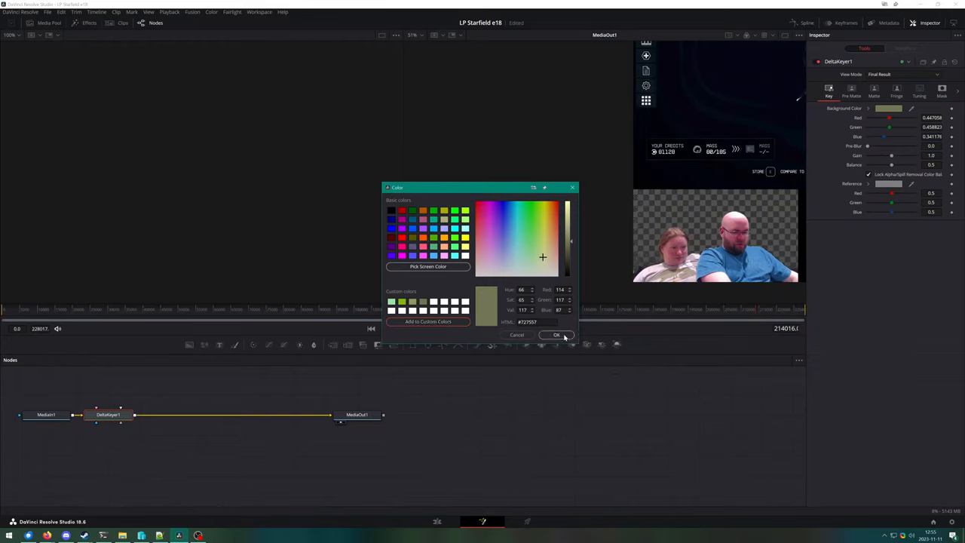
{"action": "left_click", "coordinate": [555, 335]}
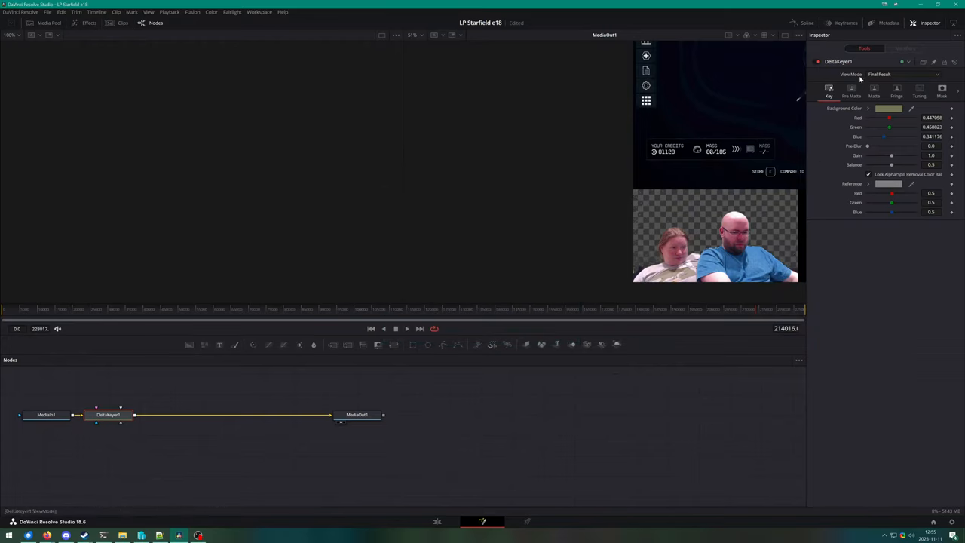
{"action": "left_click", "coordinate": [875, 90]}
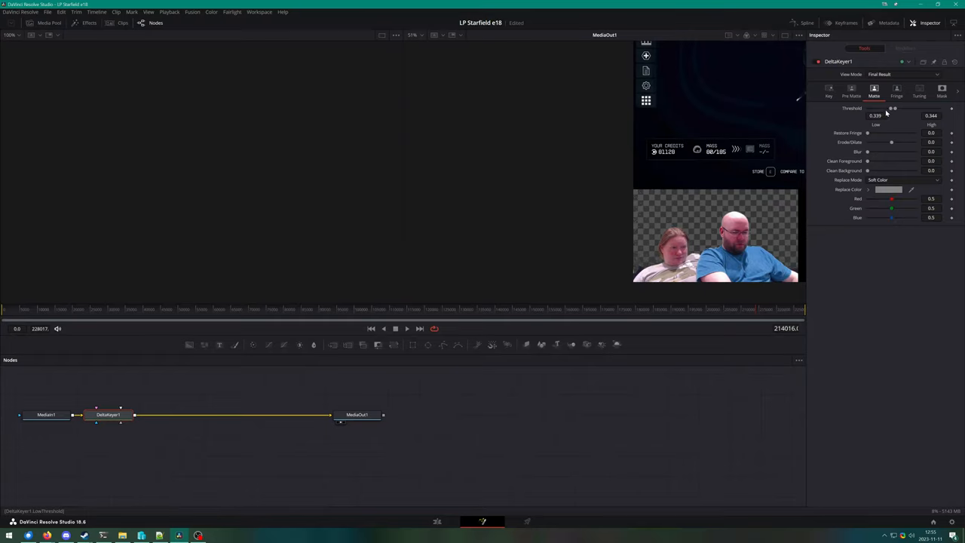
Step: Refine the matte Threshold Low/High so the green backdrop drops out more cleanly
{"action": "left_click_drag", "start_coordinate": [889, 109], "coordinate": [874, 109]}
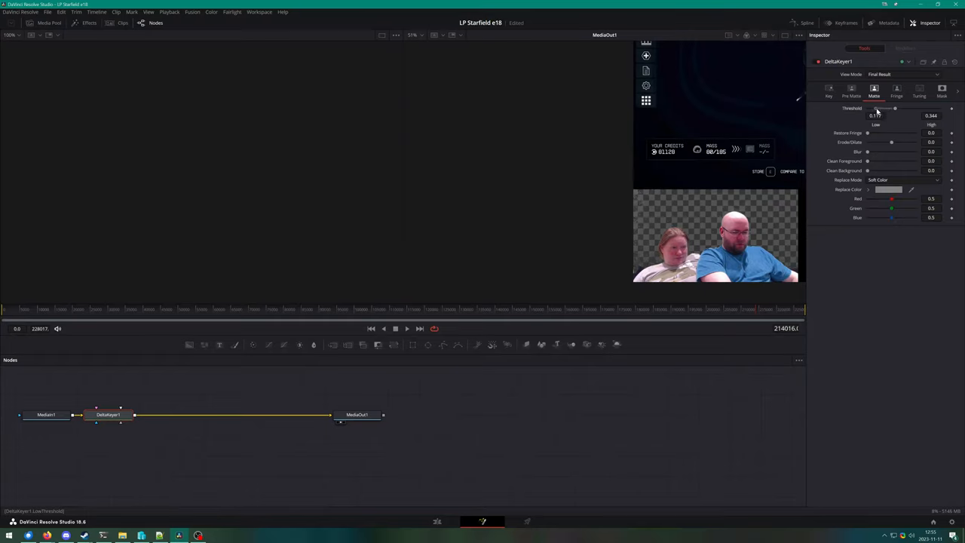
{"action": "left_click_drag", "start_coordinate": [875, 109], "coordinate": [877, 109]}
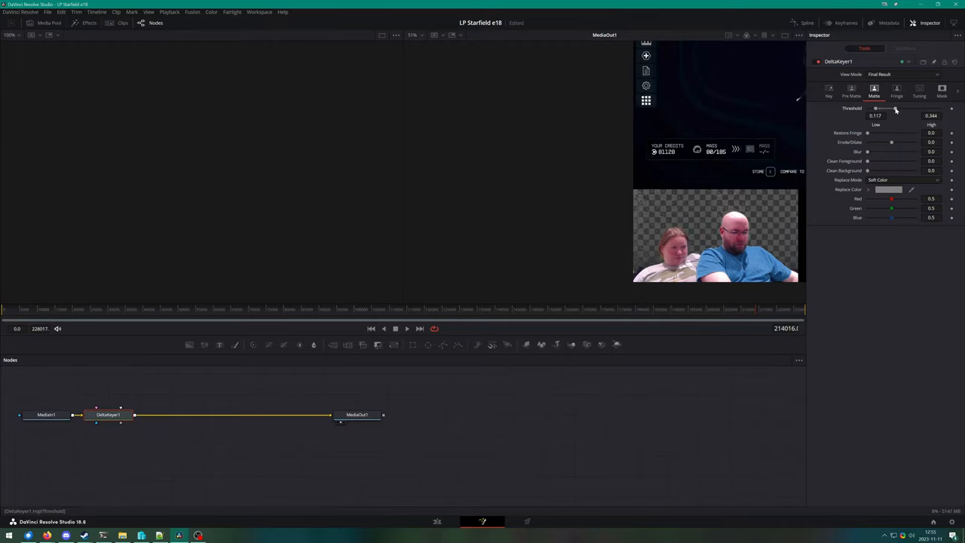
{"action": "left_click_drag", "start_coordinate": [895, 109], "coordinate": [902, 108]}
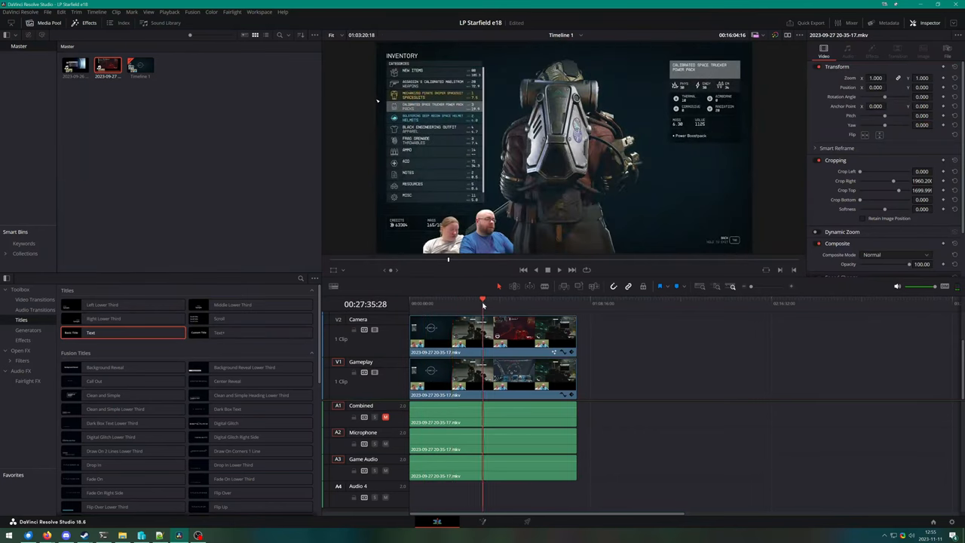
Step: Preview a later gameplay scene on the edit timeline, then return to Fusion
{"action": "left_click", "coordinate": [541, 301]}
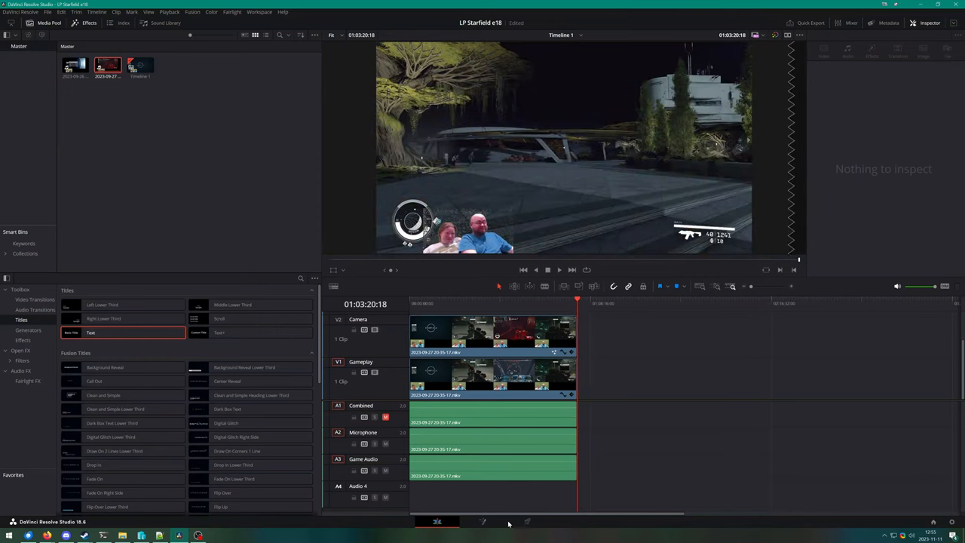
{"action": "left_click", "coordinate": [527, 522]}
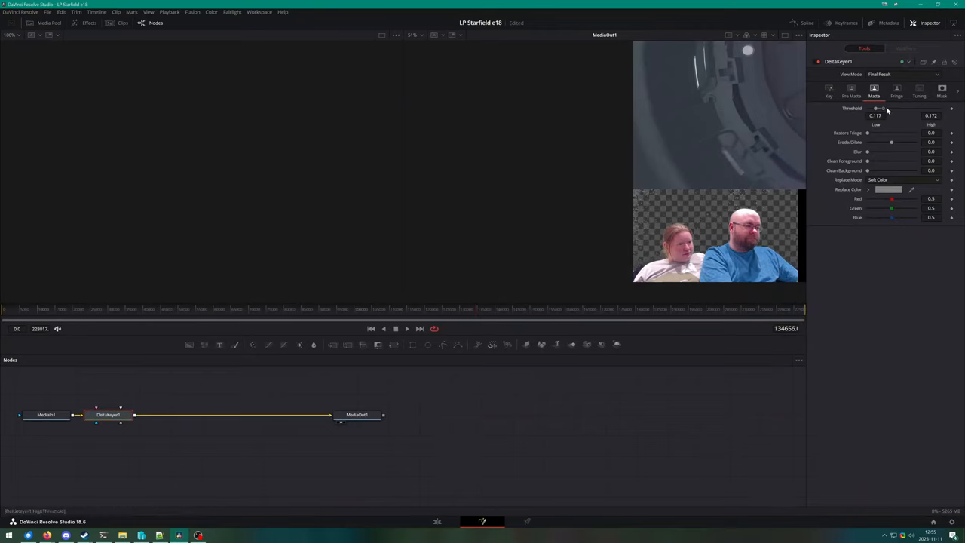
Step: Raise the matte threshold range and adjust the upper handle for this later scene
{"action": "left_click_drag", "start_coordinate": [881, 109], "coordinate": [898, 108]}
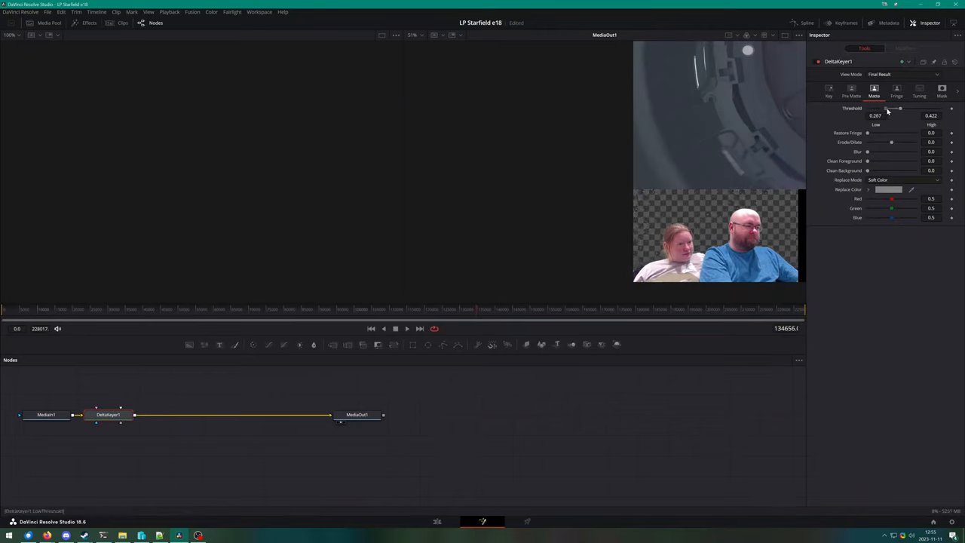
{"action": "left_click_drag", "start_coordinate": [883, 109], "coordinate": [896, 108]}
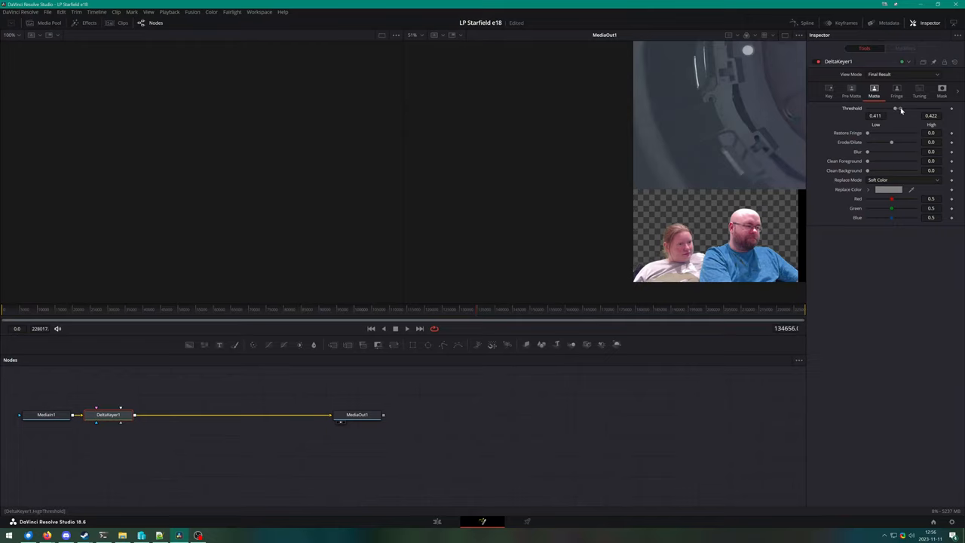
{"action": "left_click_drag", "start_coordinate": [895, 109], "coordinate": [914, 109]}
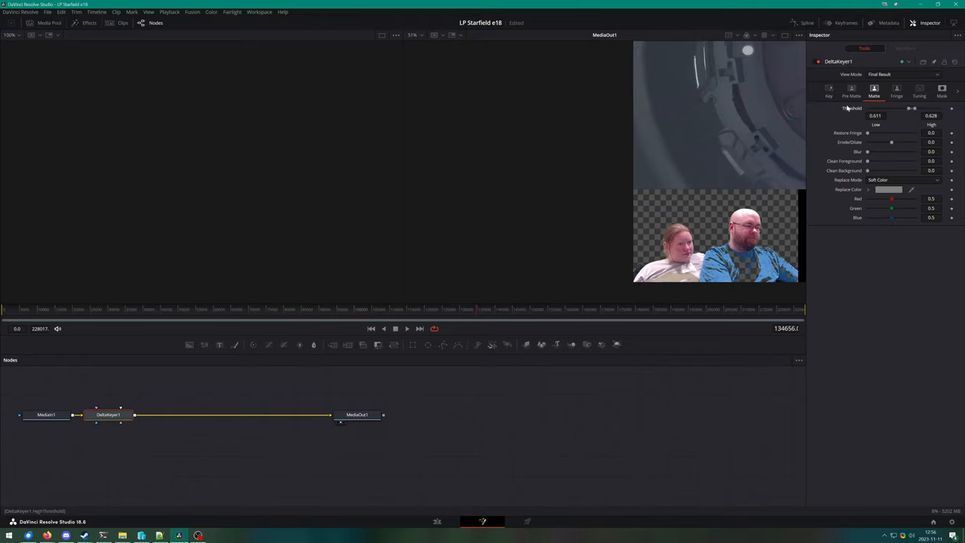
{"action": "mouse_move", "coordinate": [552, 190]}
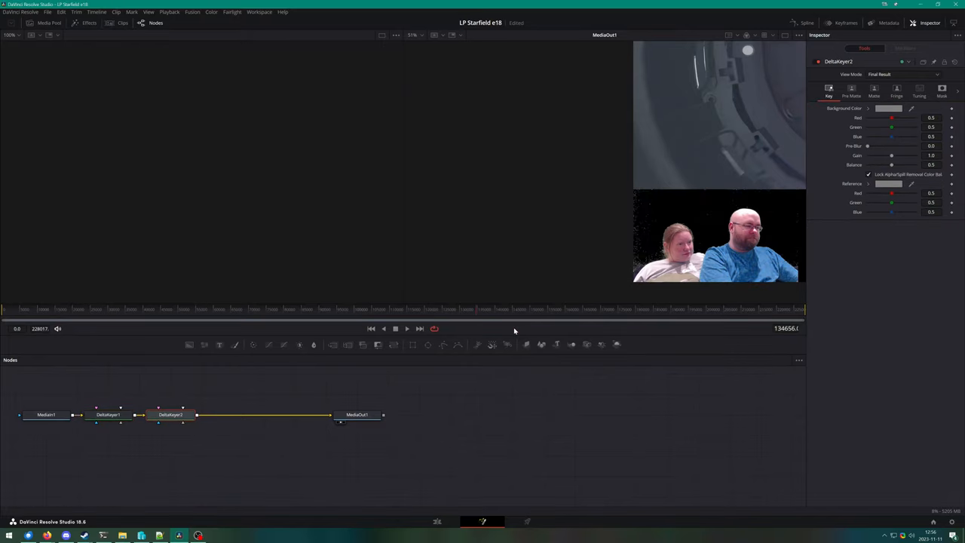
Step: Give DeltaKeyer2 a light green background colour and nudge its matte threshold
{"action": "left_click", "coordinate": [888, 109]}
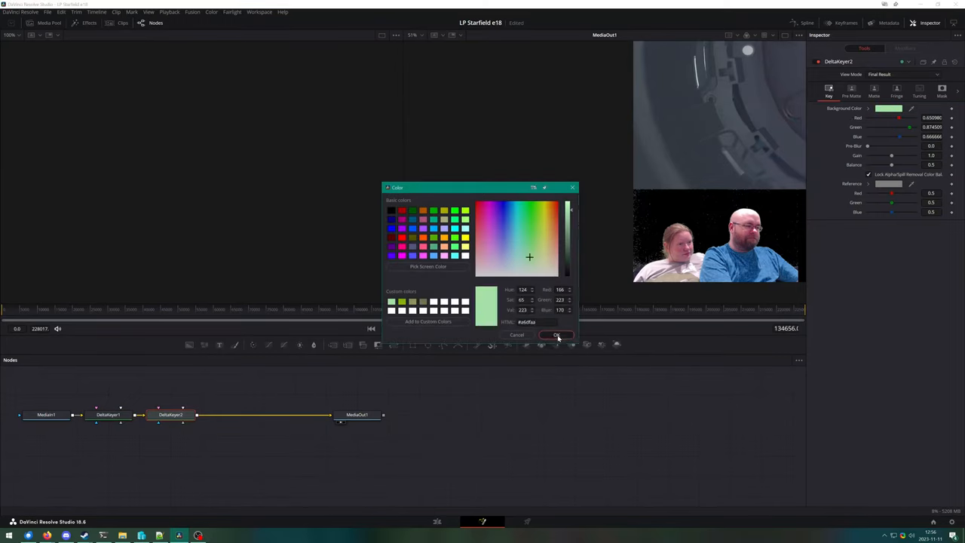
{"action": "left_click", "coordinate": [556, 335]}
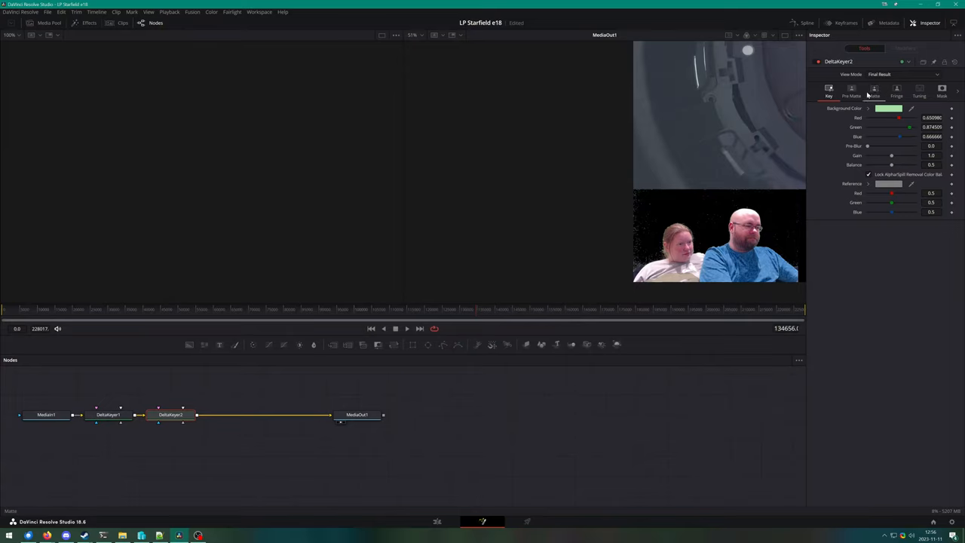
{"action": "left_click", "coordinate": [875, 91]}
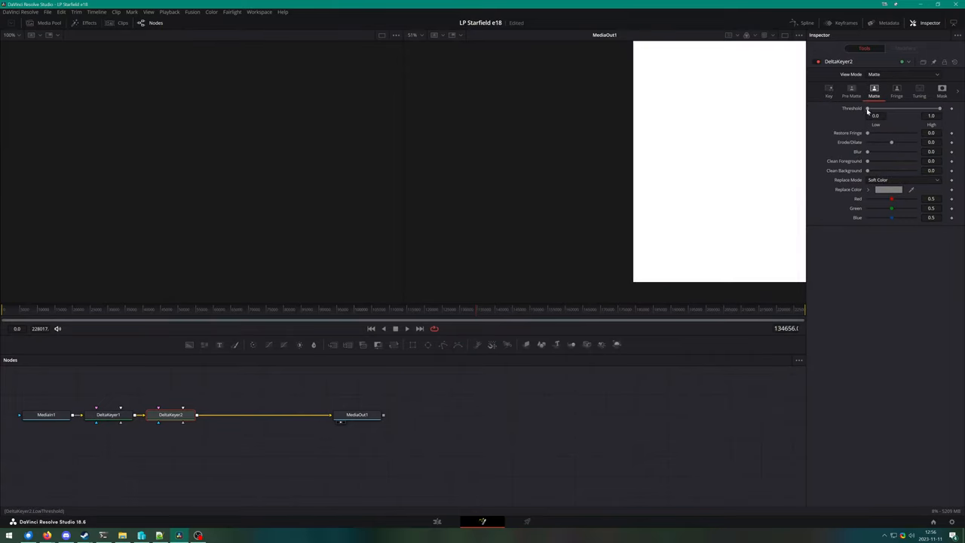
{"action": "left_click_drag", "start_coordinate": [868, 108], "coordinate": [897, 108]}
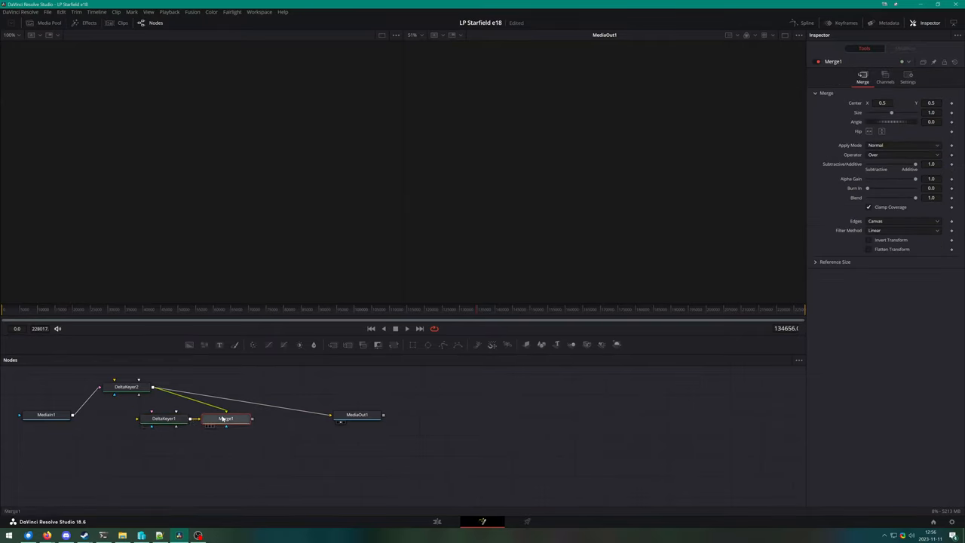
Step: Delete the Merge and second keyer, rewiring MediaIn1 through one Delta Keyer to MediaOut1
{"action": "right_click", "coordinate": [227, 420]}
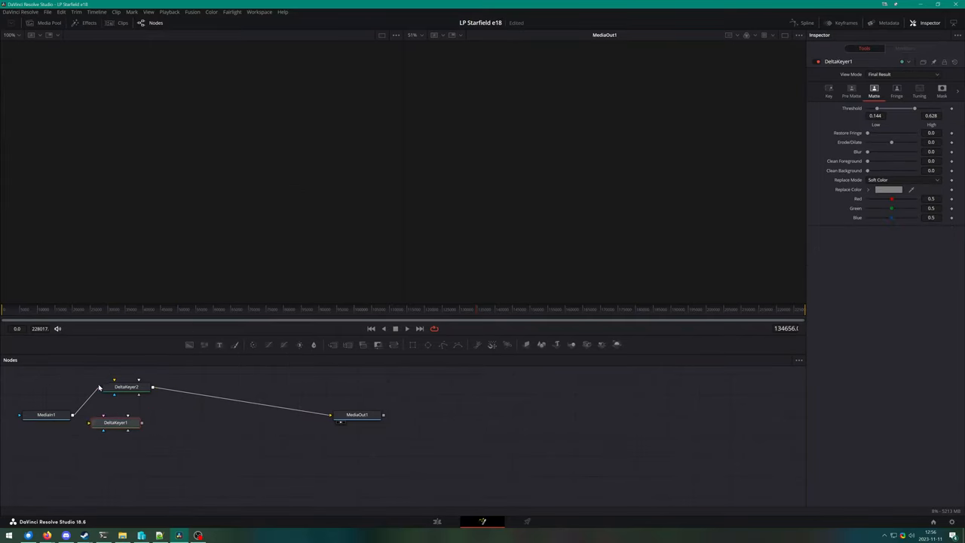
{"action": "left_click_drag", "start_coordinate": [114, 422], "coordinate": [169, 424]}
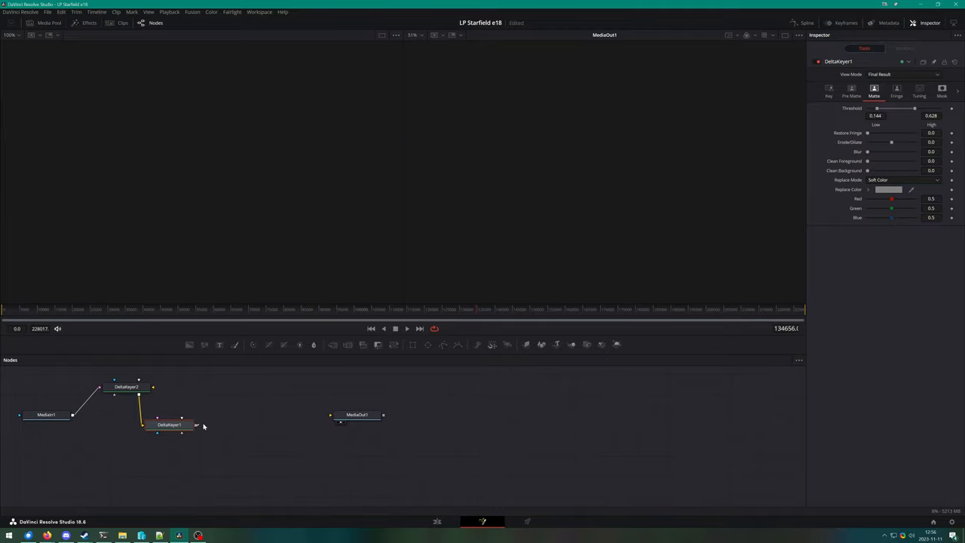
{"action": "left_click_drag", "start_coordinate": [195, 425], "coordinate": [330, 416]}
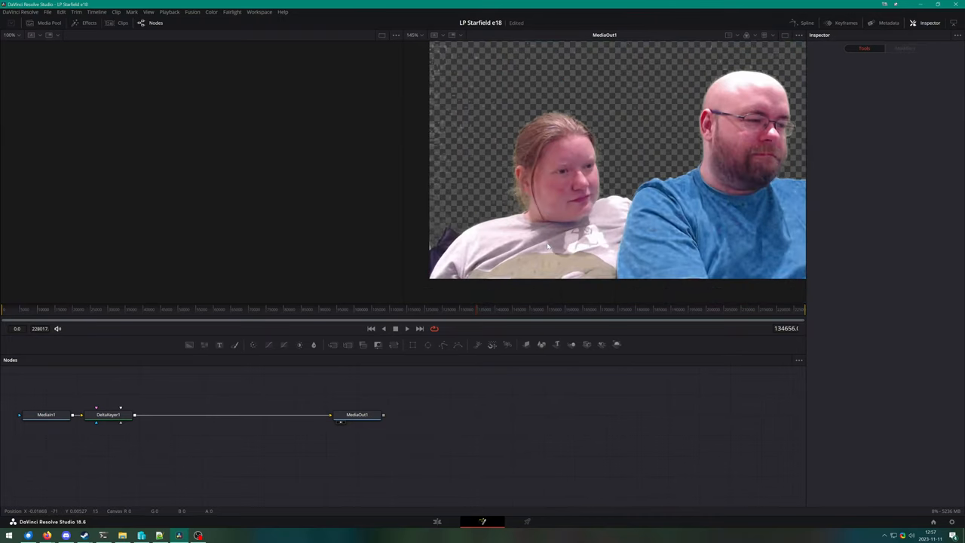
Step: Narrow DeltaKeyer1's matte threshold range, lowering the upper threshold slightly
{"action": "left_click", "coordinate": [108, 414]}
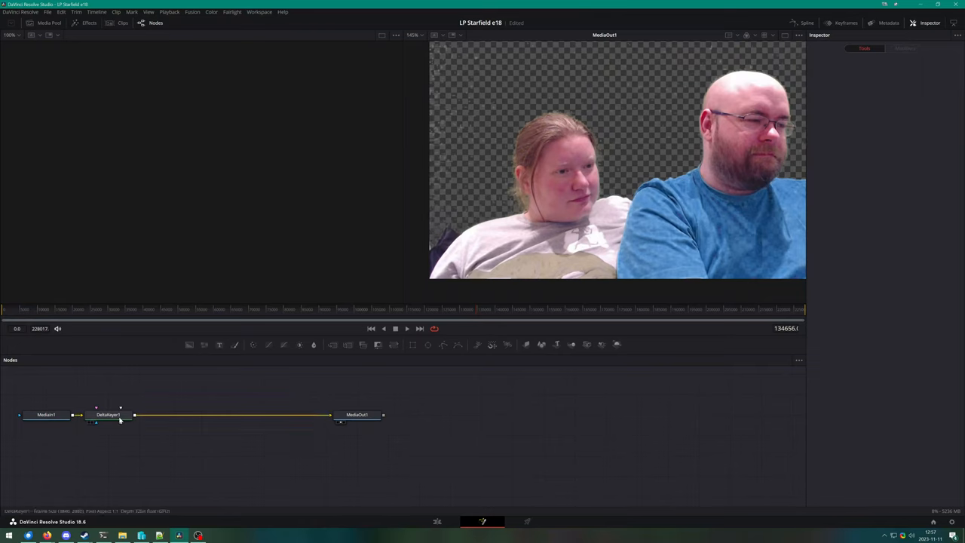
{"action": "left_click", "coordinate": [109, 414]}
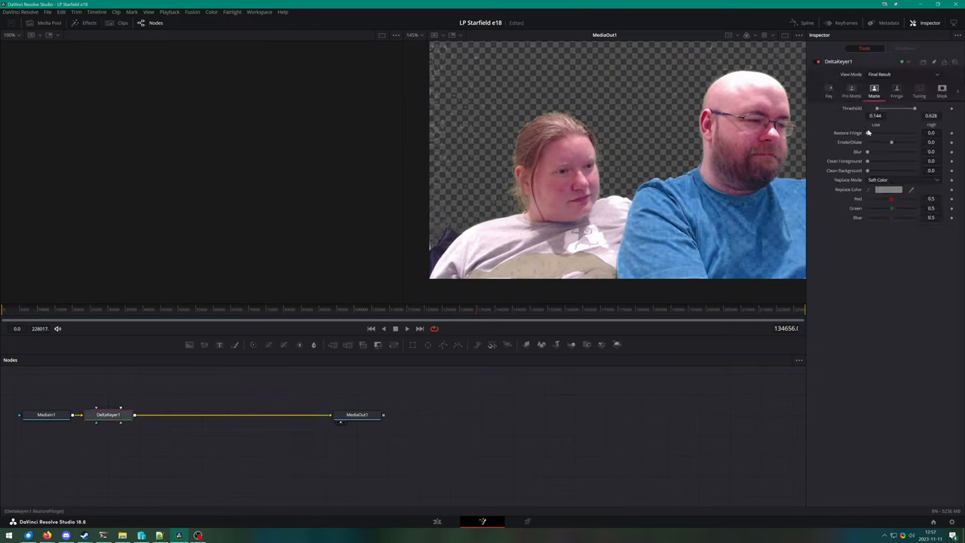
{"action": "left_click_drag", "start_coordinate": [878, 114], "coordinate": [891, 115]}
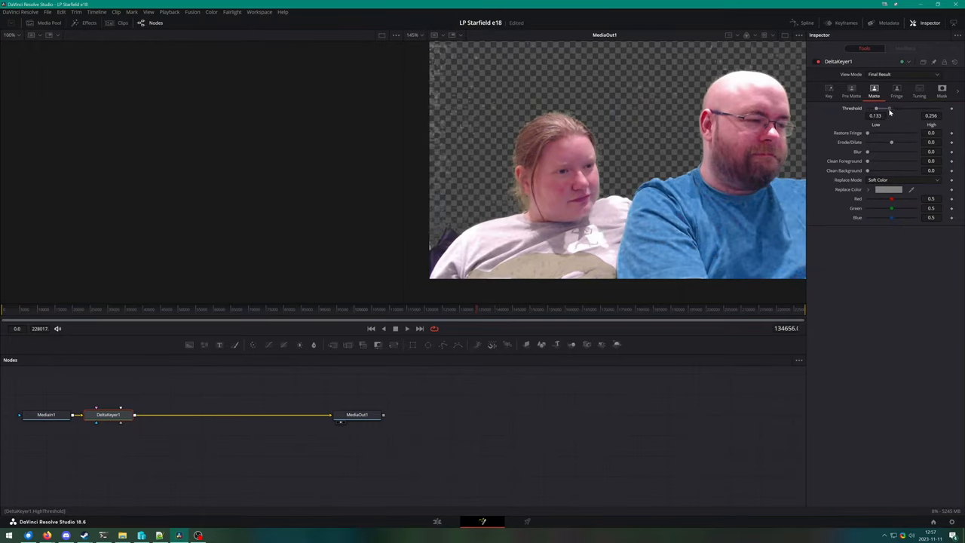
{"action": "left_click_drag", "start_coordinate": [877, 108], "coordinate": [888, 109]}
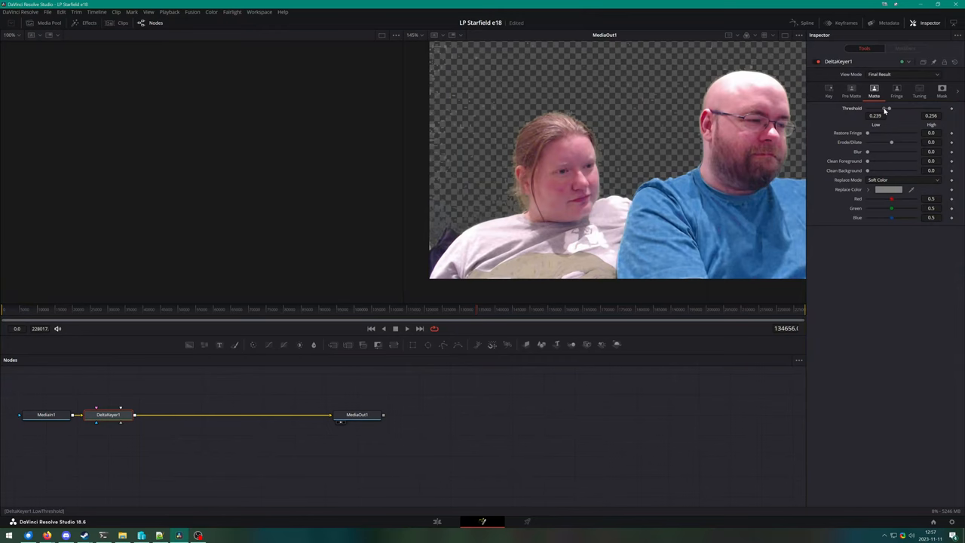
{"action": "mouse_move", "coordinate": [686, 401]}
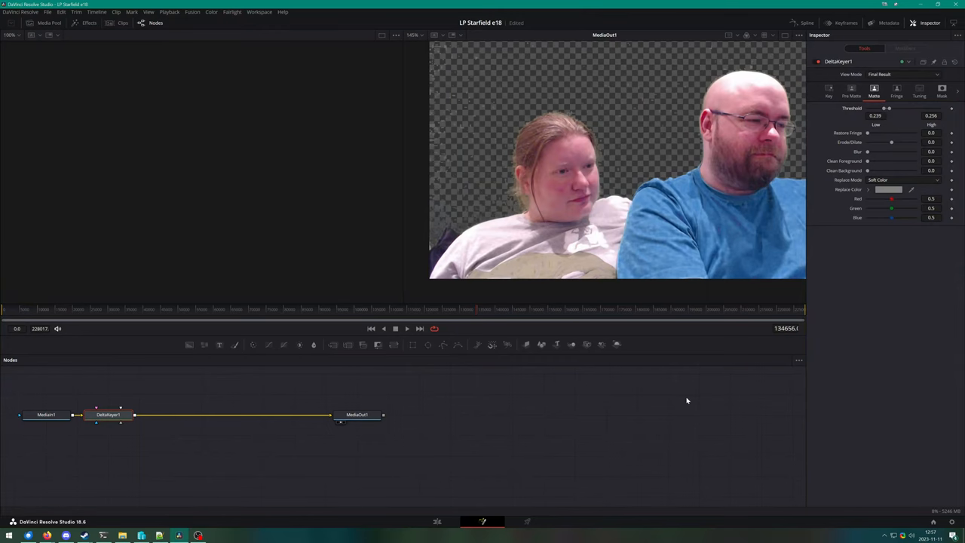